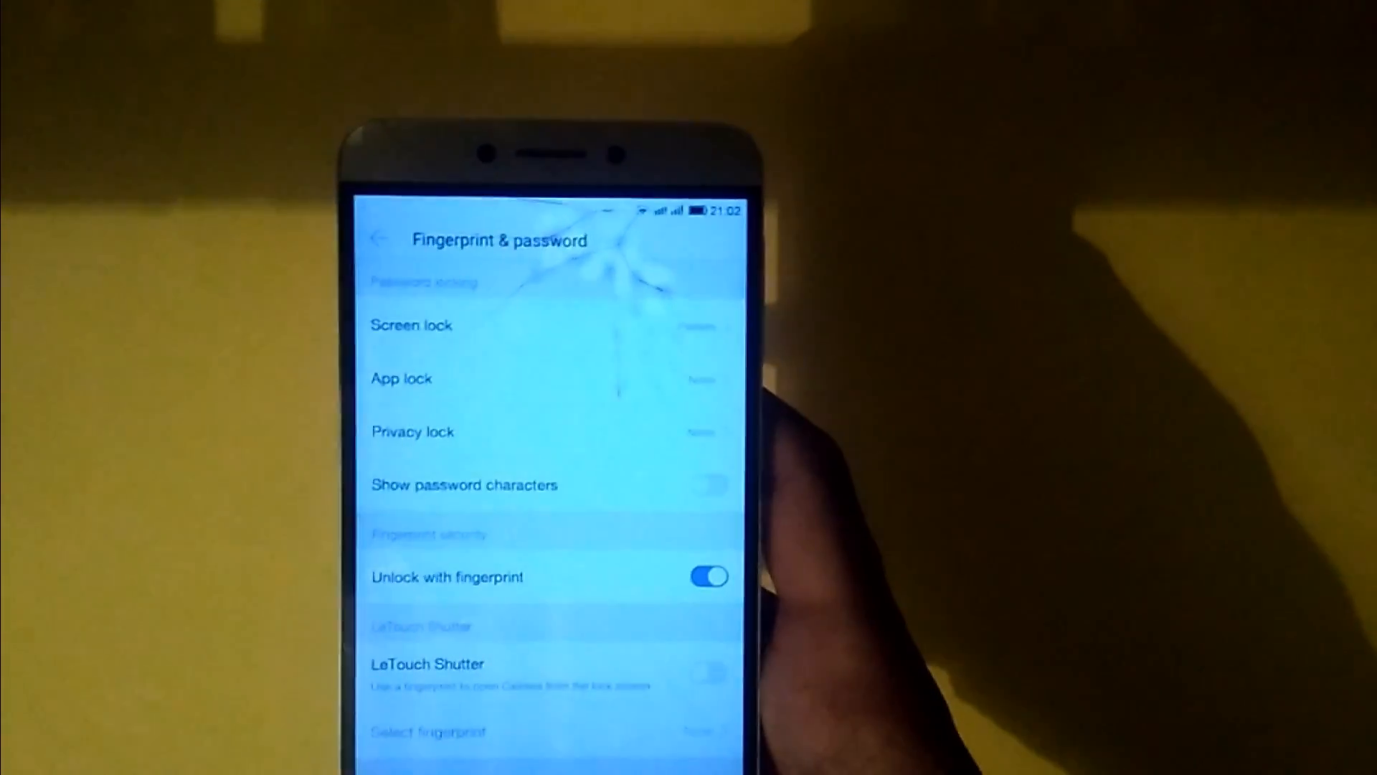
# Review the Fingerprint & password settings before rebooting the phone into TWRP recovery
pyautogui.scroll(-3)
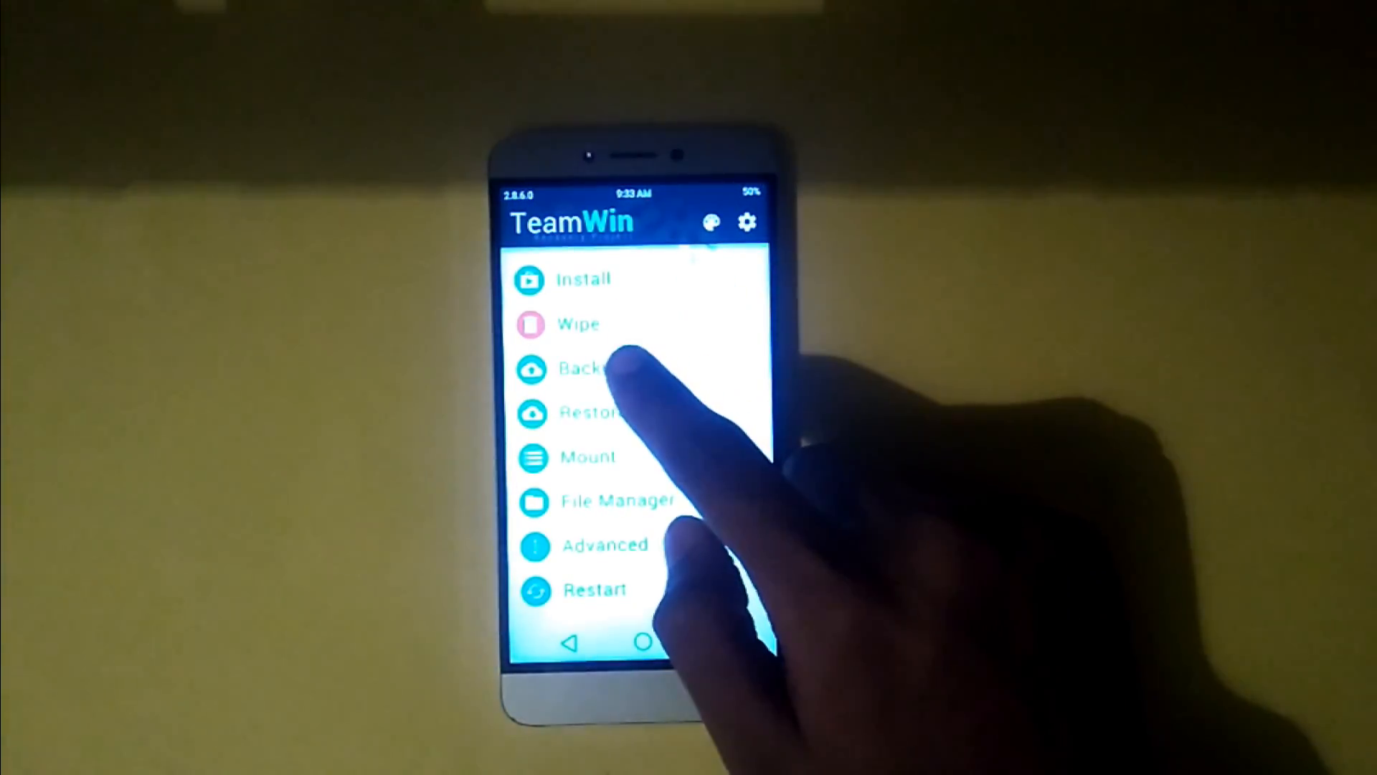
# Start a TWRP backup of only the Data partition (1399MB) to internal storage
pyautogui.click(591, 368)
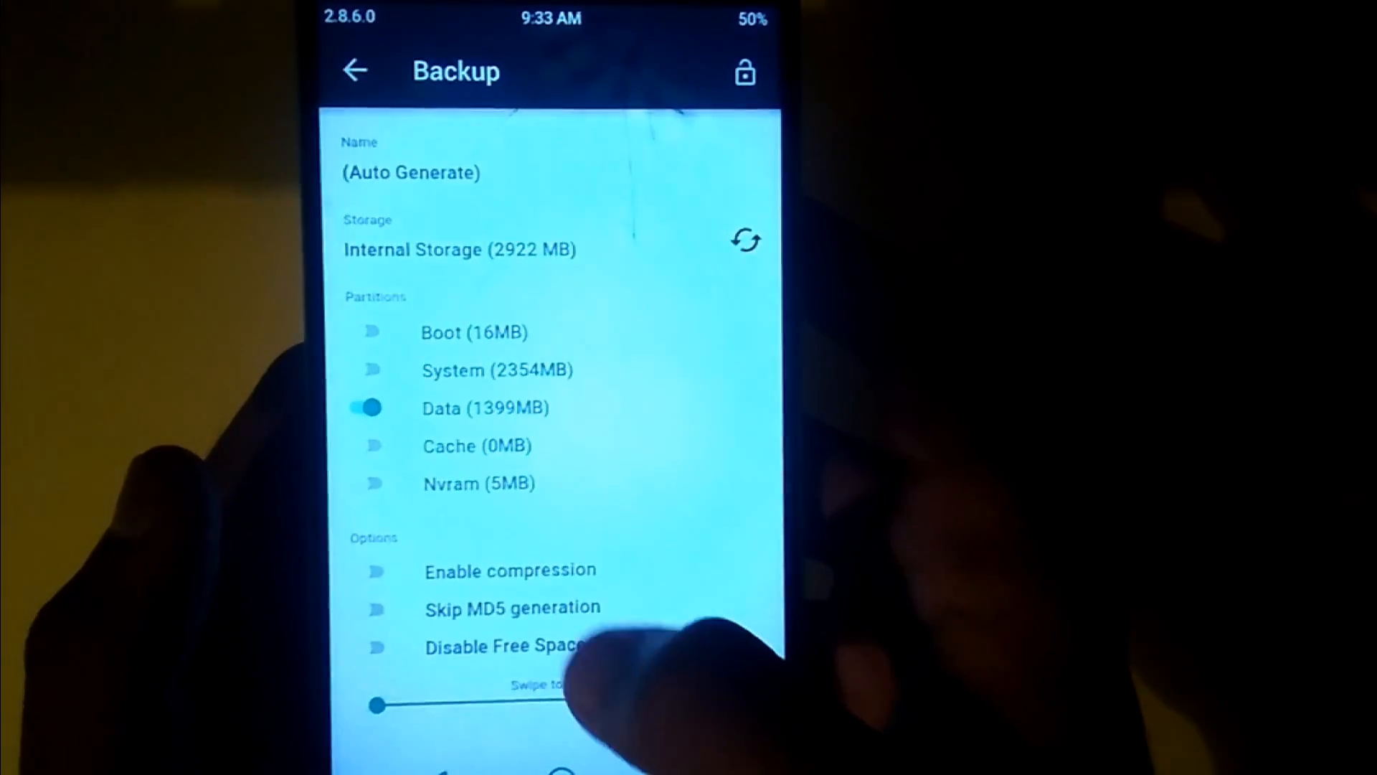
pyautogui.click(375, 604)
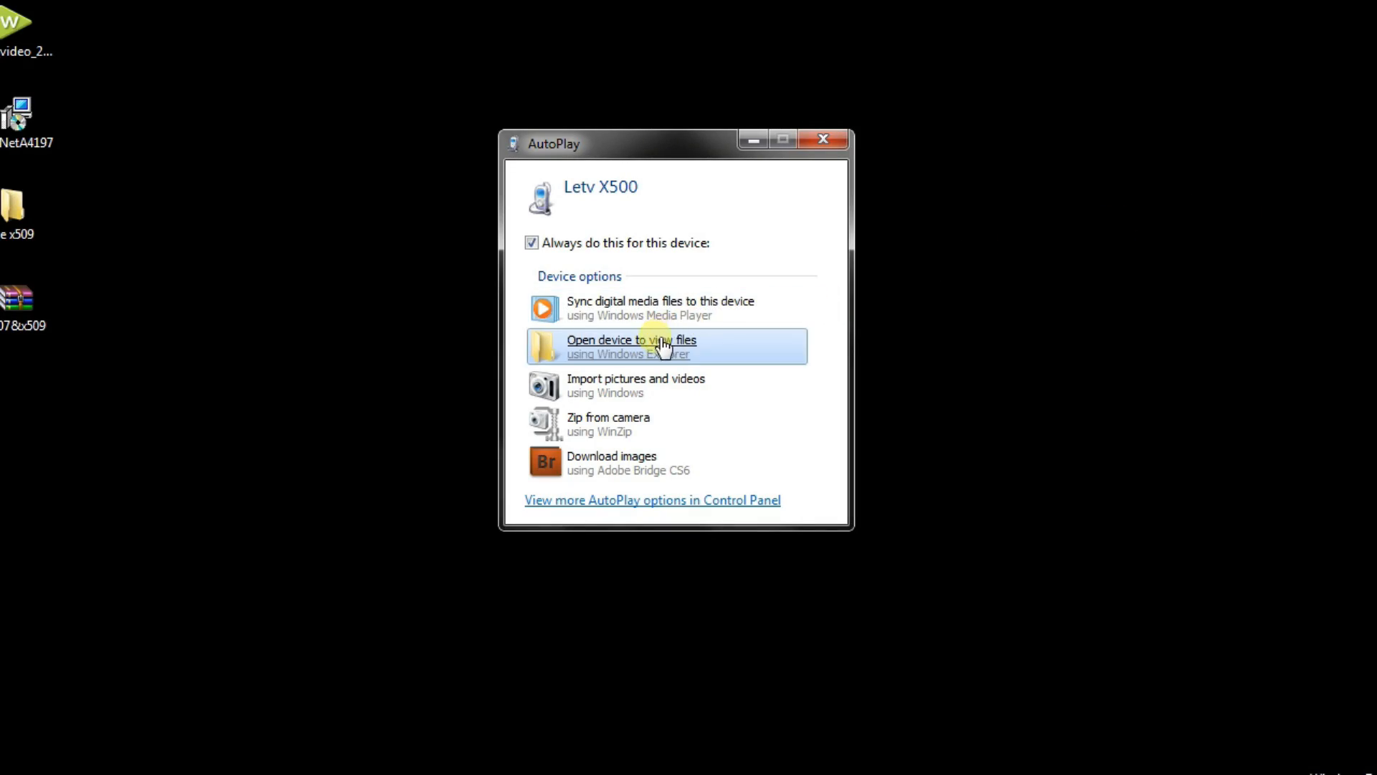
# Browse the phone from AutoPlay into Internal Storage and the TWRP folder
pyautogui.click(631, 346)
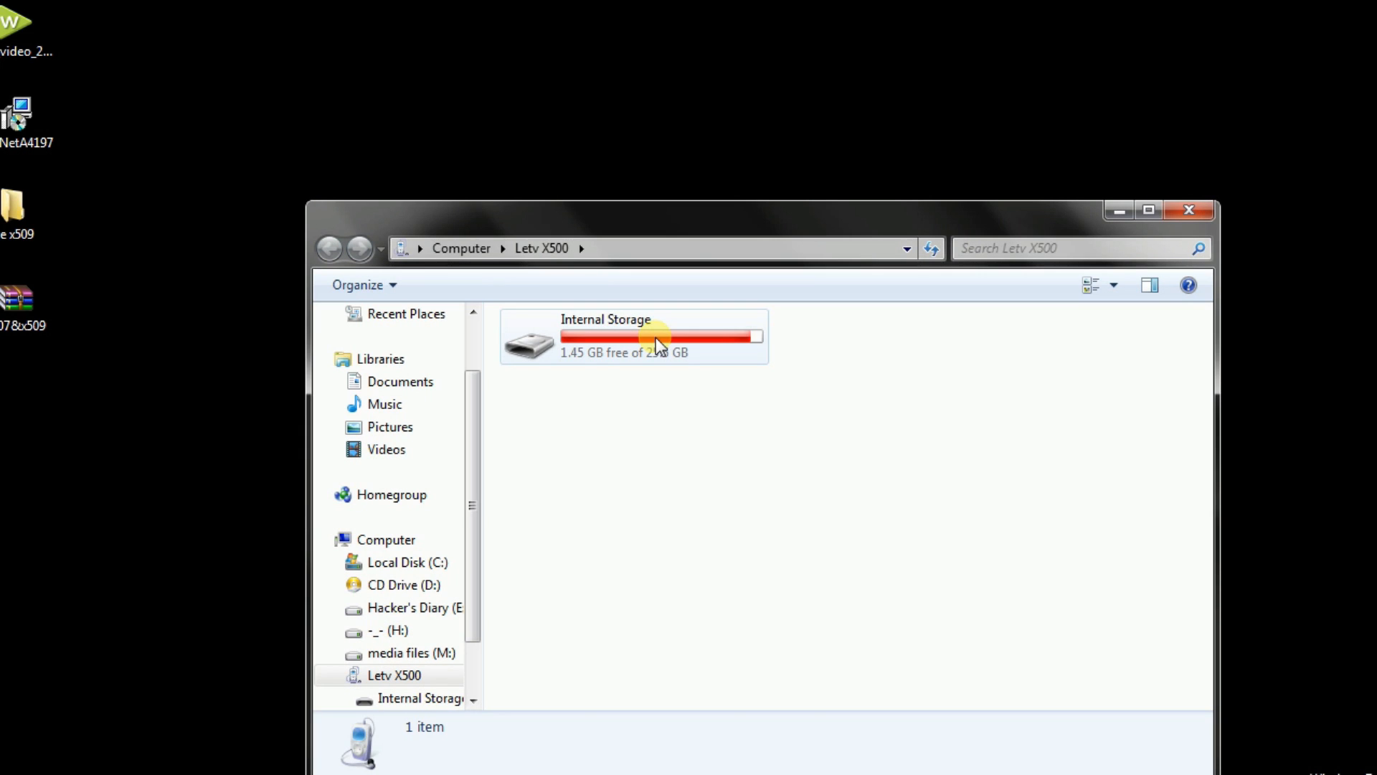
pyautogui.doubleClick(632, 335)
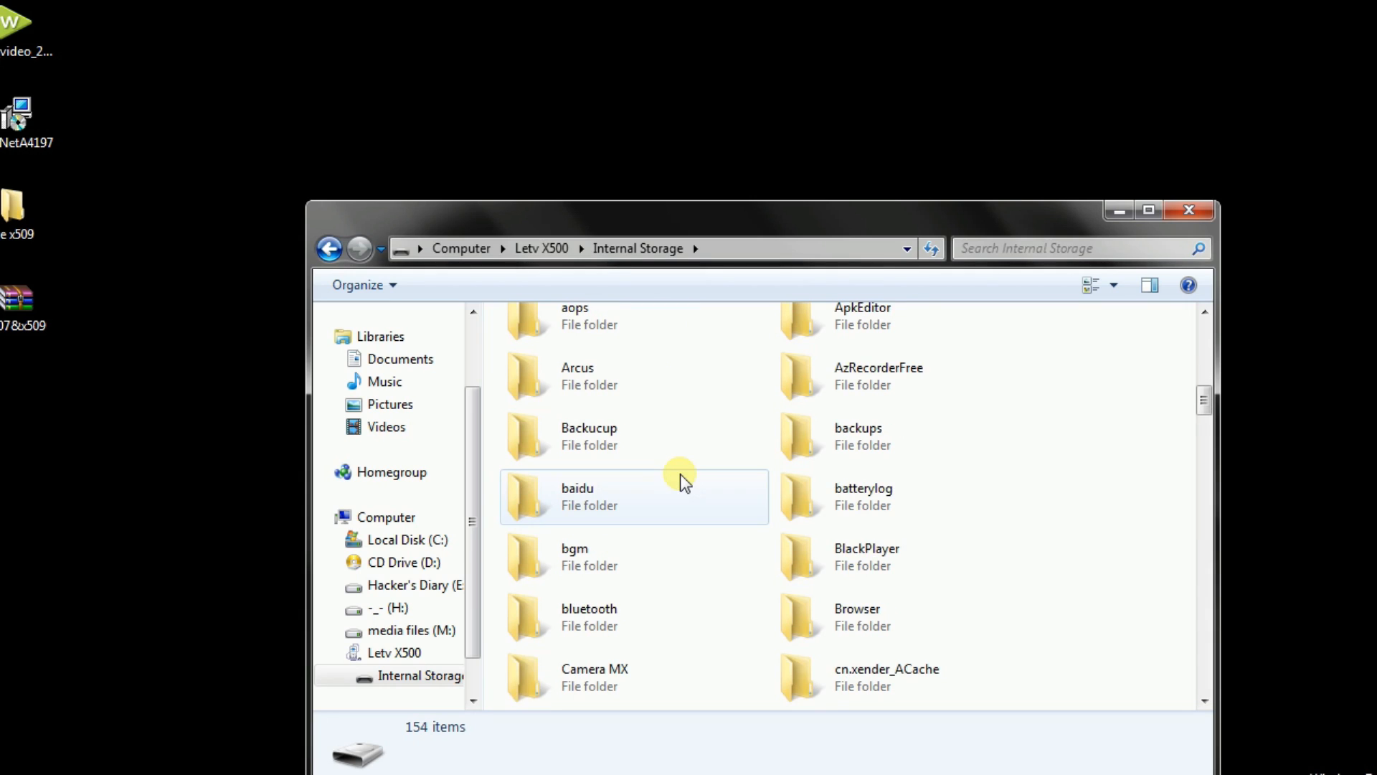
pyautogui.scroll(-3)
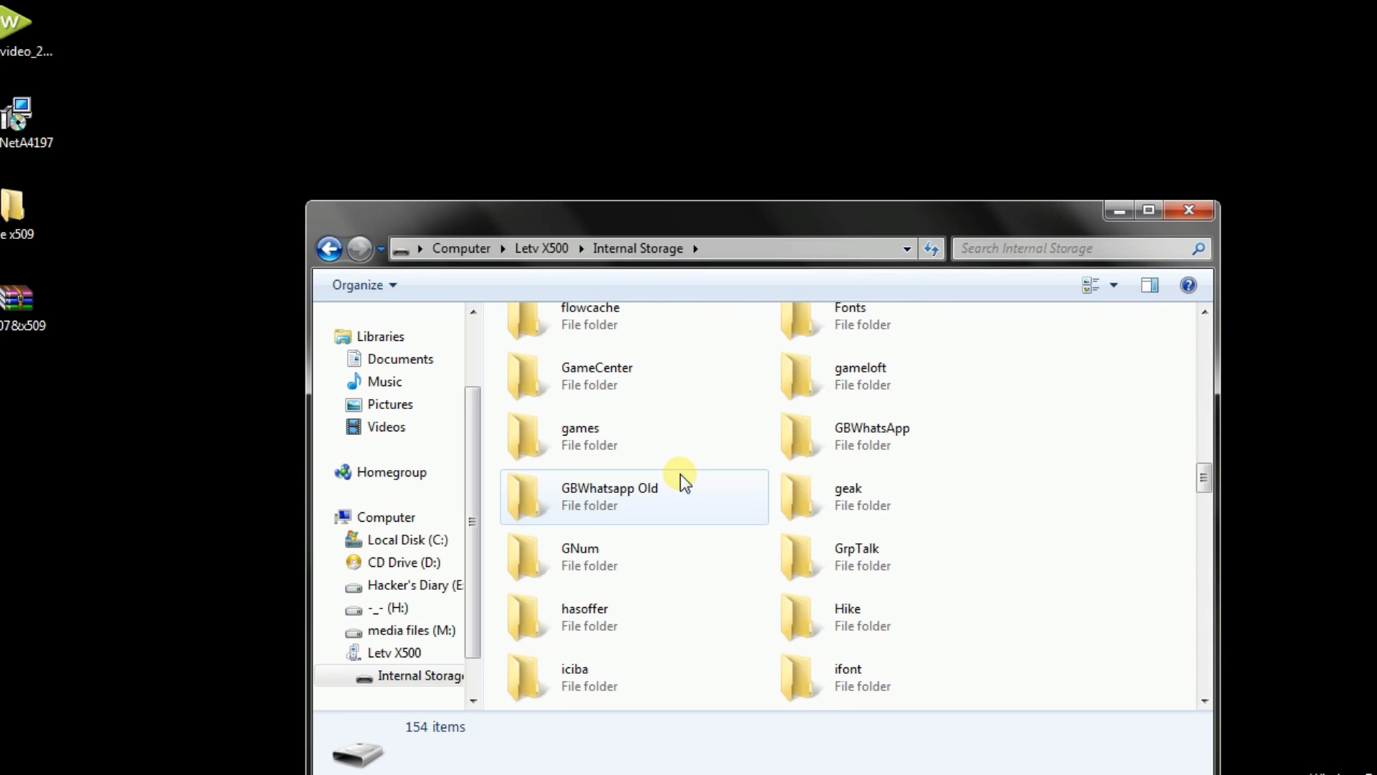
pyautogui.scroll(-3)
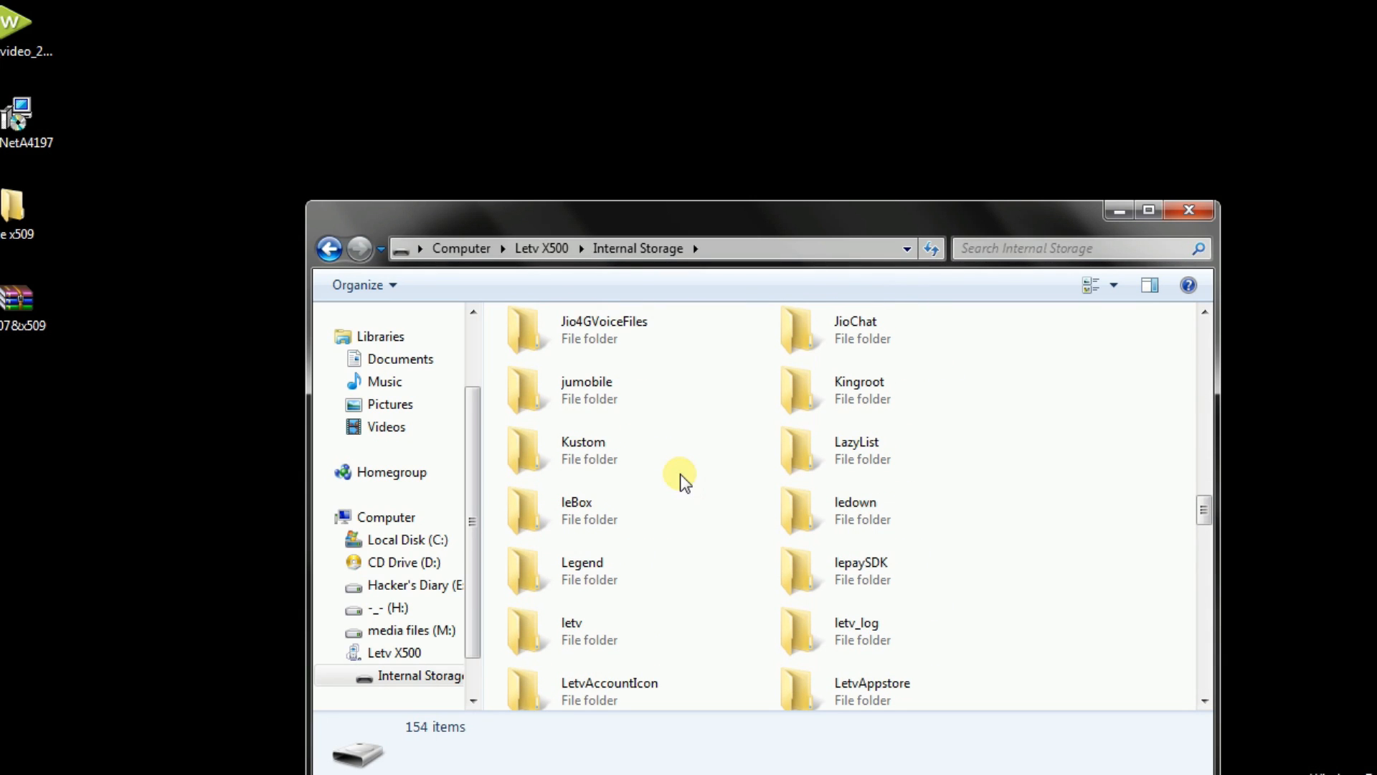
pyautogui.scroll(-3)
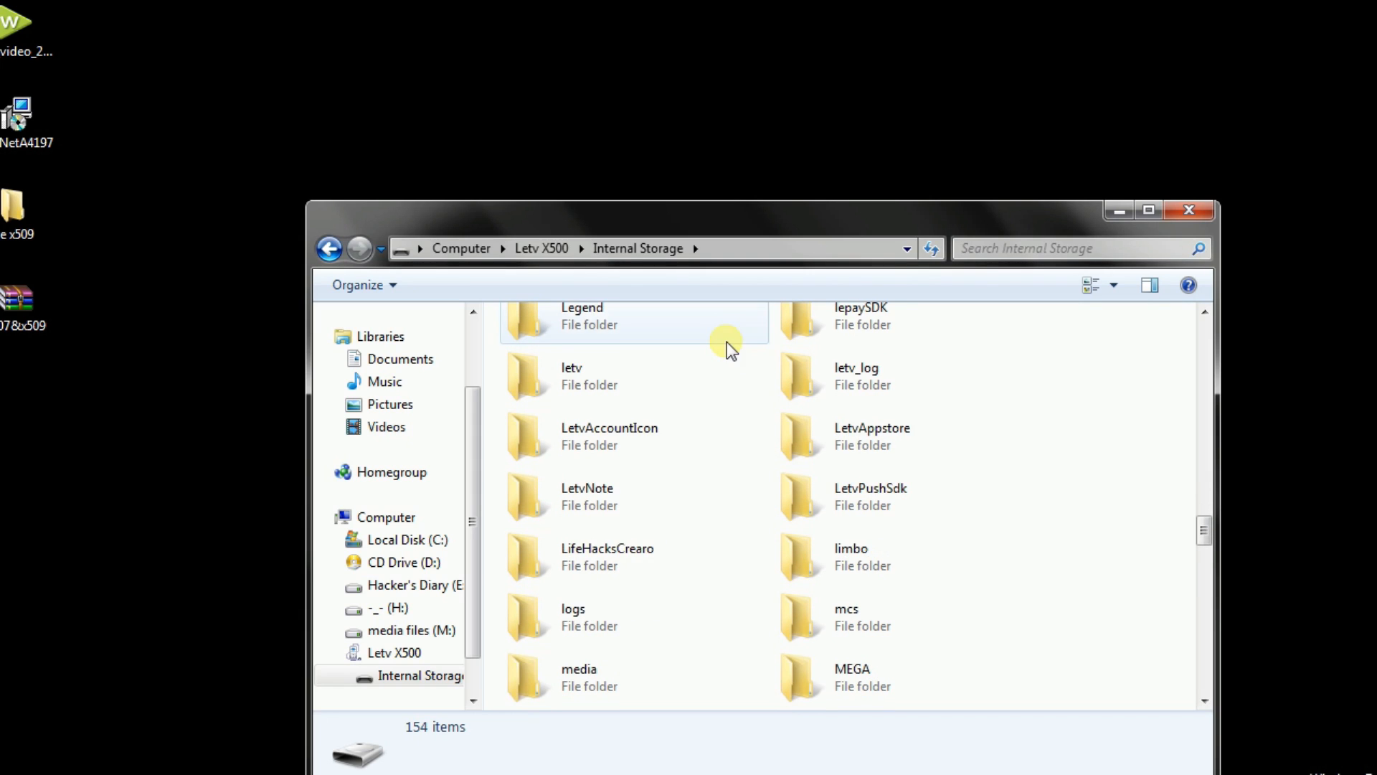
pyautogui.scroll(-3)
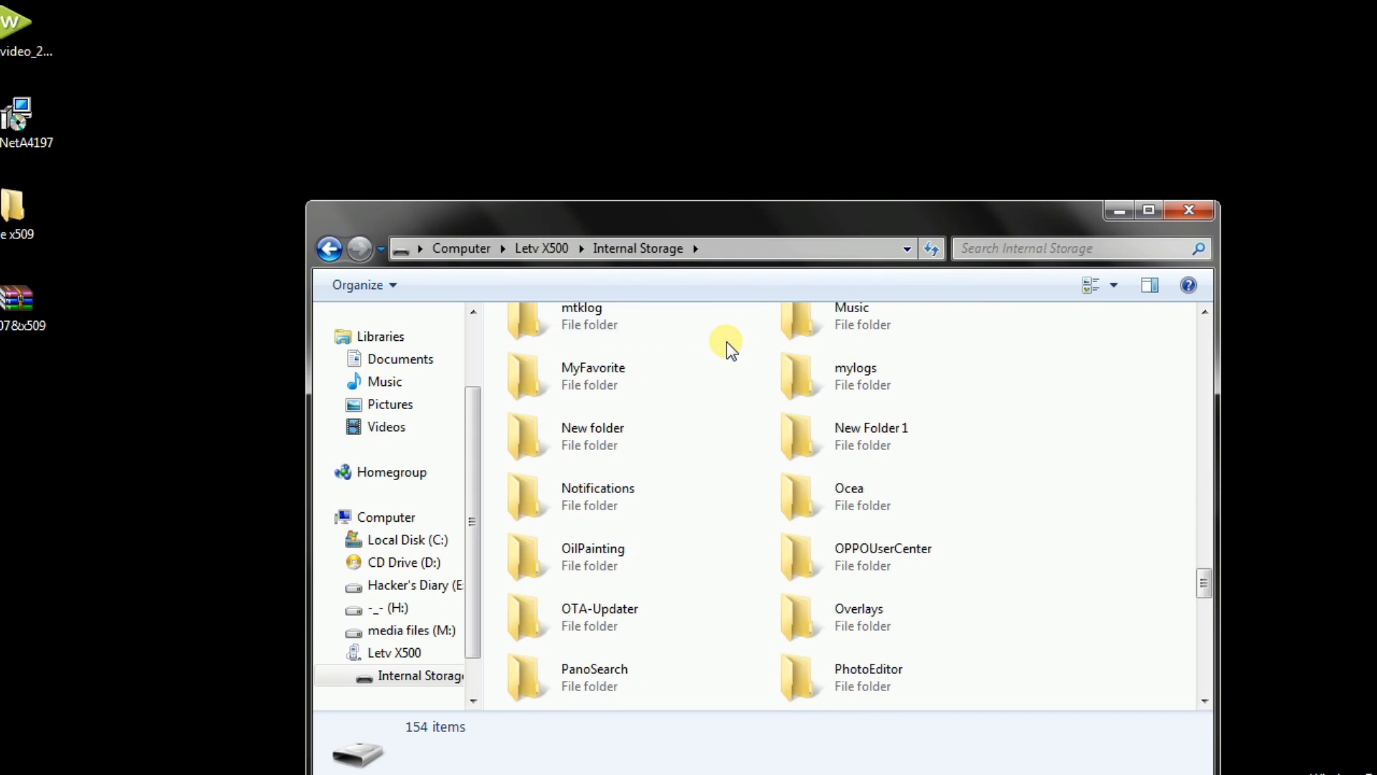
pyautogui.scroll(-3)
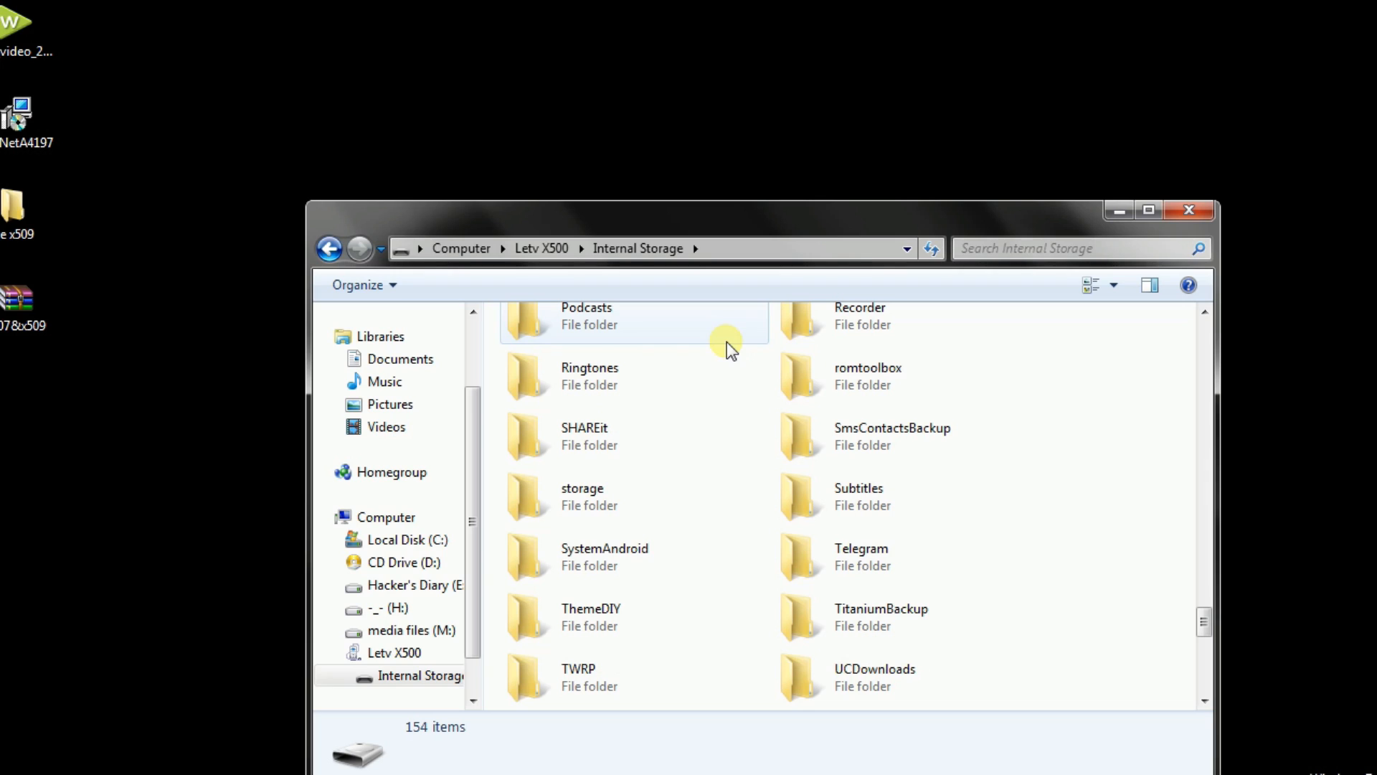
pyautogui.click(577, 675)
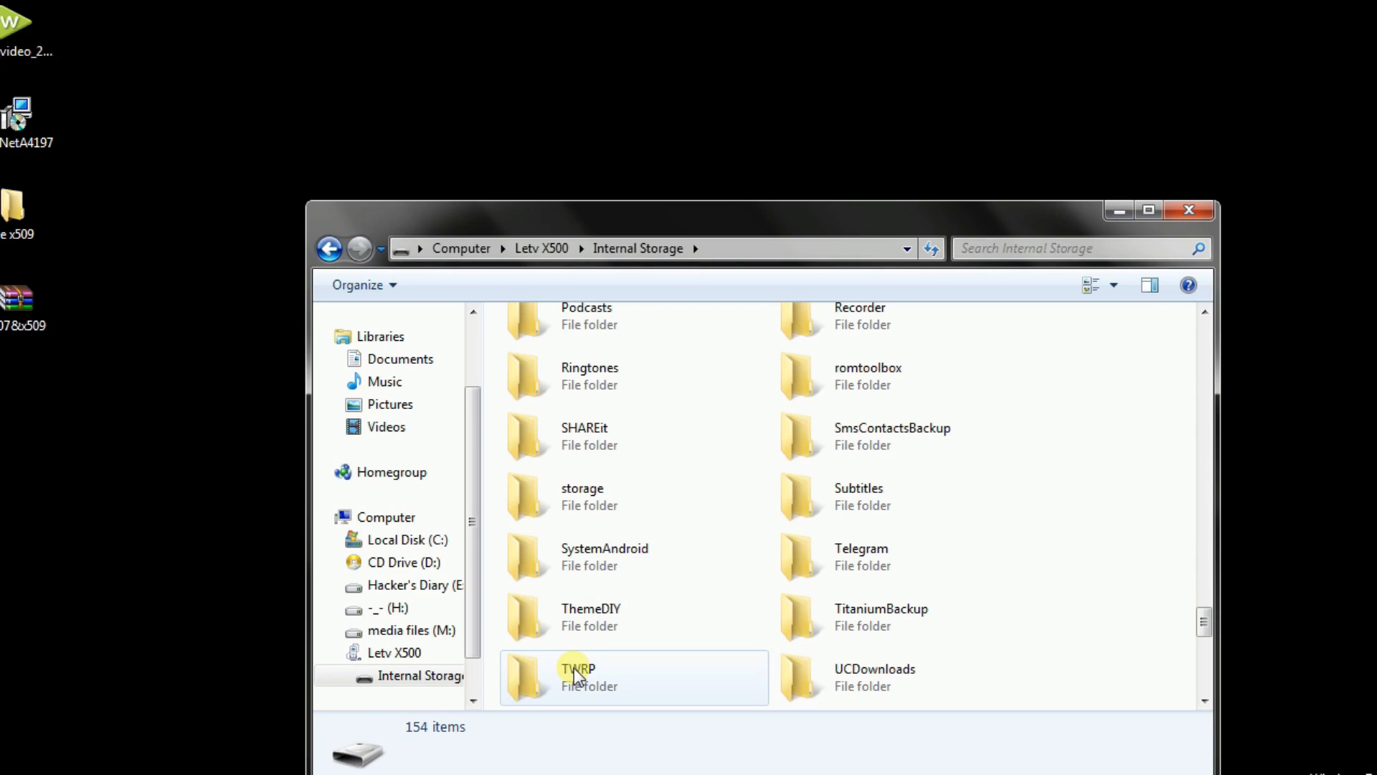
pyautogui.doubleClick(576, 676)
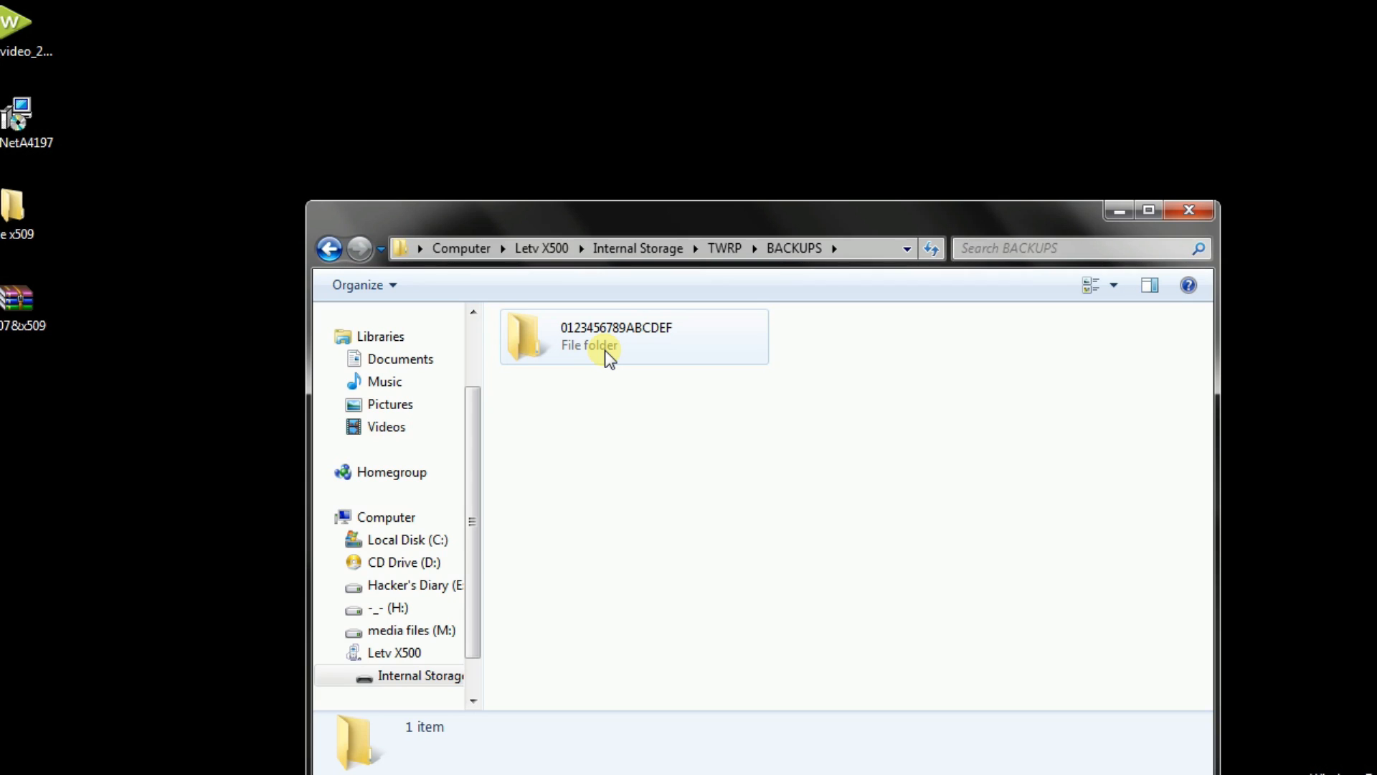
pyautogui.click(633, 335)
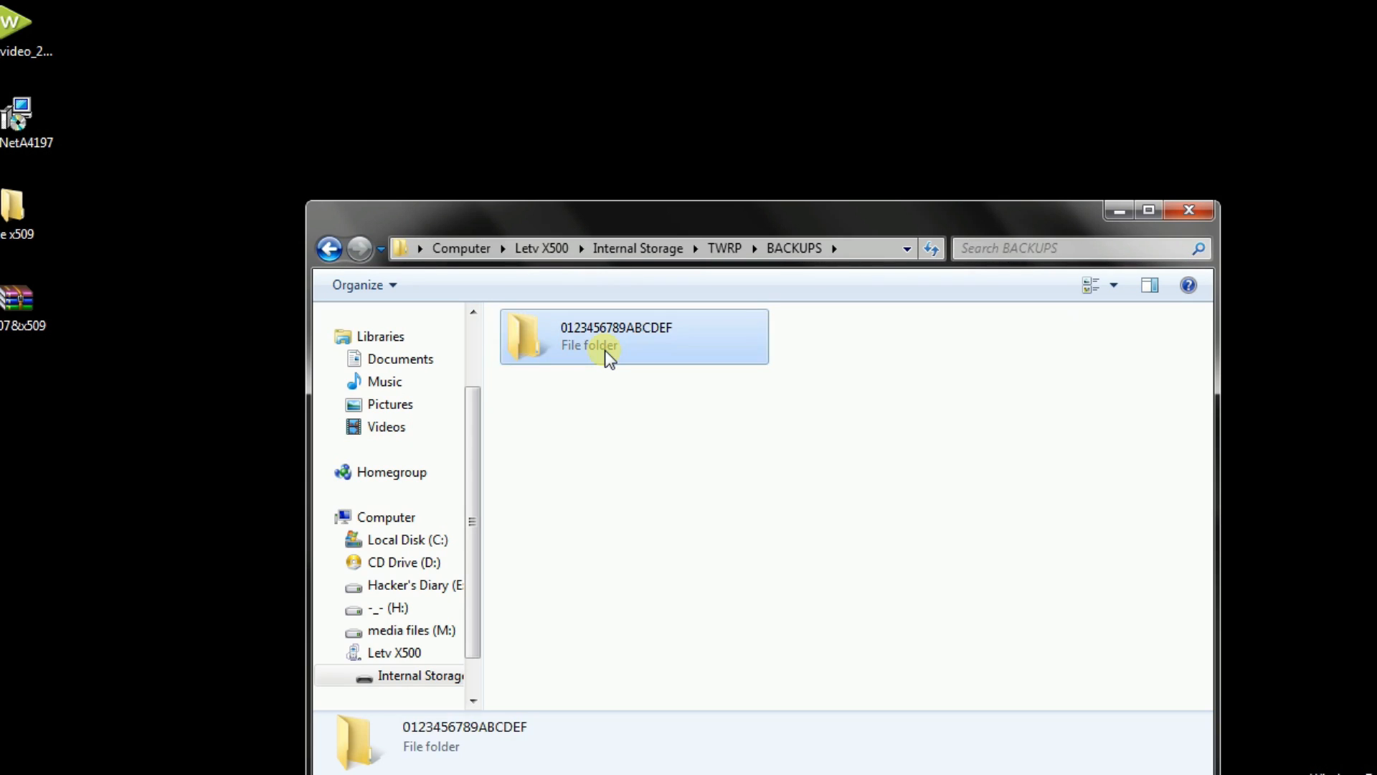
pyautogui.doubleClick(633, 336)
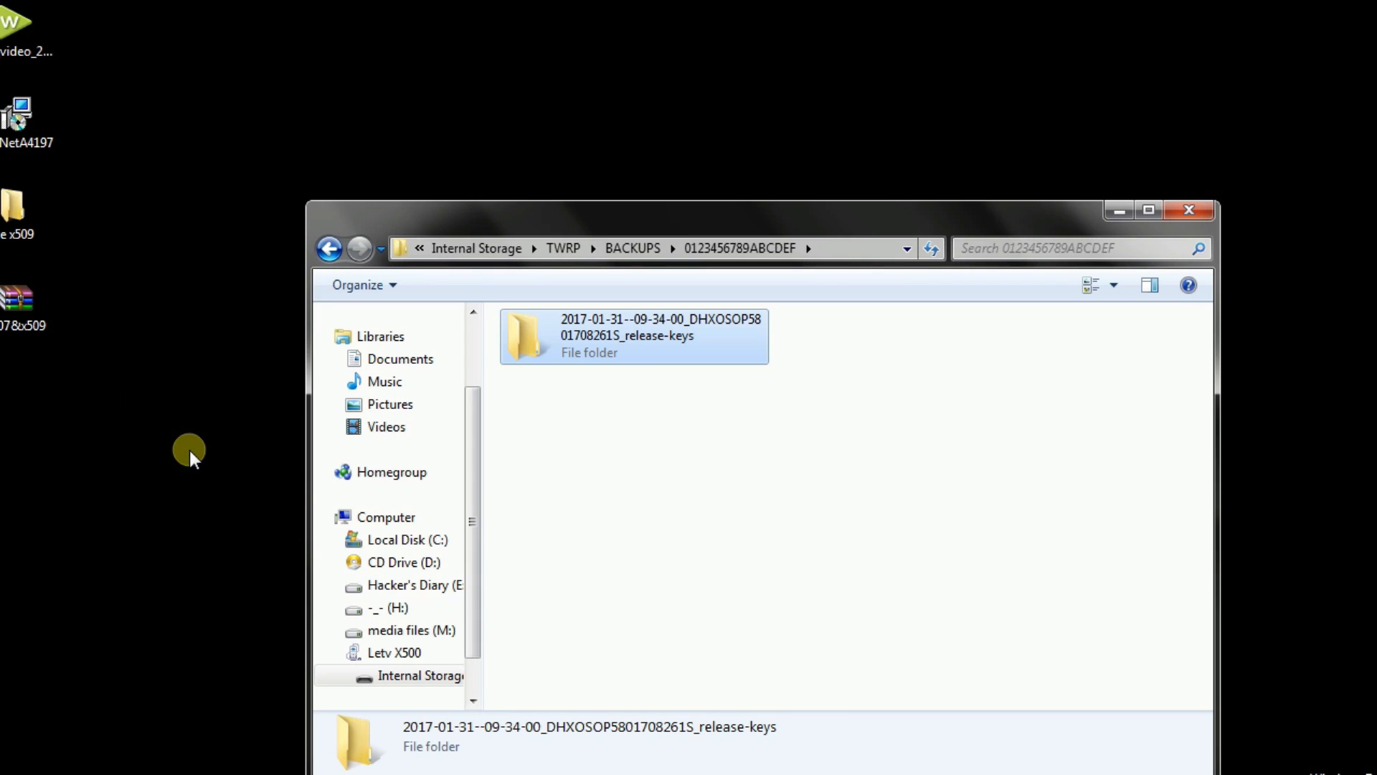
# Copy the 2017-01-31 backup folder to the desktop, enter it and select data.ext4.win
pyautogui.moveTo(633, 336); pyautogui.dragTo(175, 483)
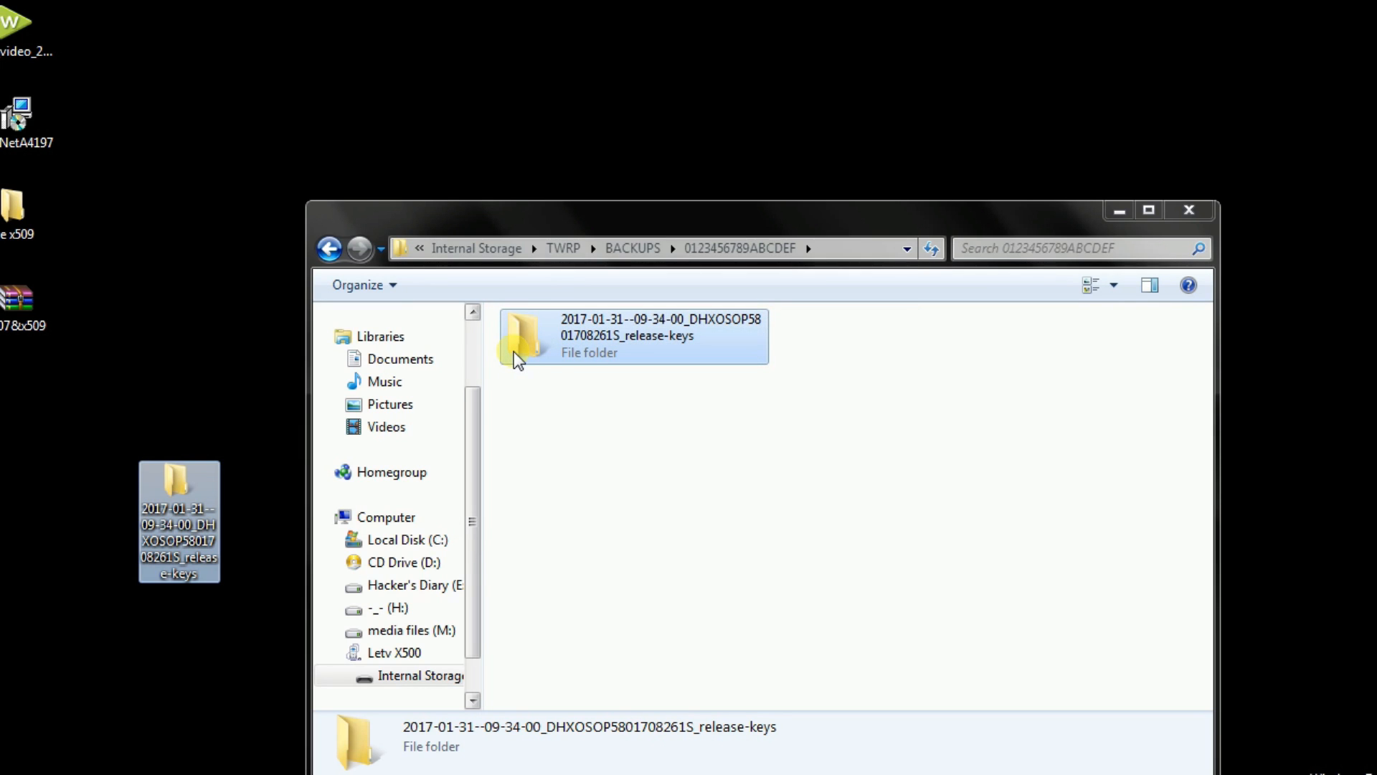
pyautogui.click(1187, 210)
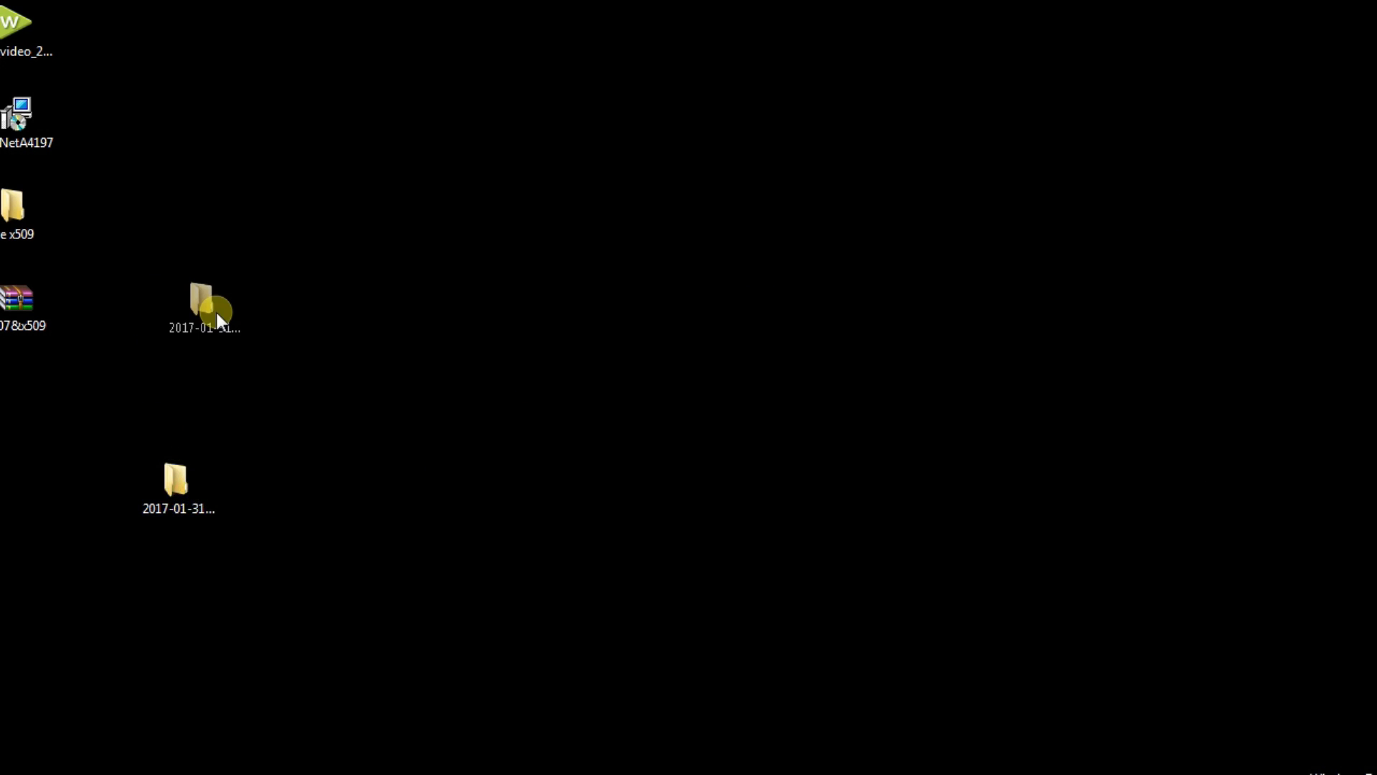
pyautogui.doubleClick(201, 302)
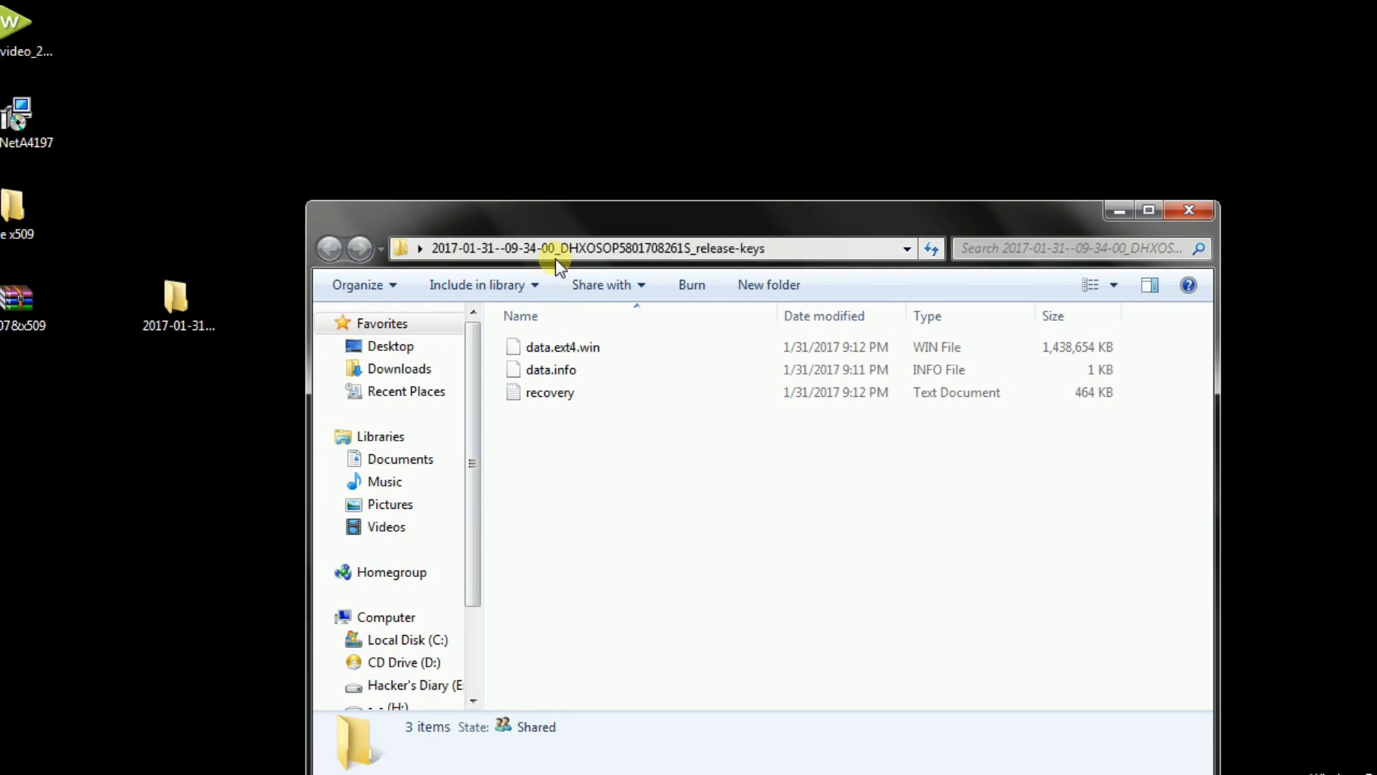
pyautogui.moveTo(558, 248); pyautogui.dragTo(430, 114)
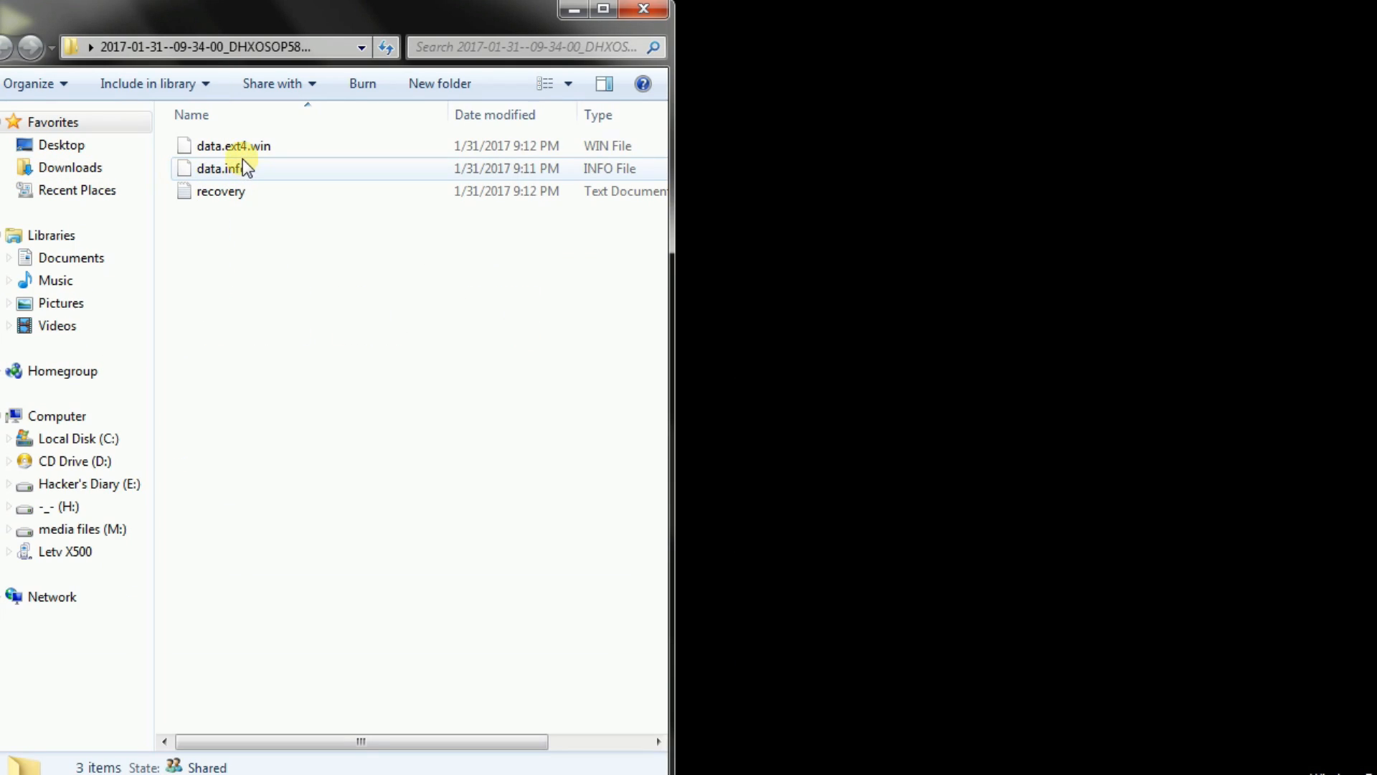
pyautogui.click(234, 146)
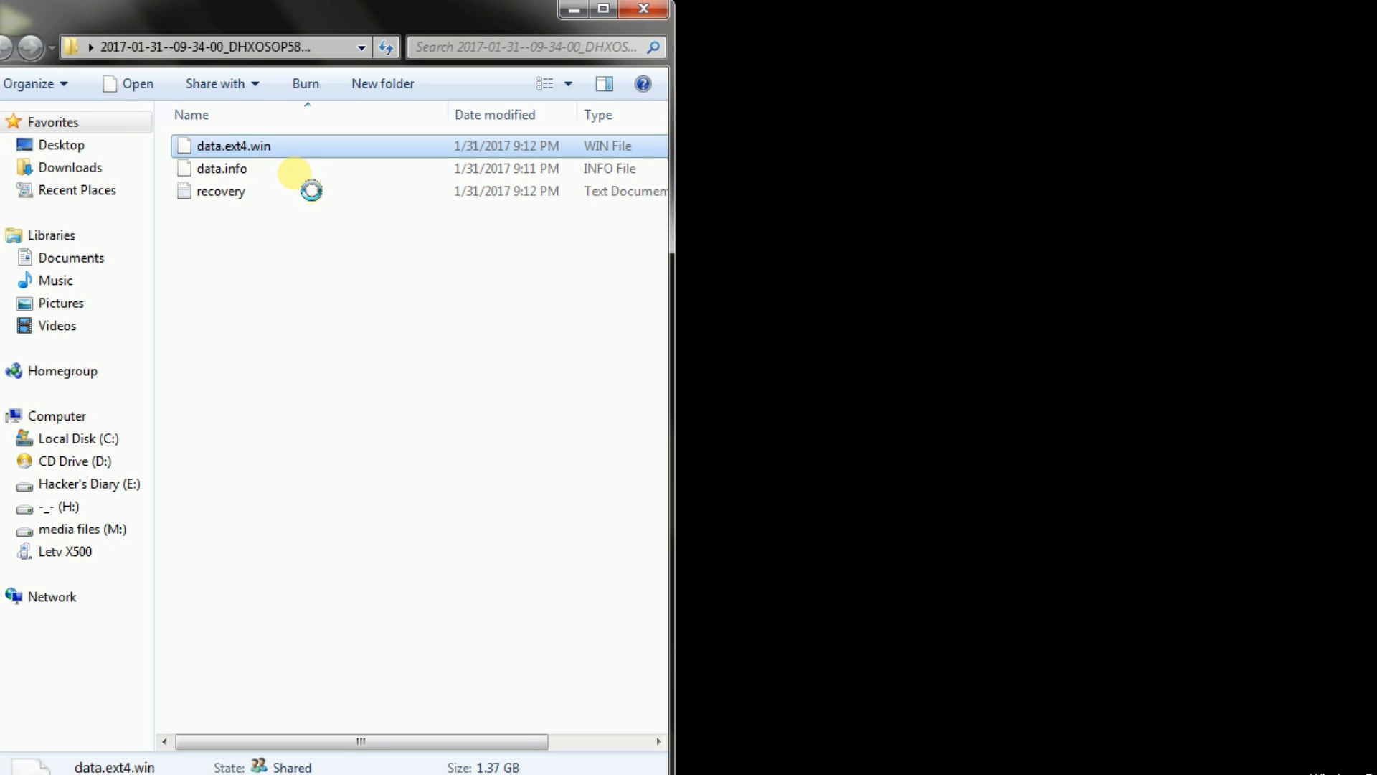
# Load data.ext4.win as an archive in 7-Zip and enter its single top-level folder
pyautogui.rightClick(233, 147)
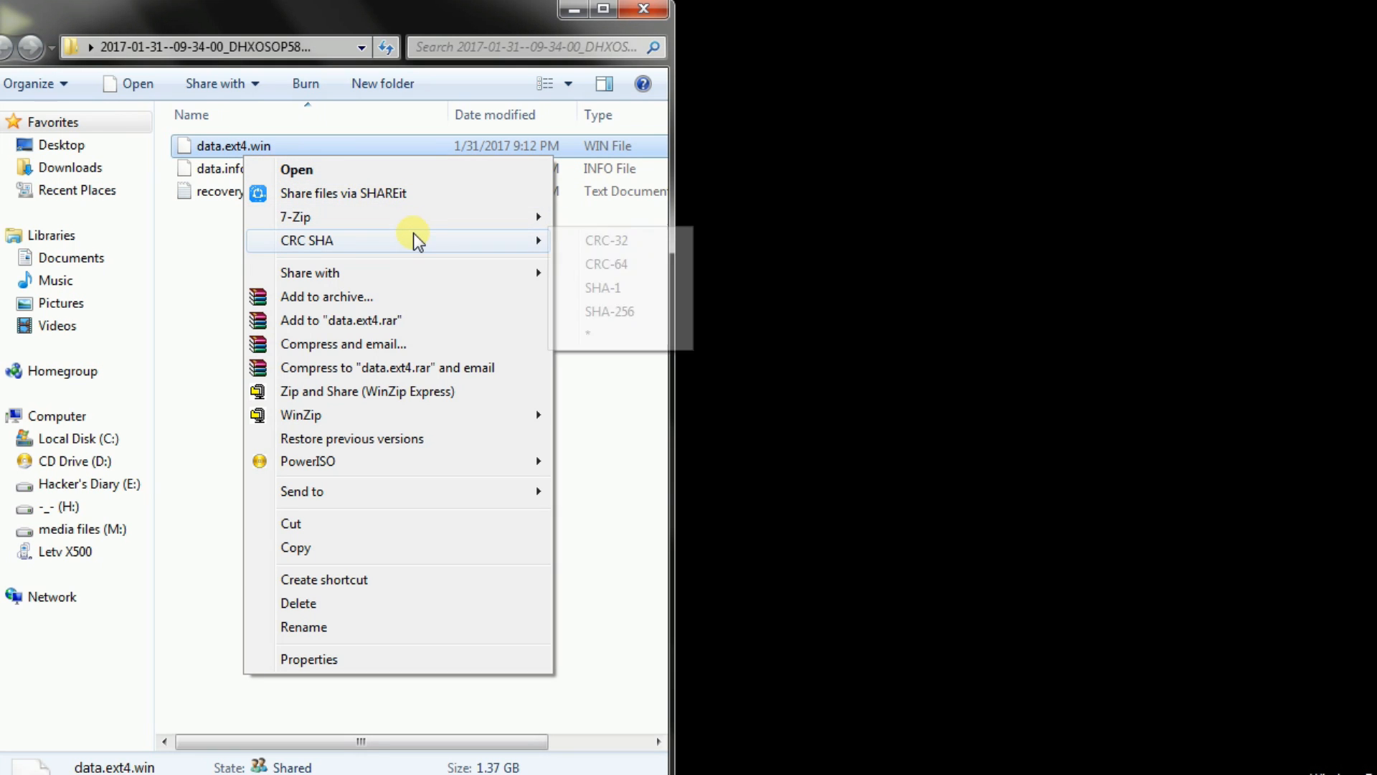
pyautogui.moveTo(296, 216)
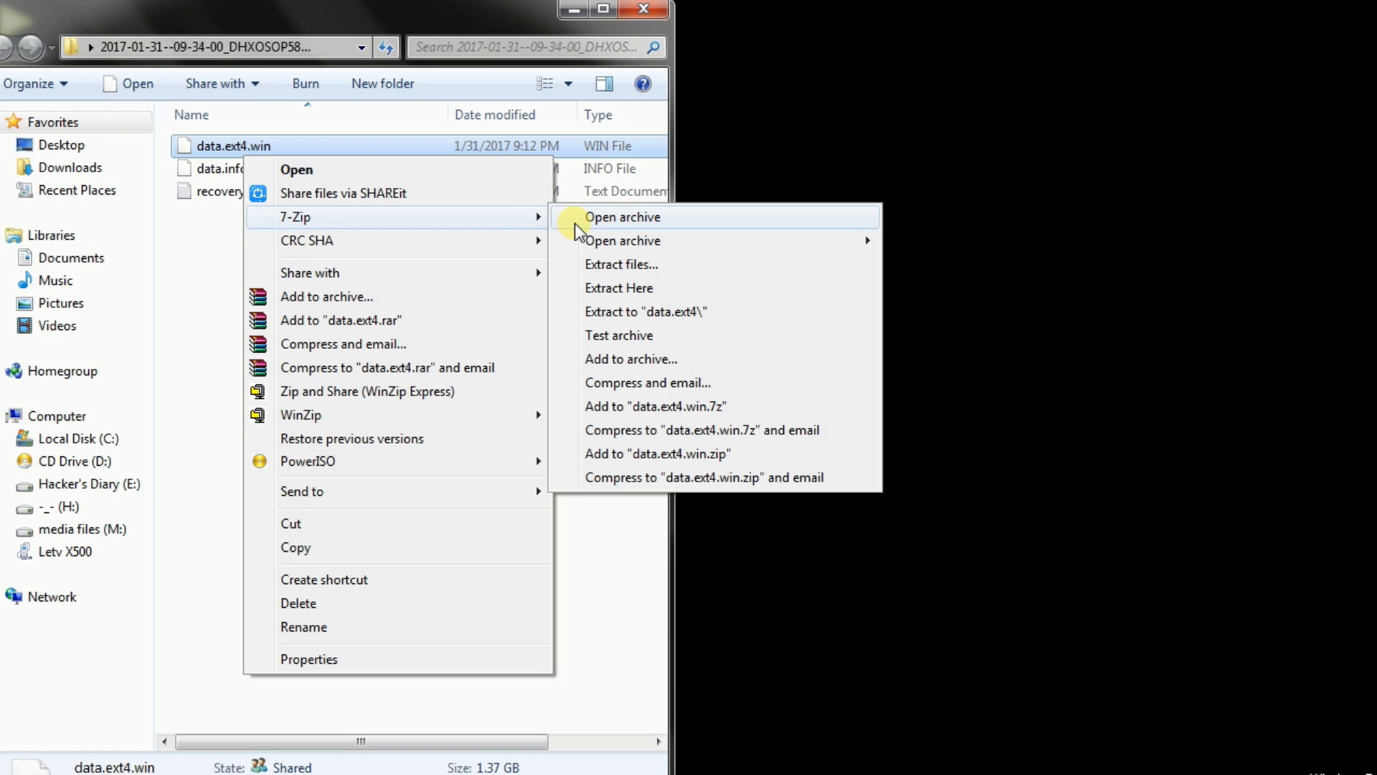
pyautogui.click(621, 217)
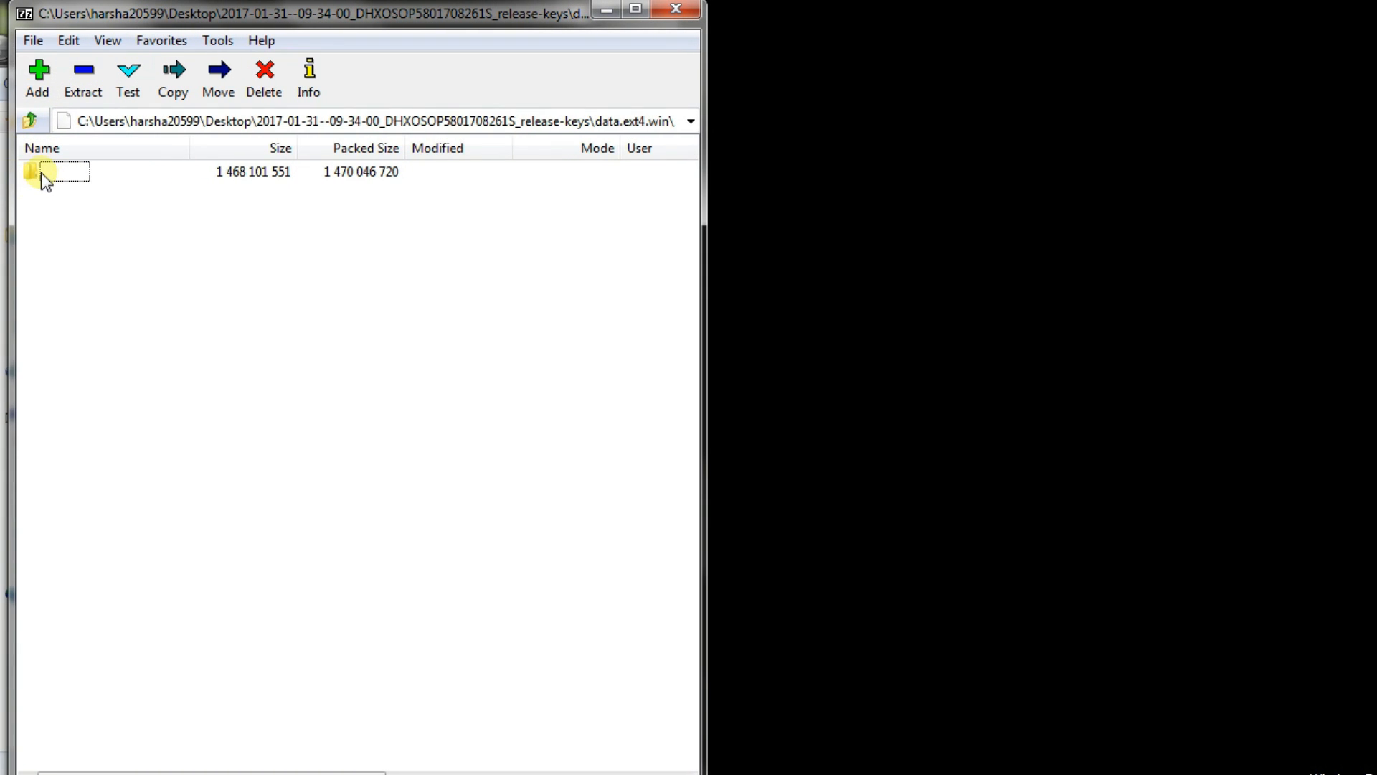
pyautogui.doubleClick(30, 170)
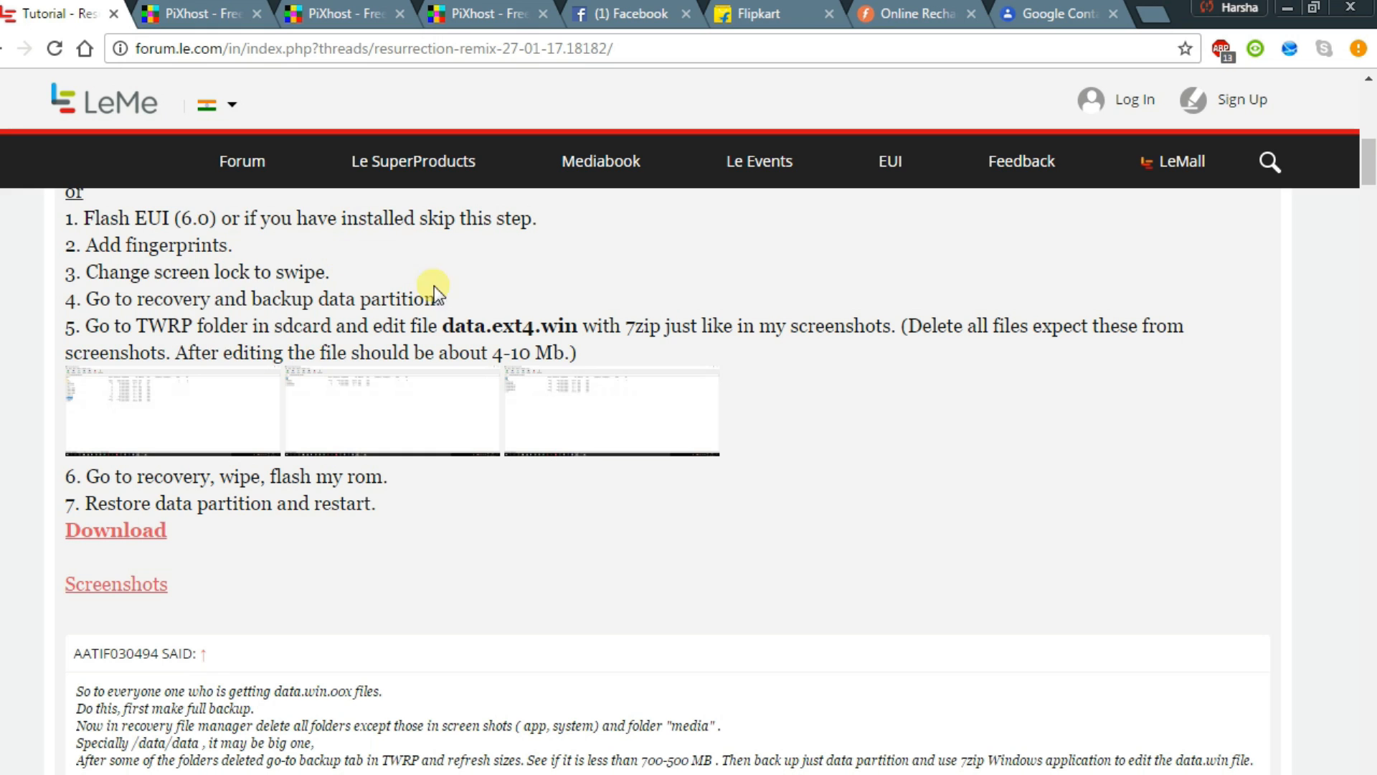
# Close the Facebook and Flipkart tabs, keeping the tutorial and PiXhost screenshot tabs
pyautogui.scroll(-3)
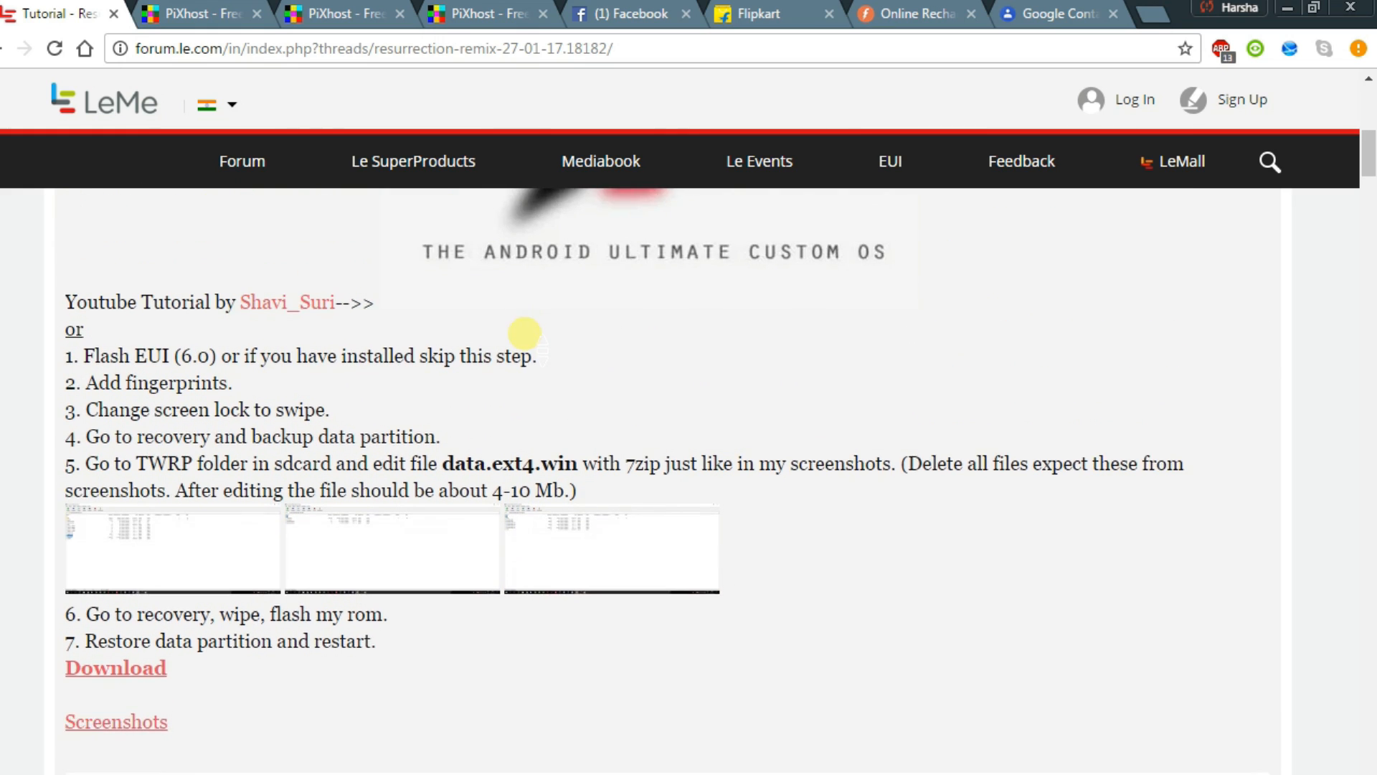
pyautogui.scroll(-3)
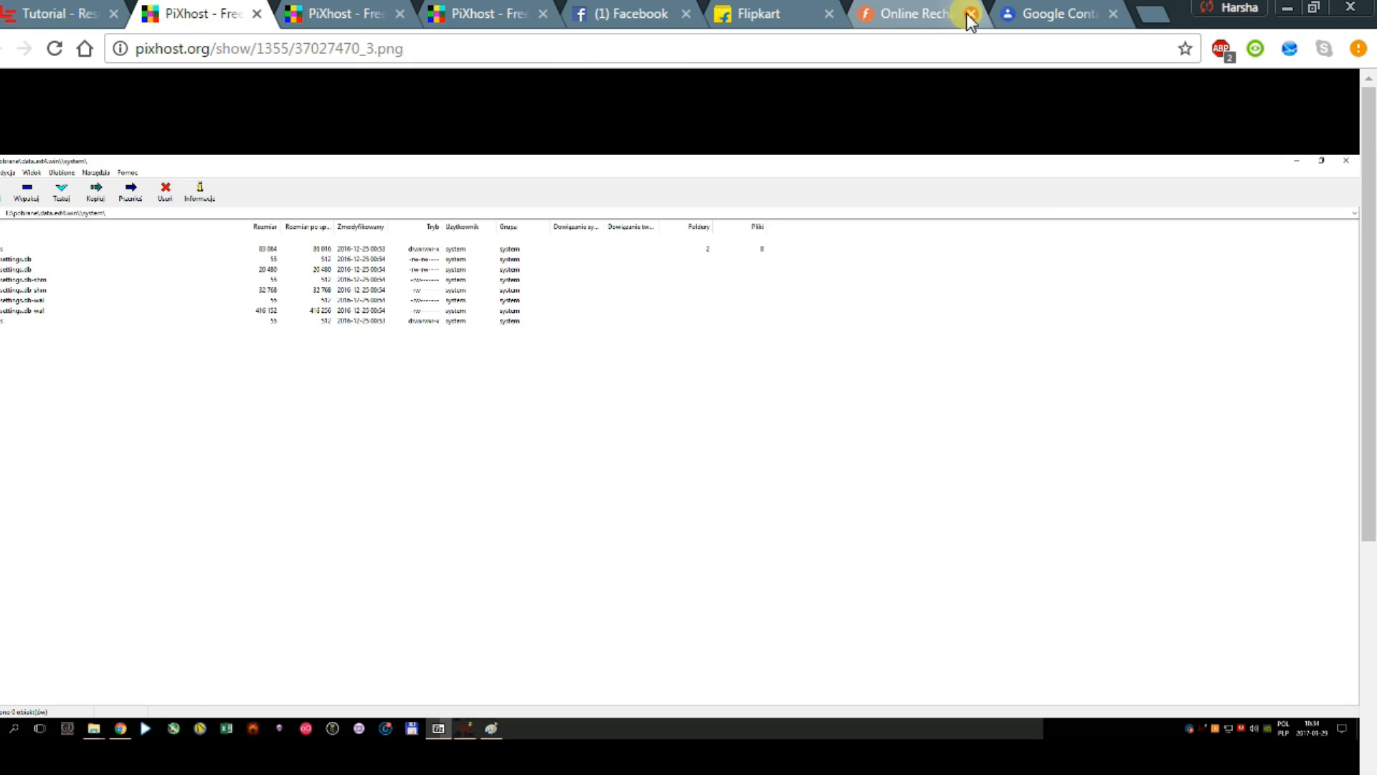
pyautogui.click(970, 13)
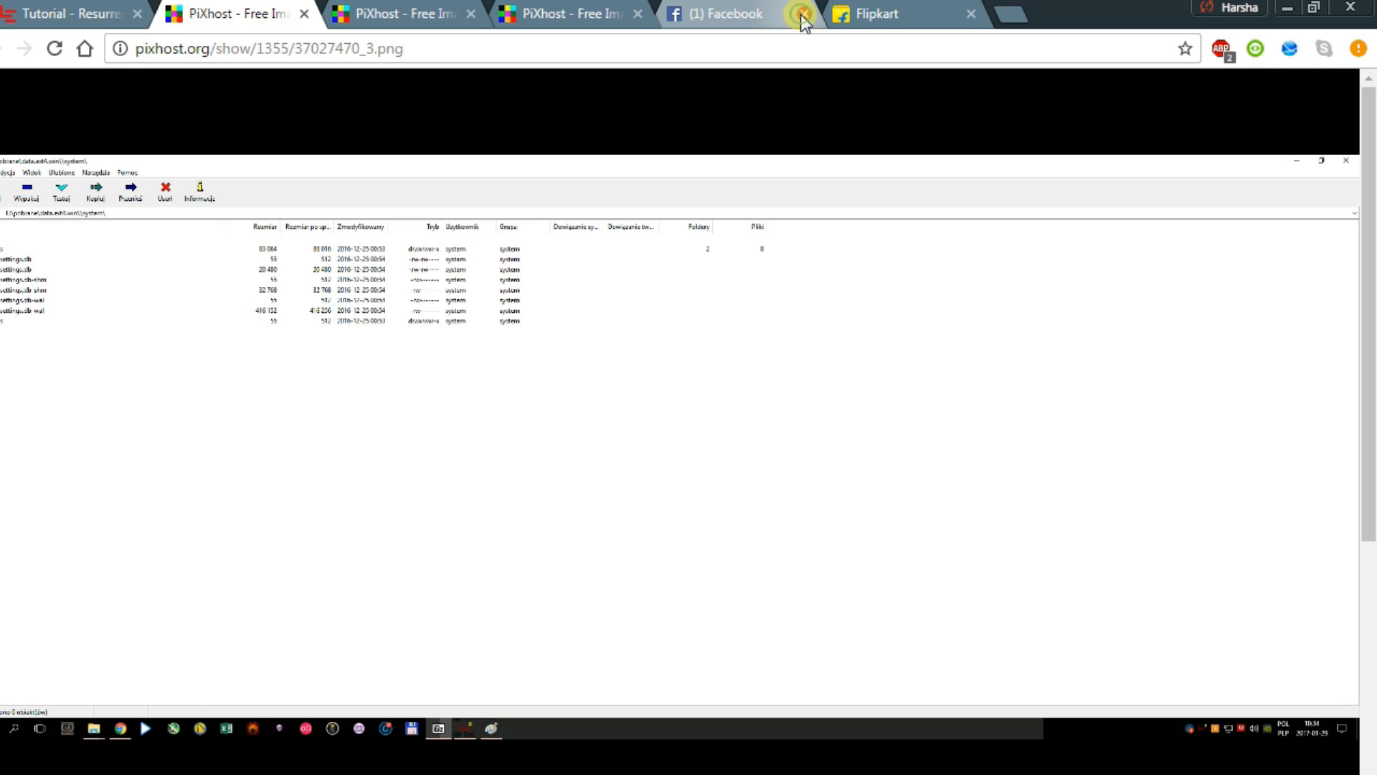
pyautogui.click(799, 14)
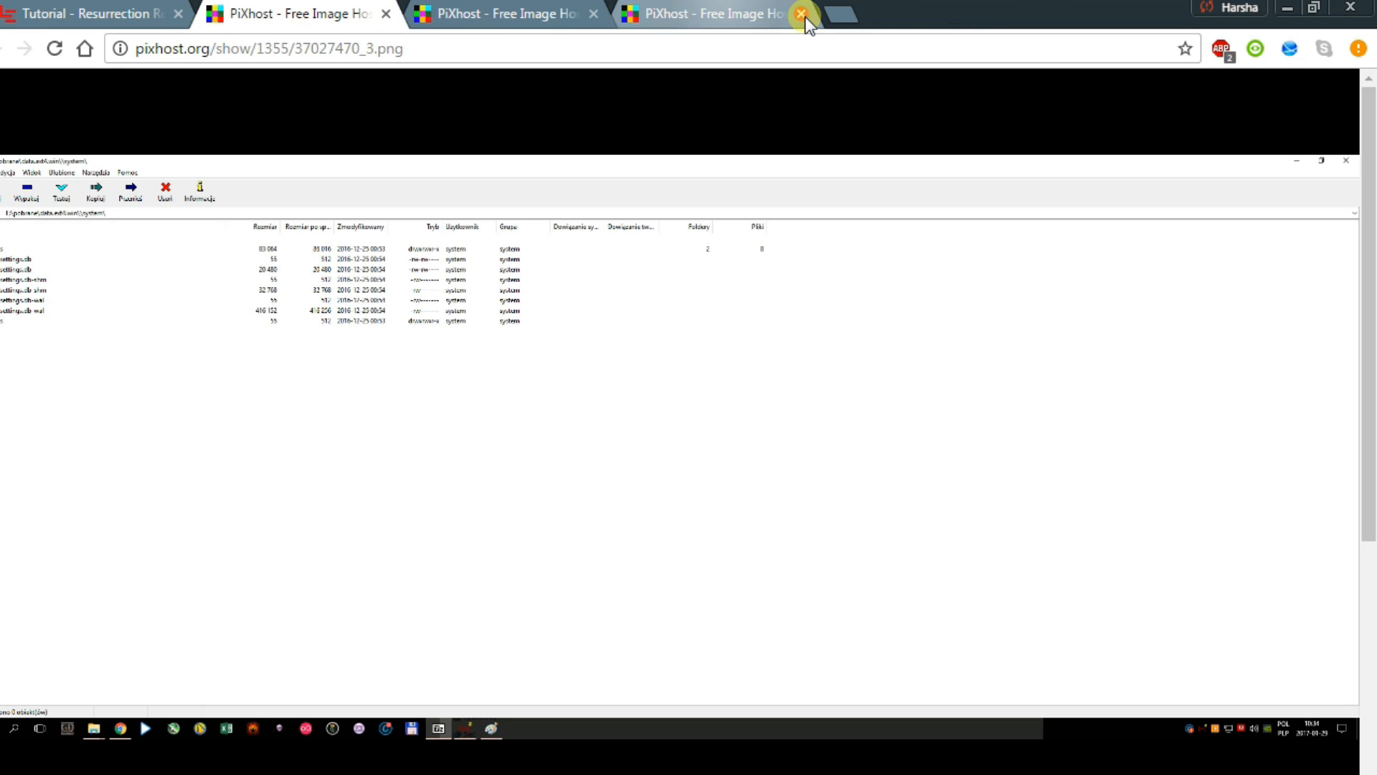
pyautogui.click(800, 13)
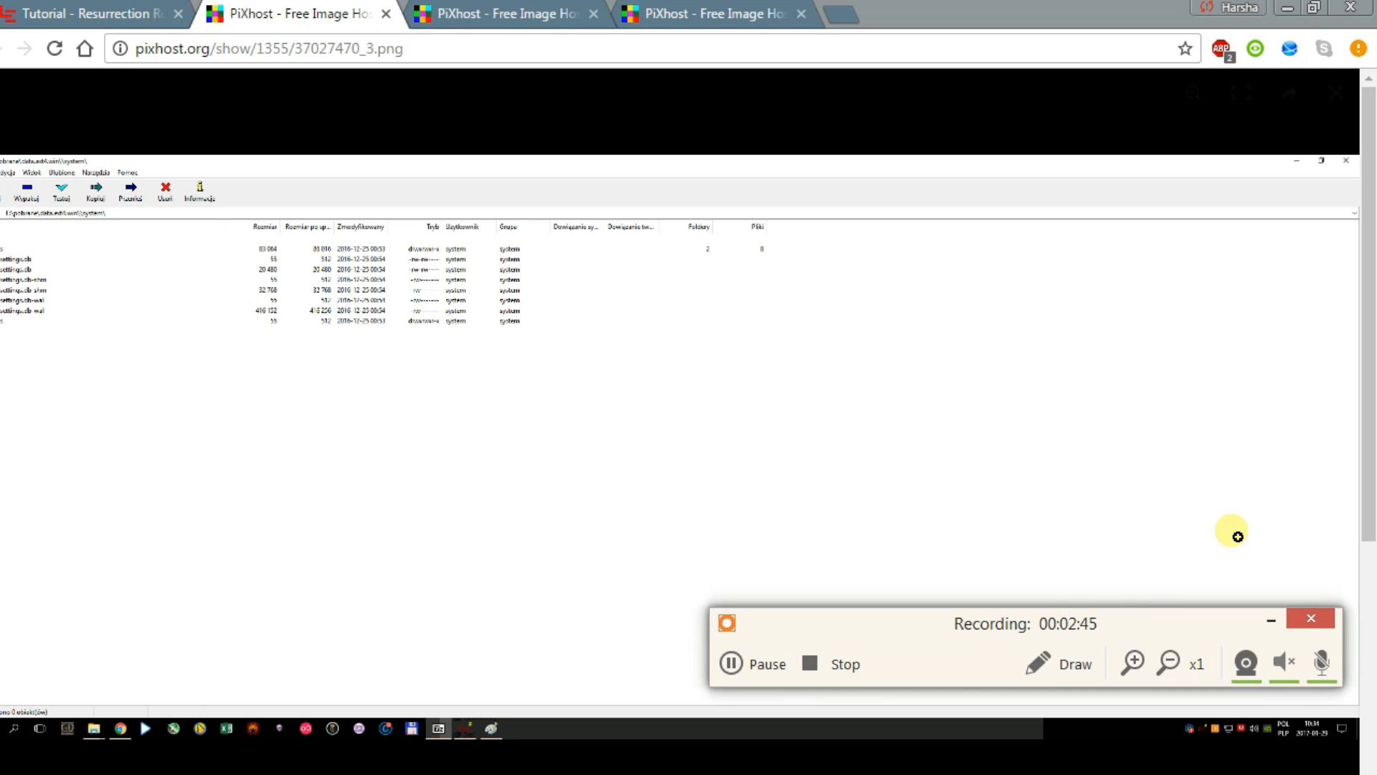
pyautogui.click(753, 663)
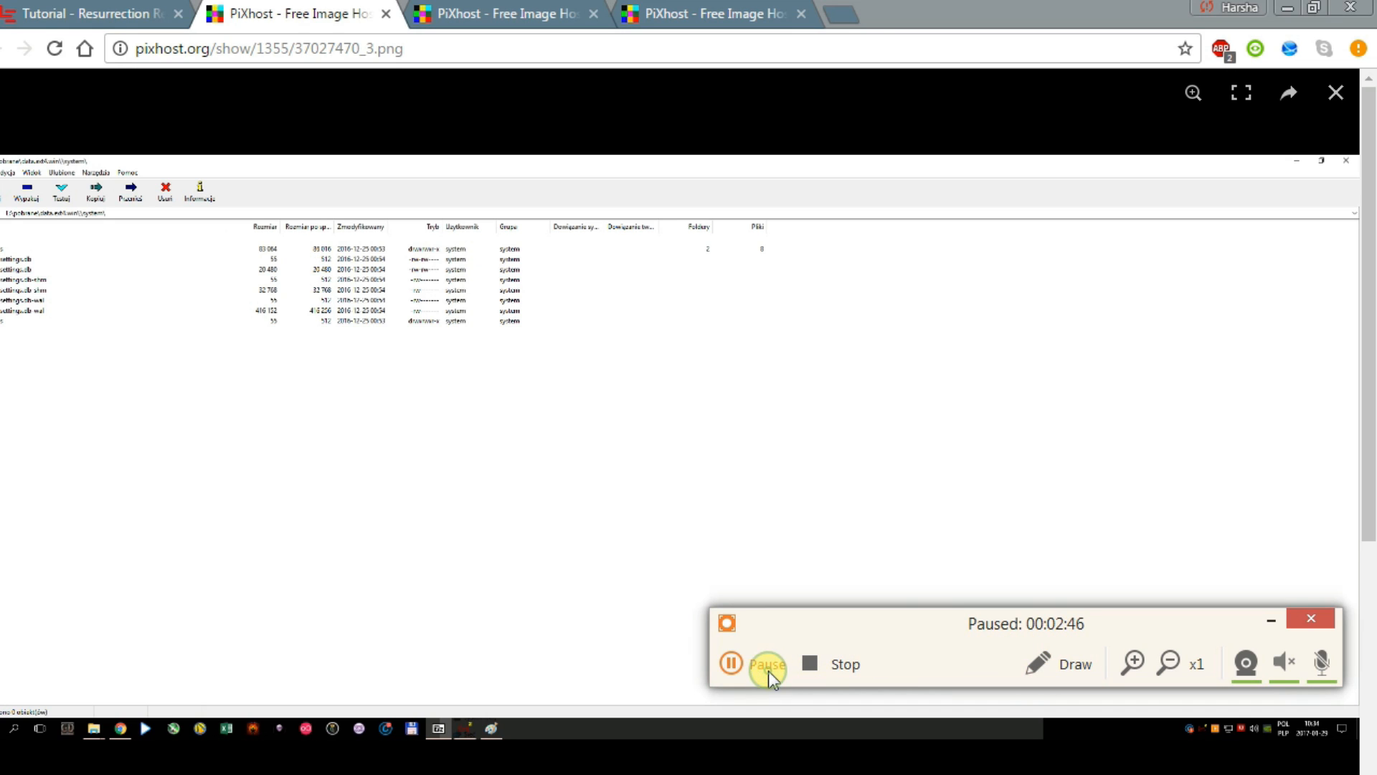
pyautogui.click(766, 662)
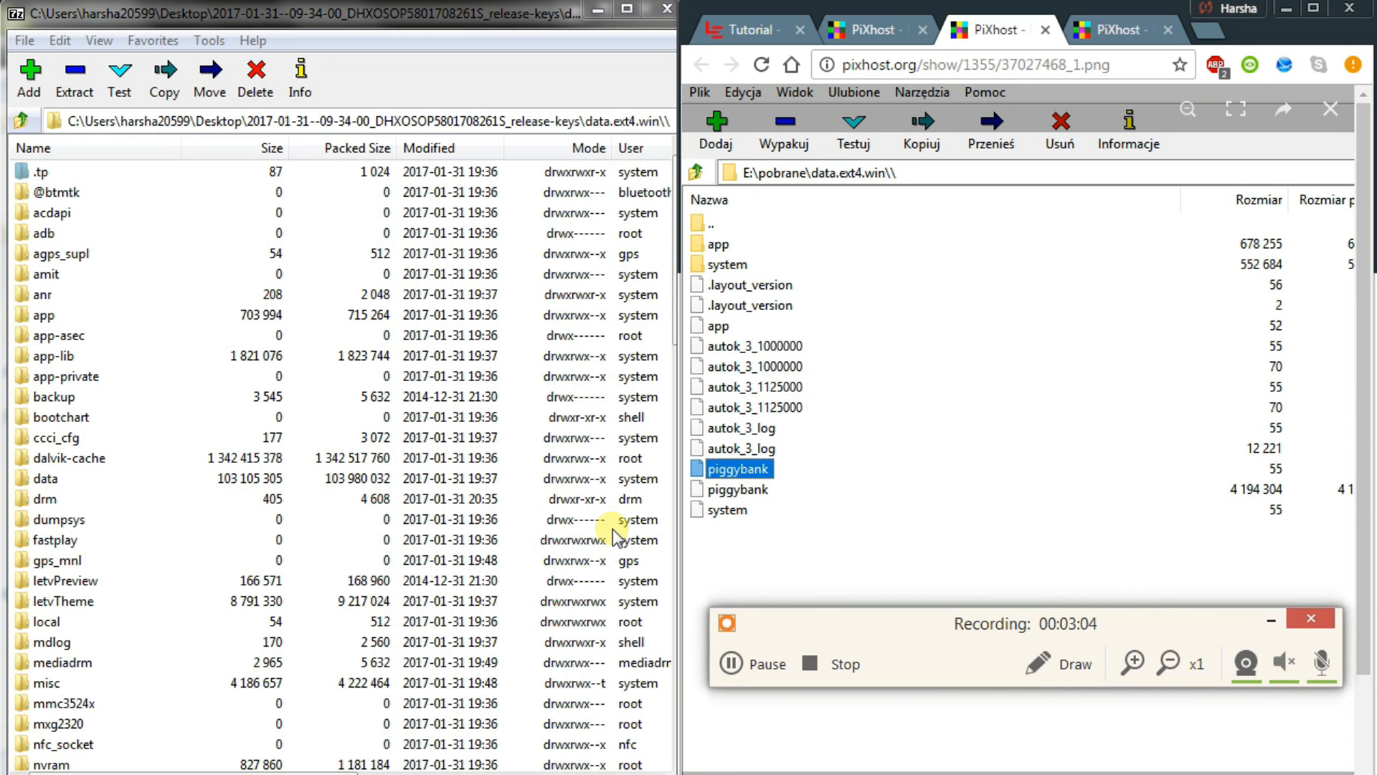
pyautogui.moveTo(202, 339)
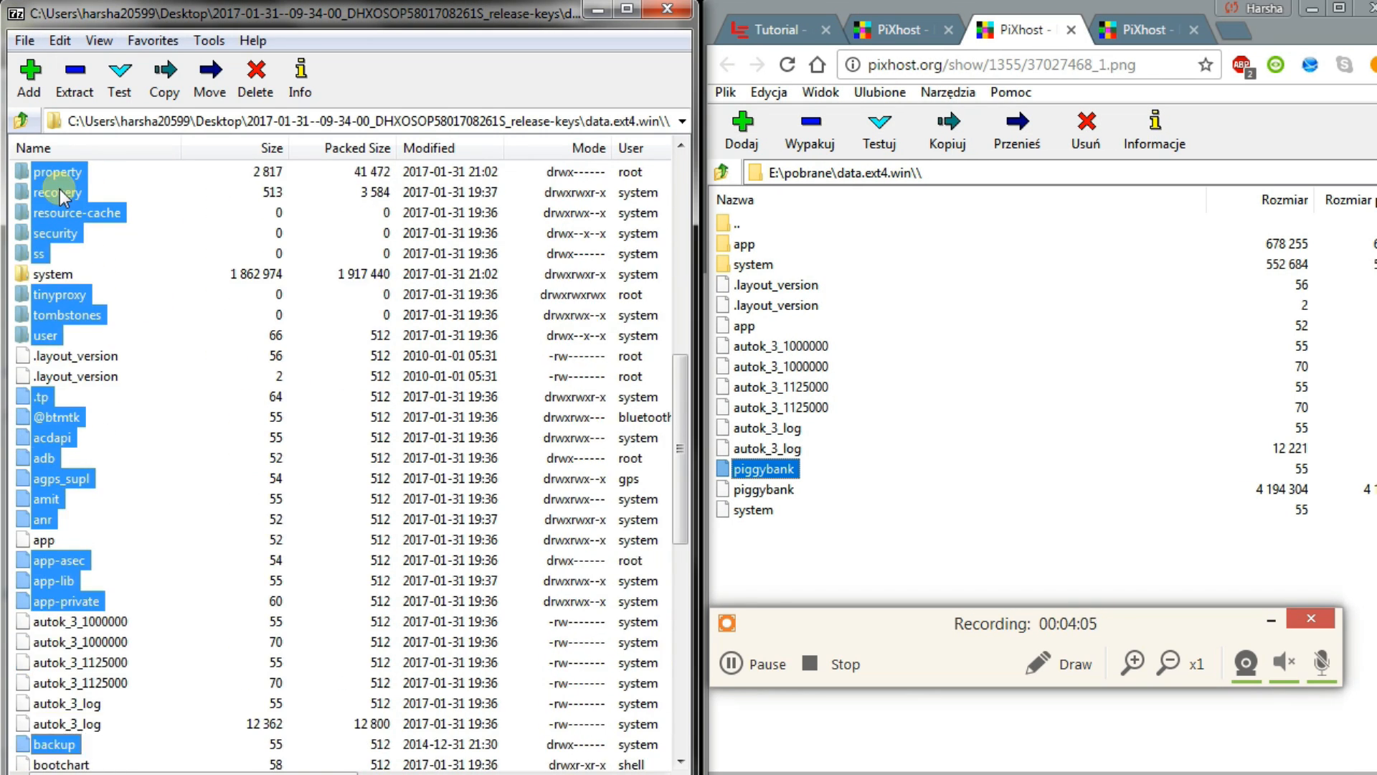
# Delete the other root folders, leaving app, system, layout version, autok and piggybank
pyautogui.scroll(-3)
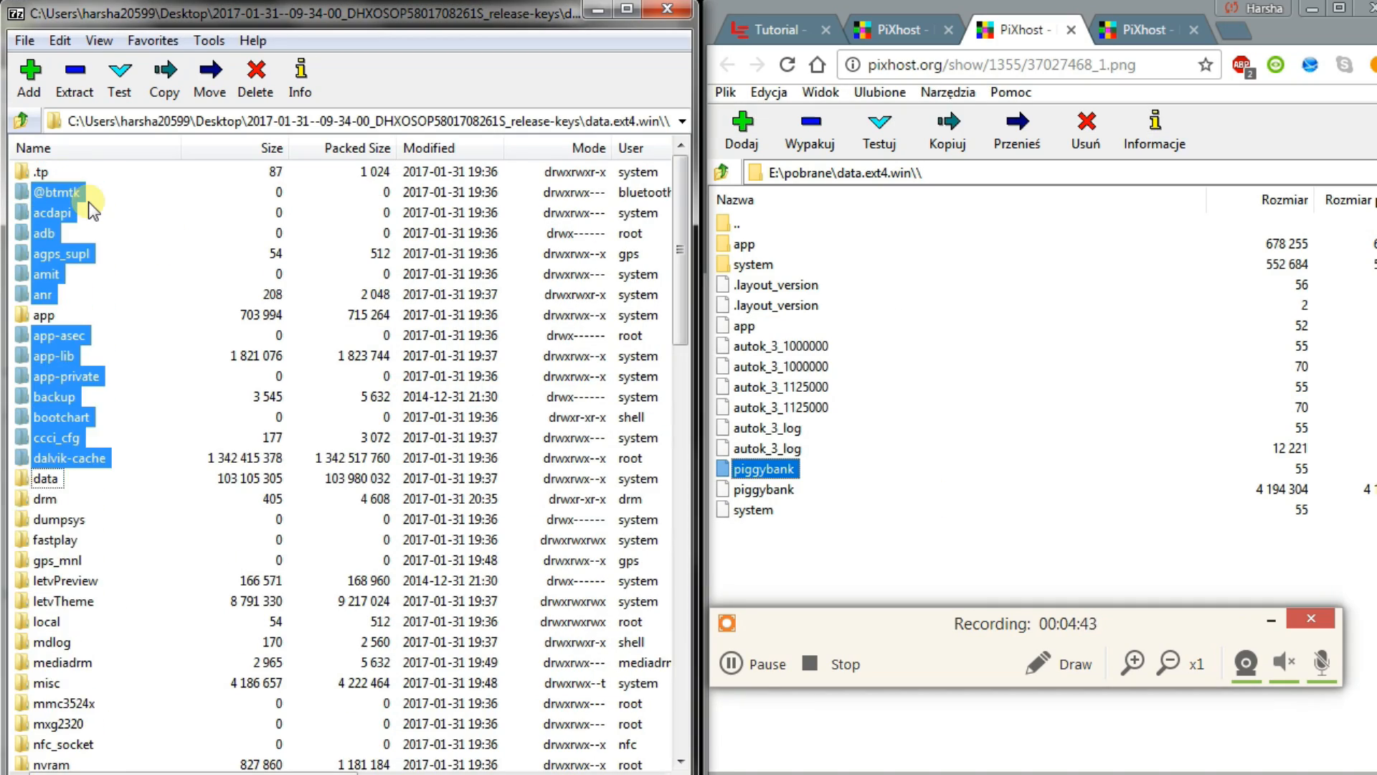
pyautogui.scroll(-3)
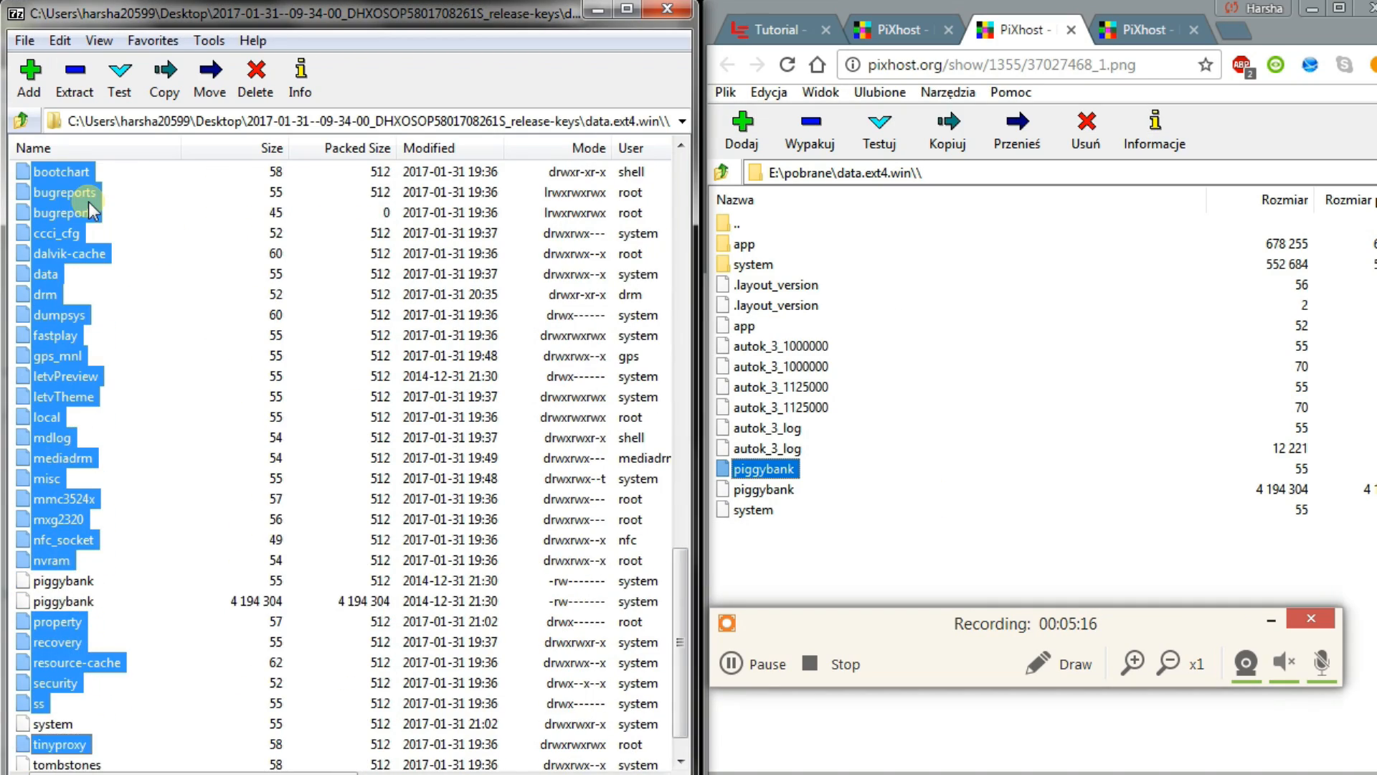
pyautogui.click(256, 78)
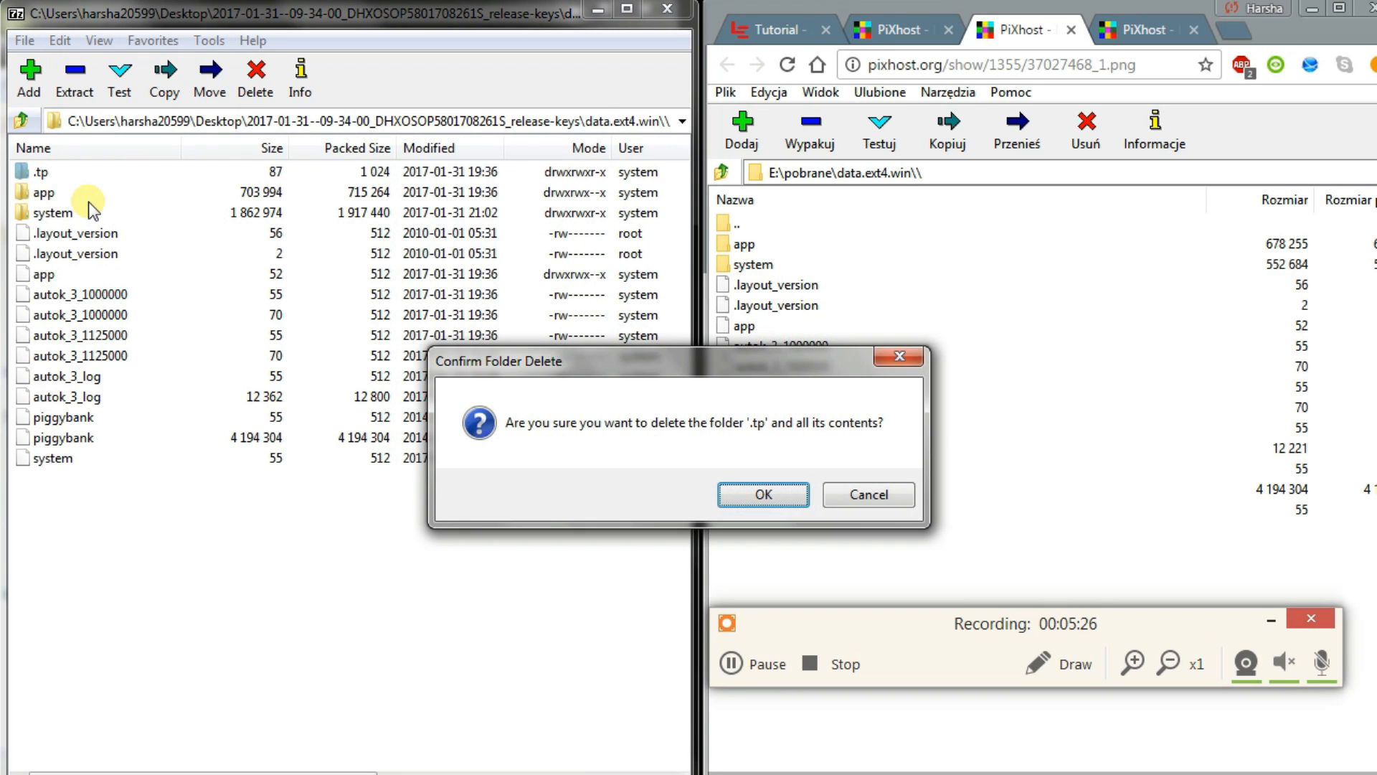
pyautogui.click(760, 494)
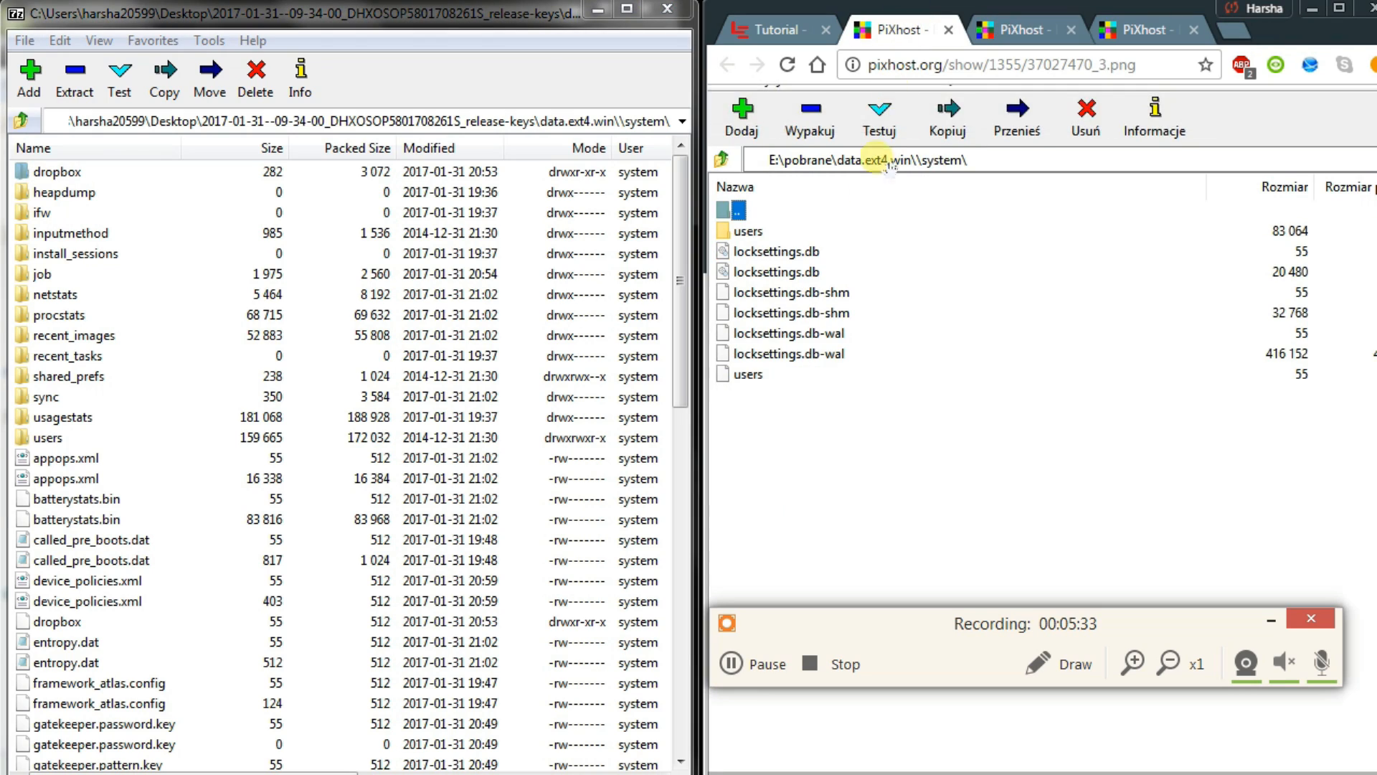
# Trim the archive's system folder contents, close 7-Zip and Chrome, and bring up the desktop backup folder's menu
pyautogui.scroll(-3)
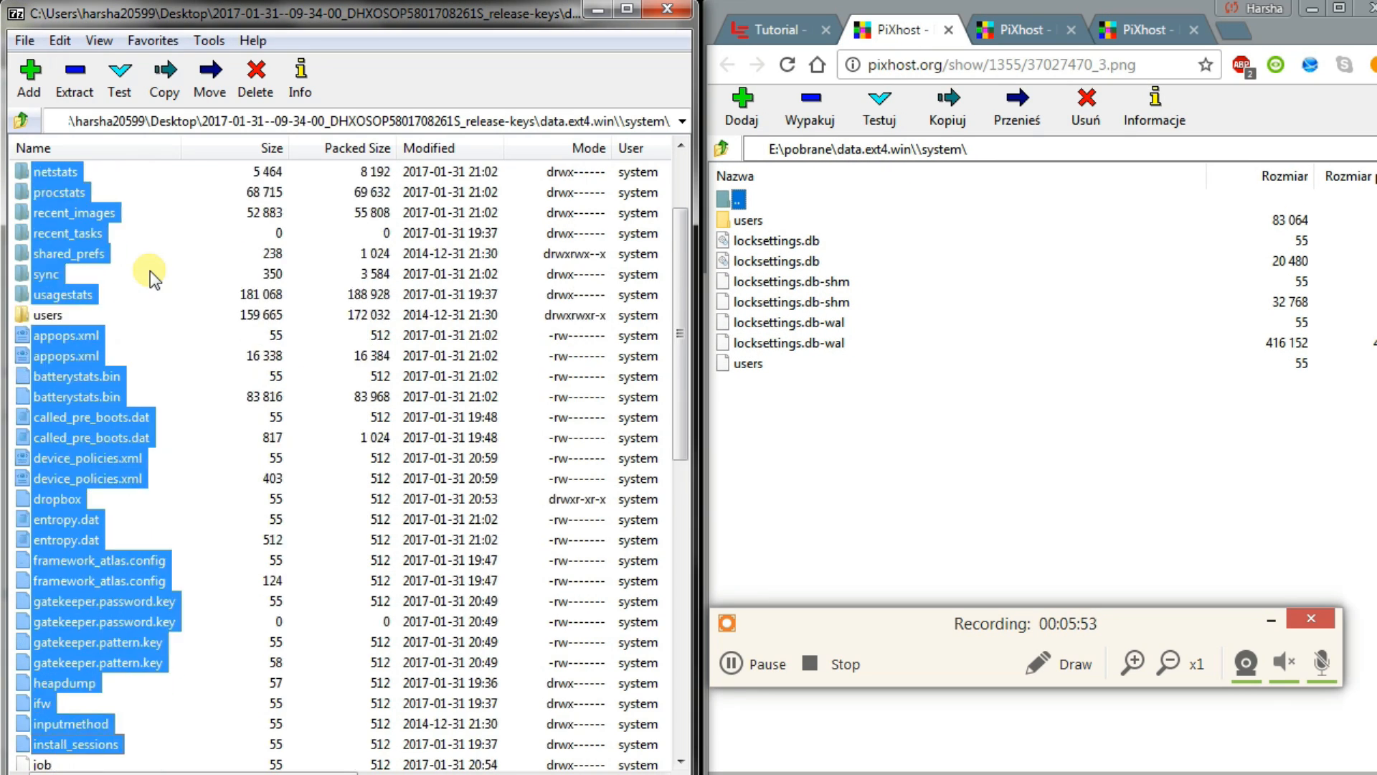
pyautogui.scroll(-3)
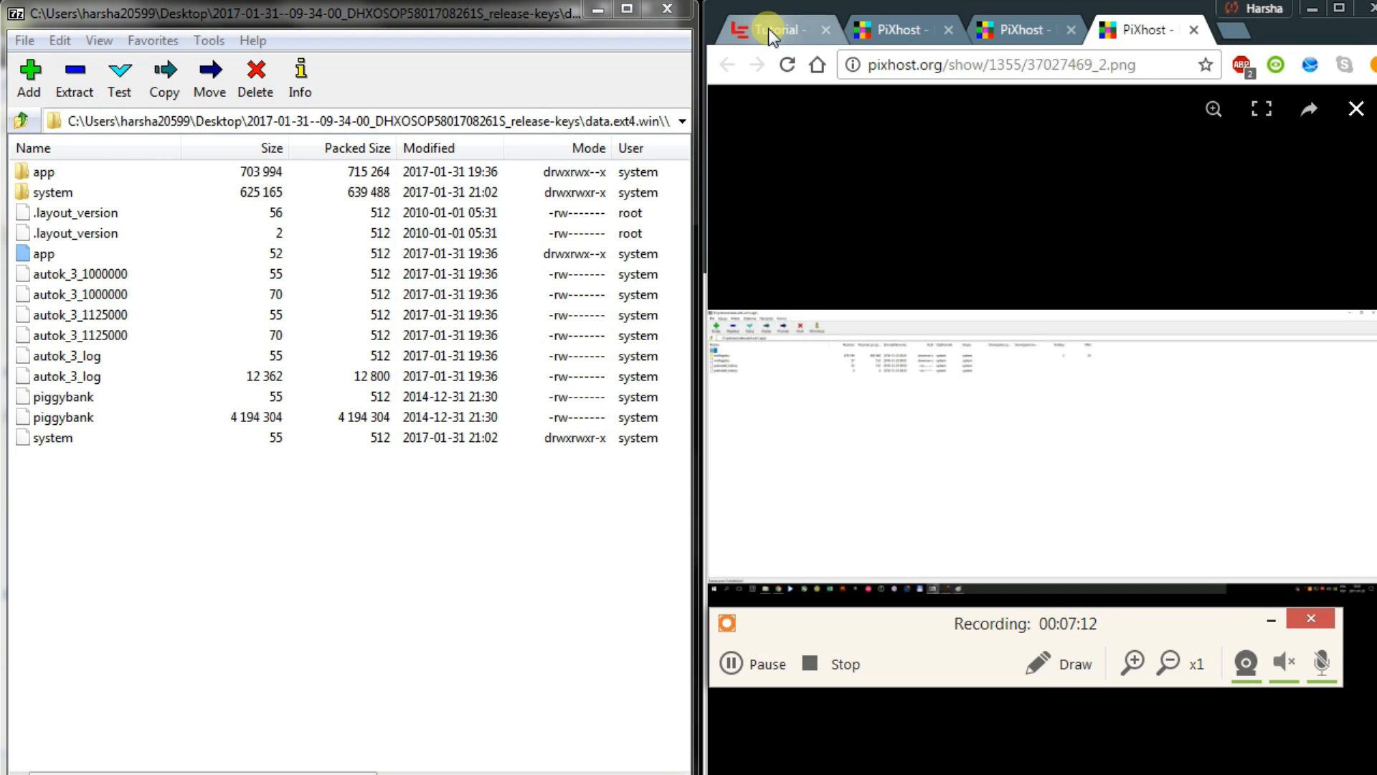
pyautogui.click(773, 28)
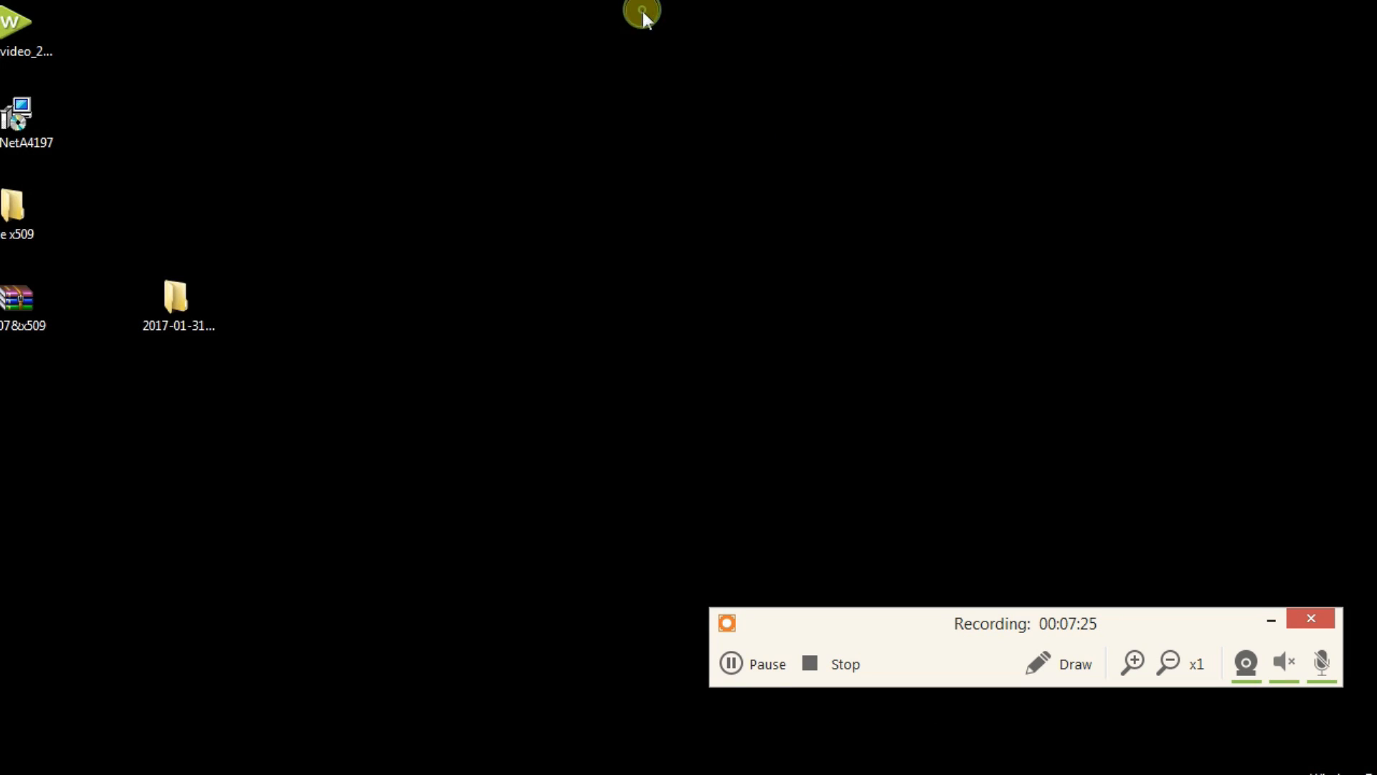
pyautogui.rightClick(175, 298)
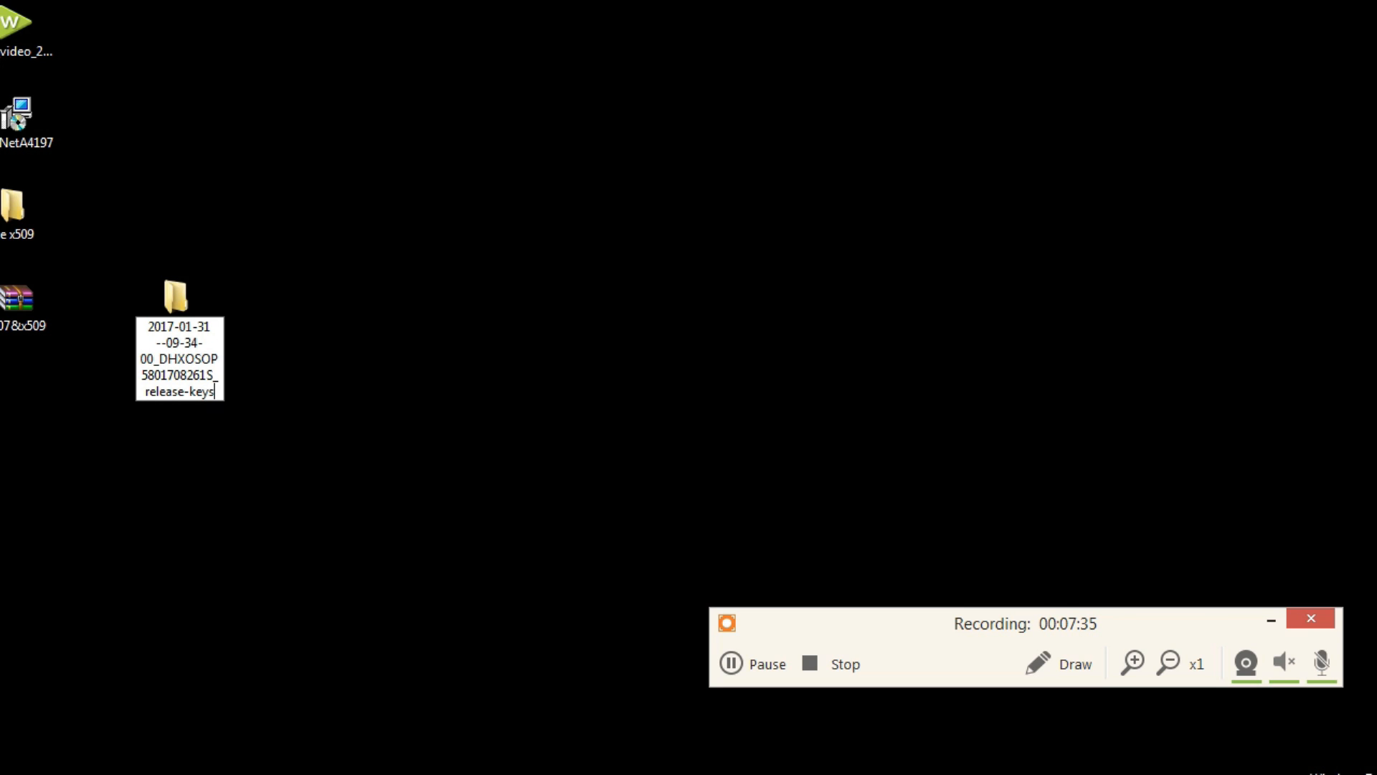
# Rename the desktop backup folder with an FP_ prefix and FP suffix
pyautogui.write('_FP')
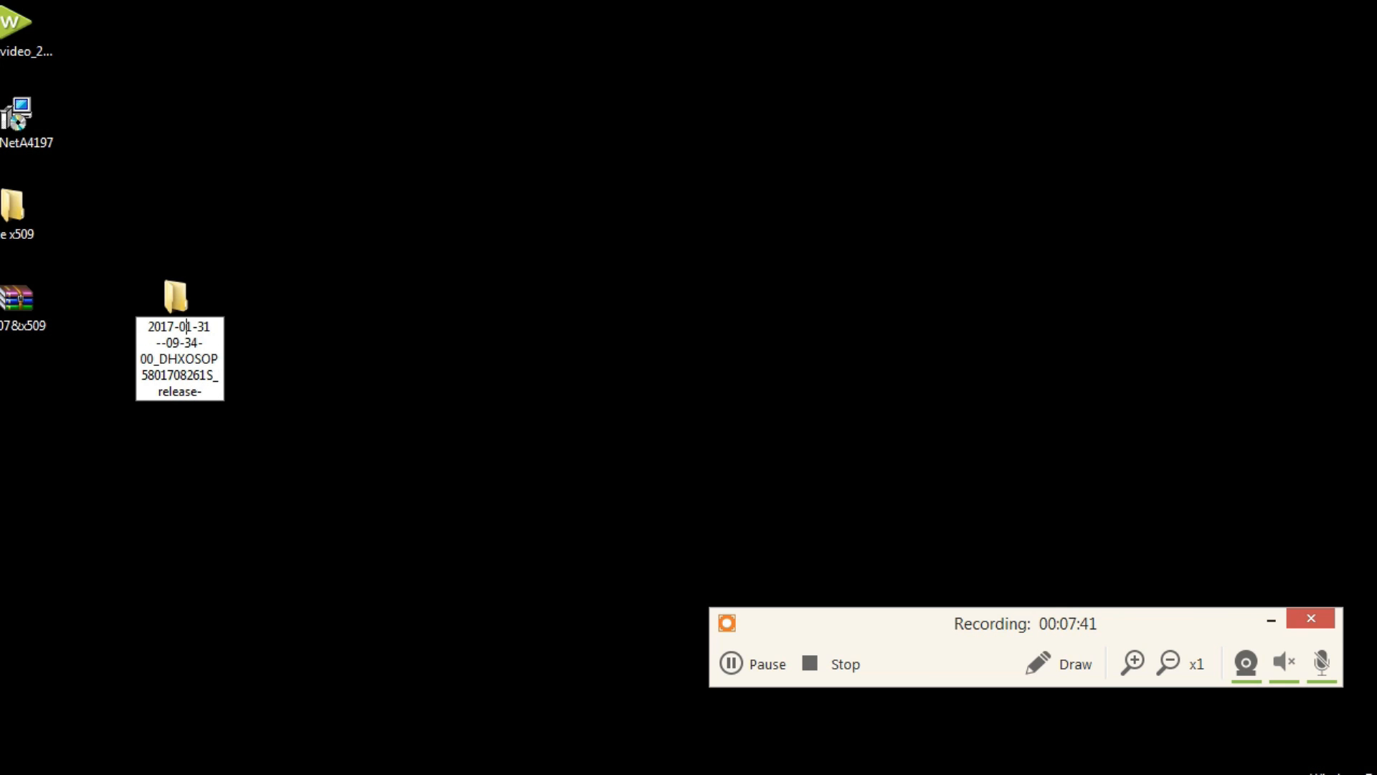
pyautogui.write('FP')
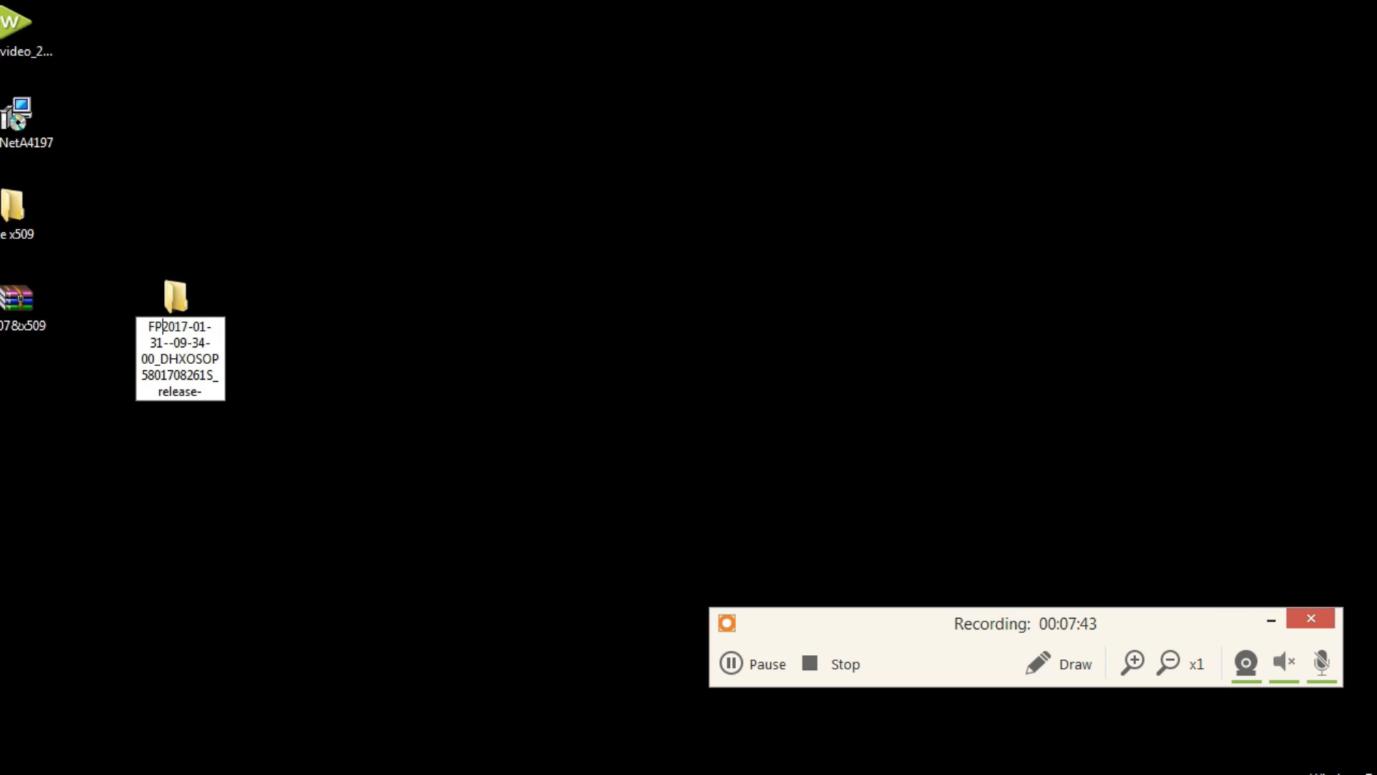
pyautogui.write('_')
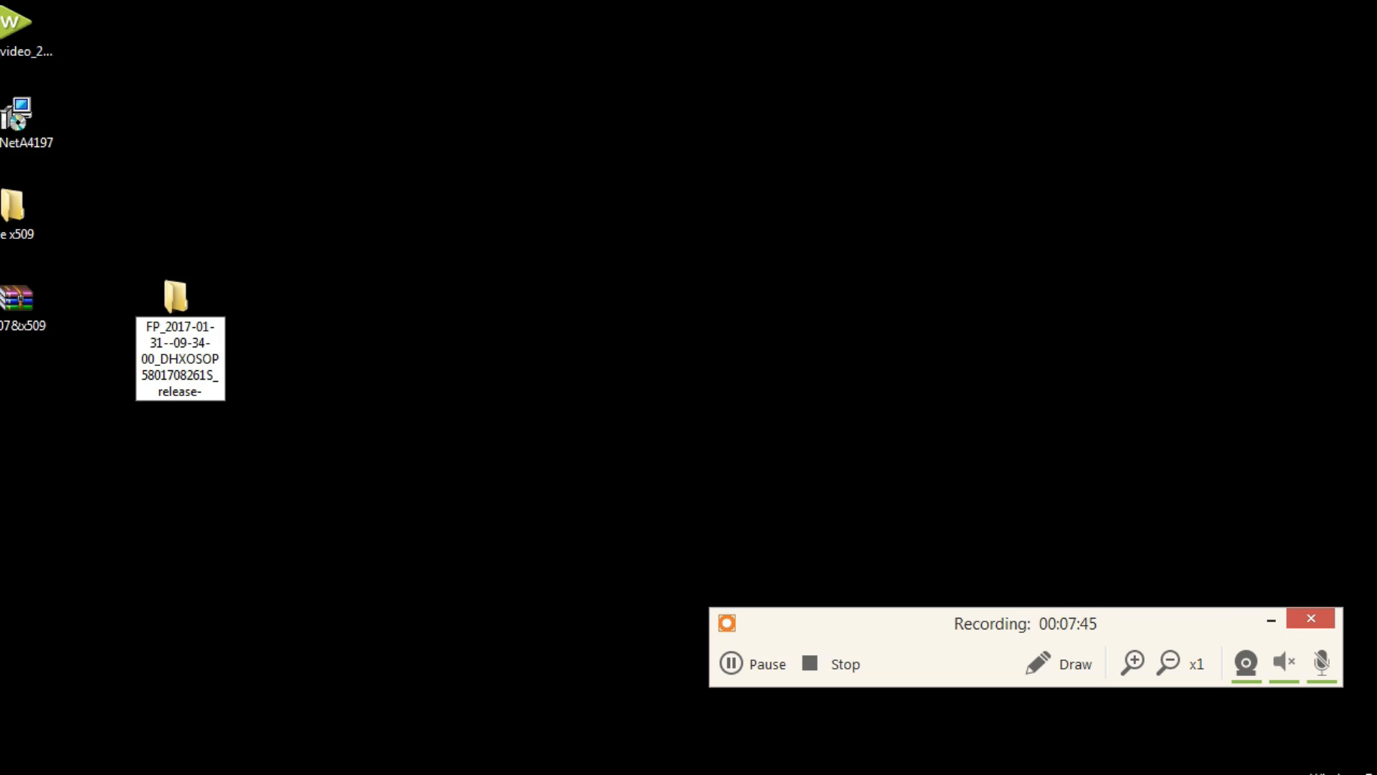
pyautogui.click(178, 295)
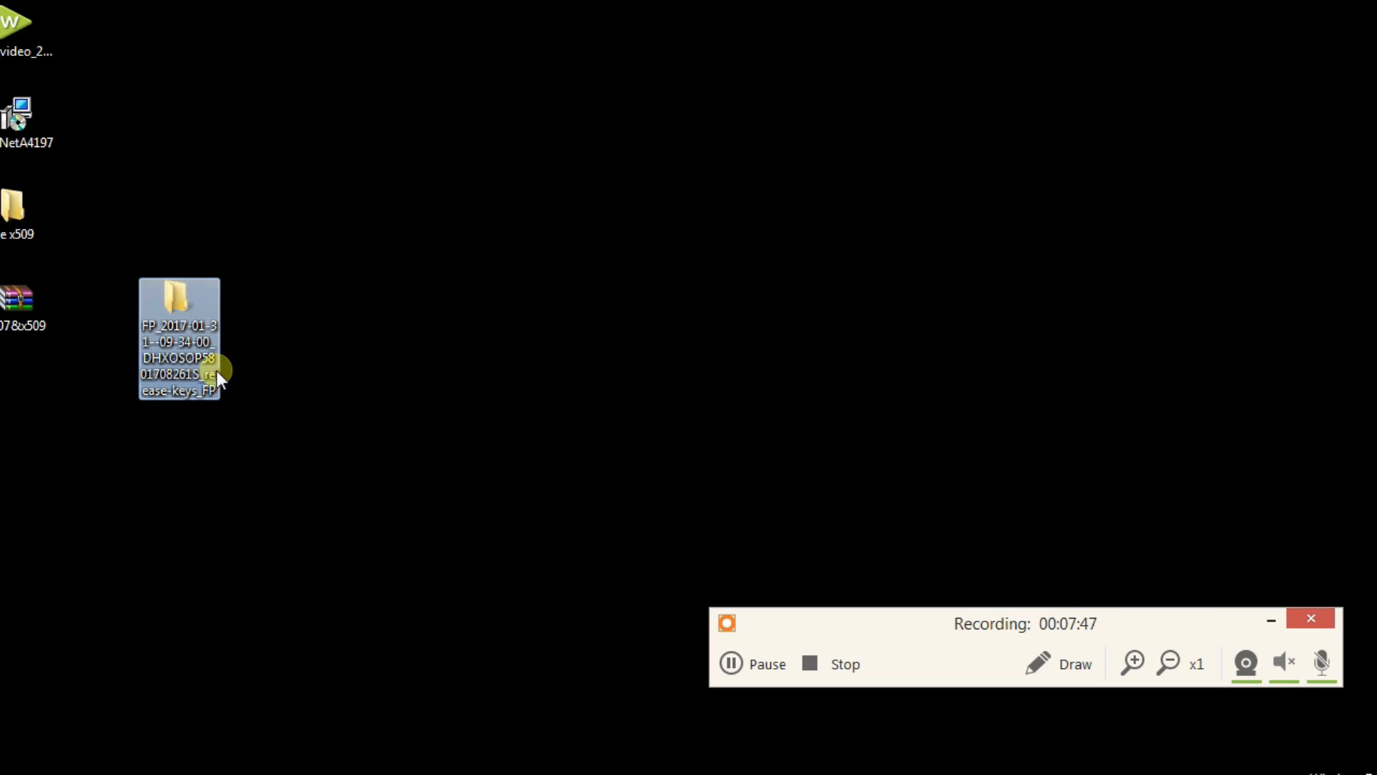
pyautogui.moveTo(655, 288)
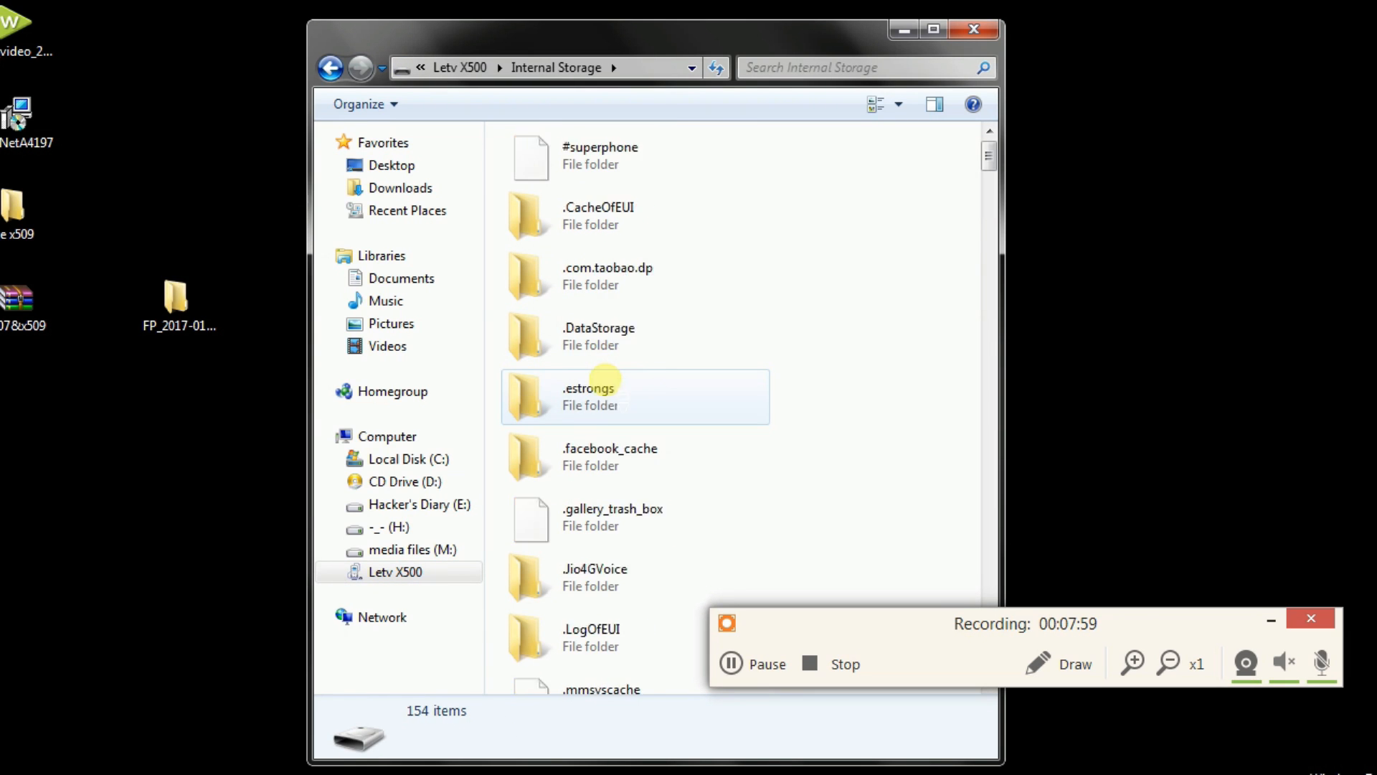
# Navigate the Letv X500's internal storage to the TWRP folder
pyautogui.scroll(-3)
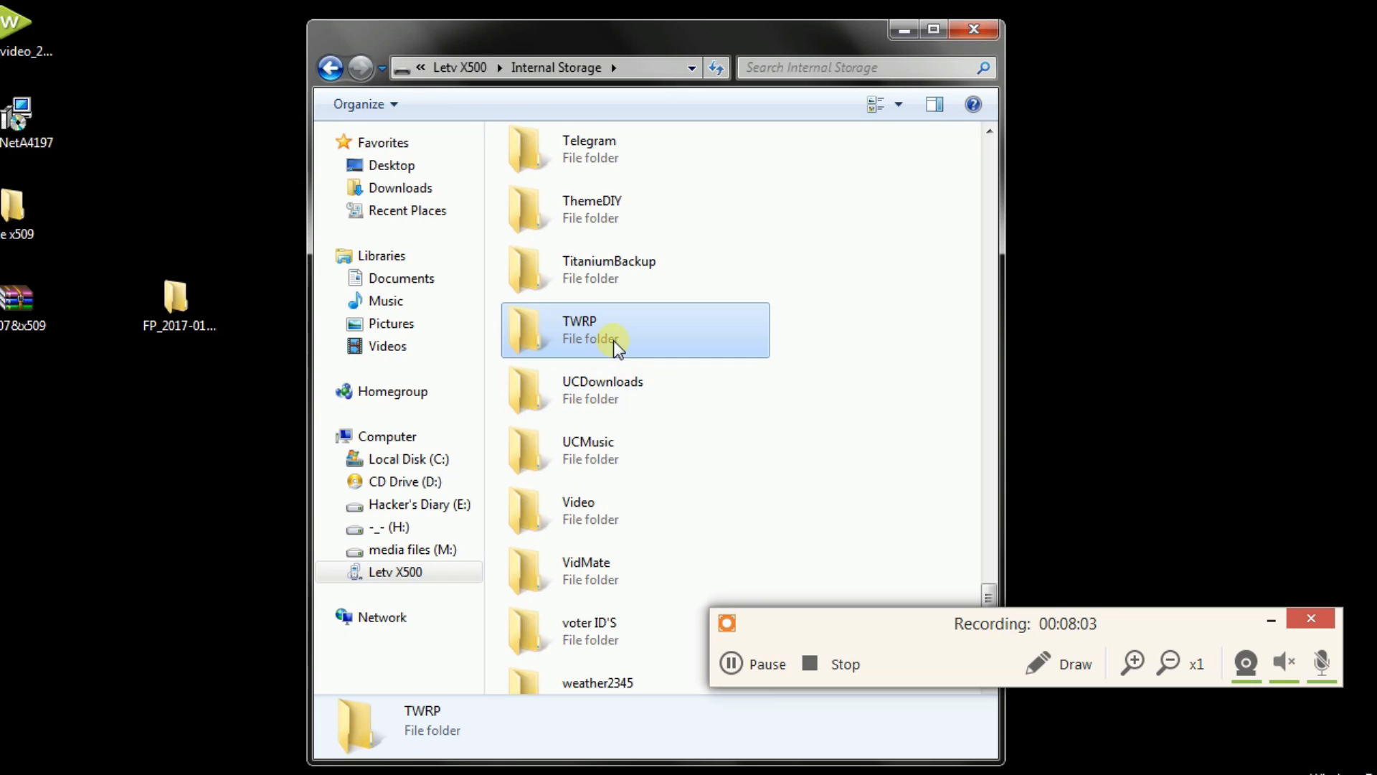
pyautogui.doubleClick(615, 330)
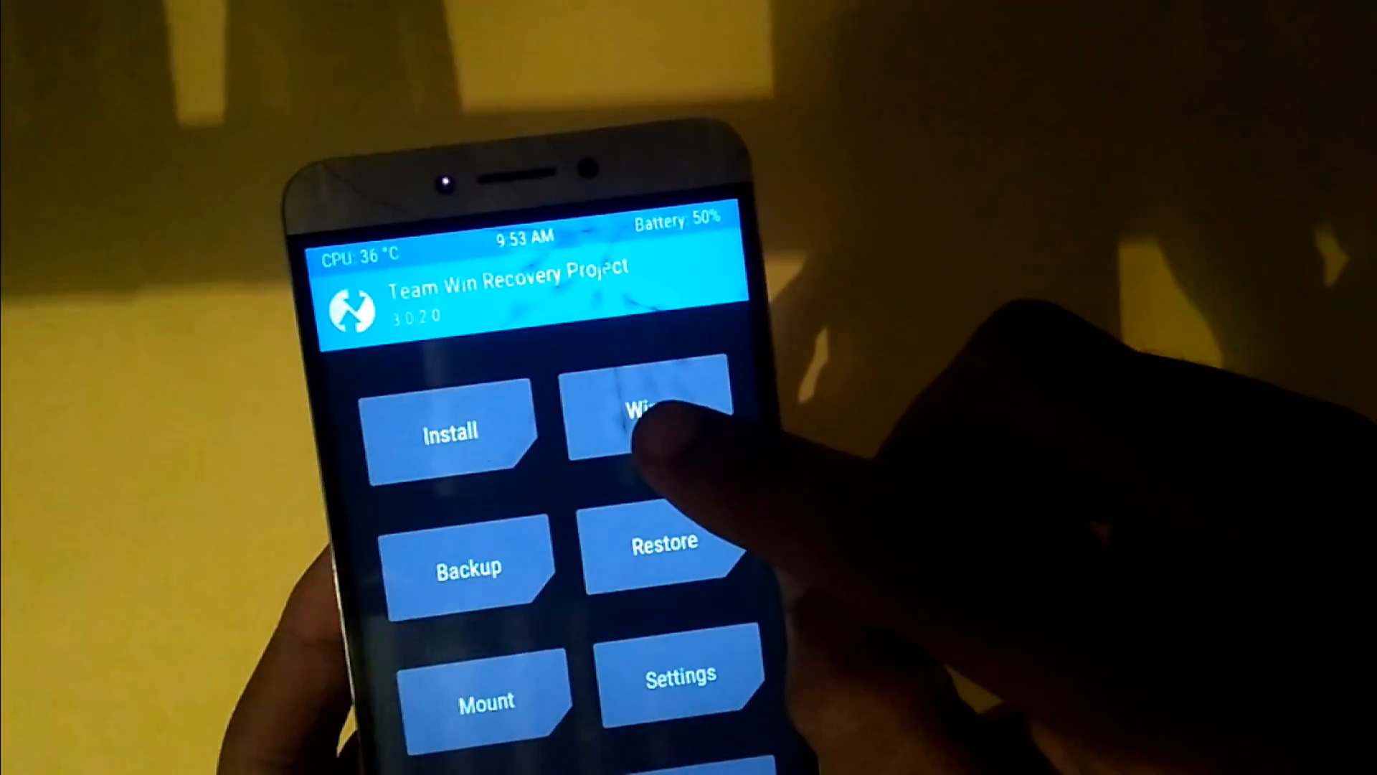
# Wipe the Dalvik/ART Cache, System, Cache and Data partitions via Advanced Wipe
pyautogui.click(666, 419)
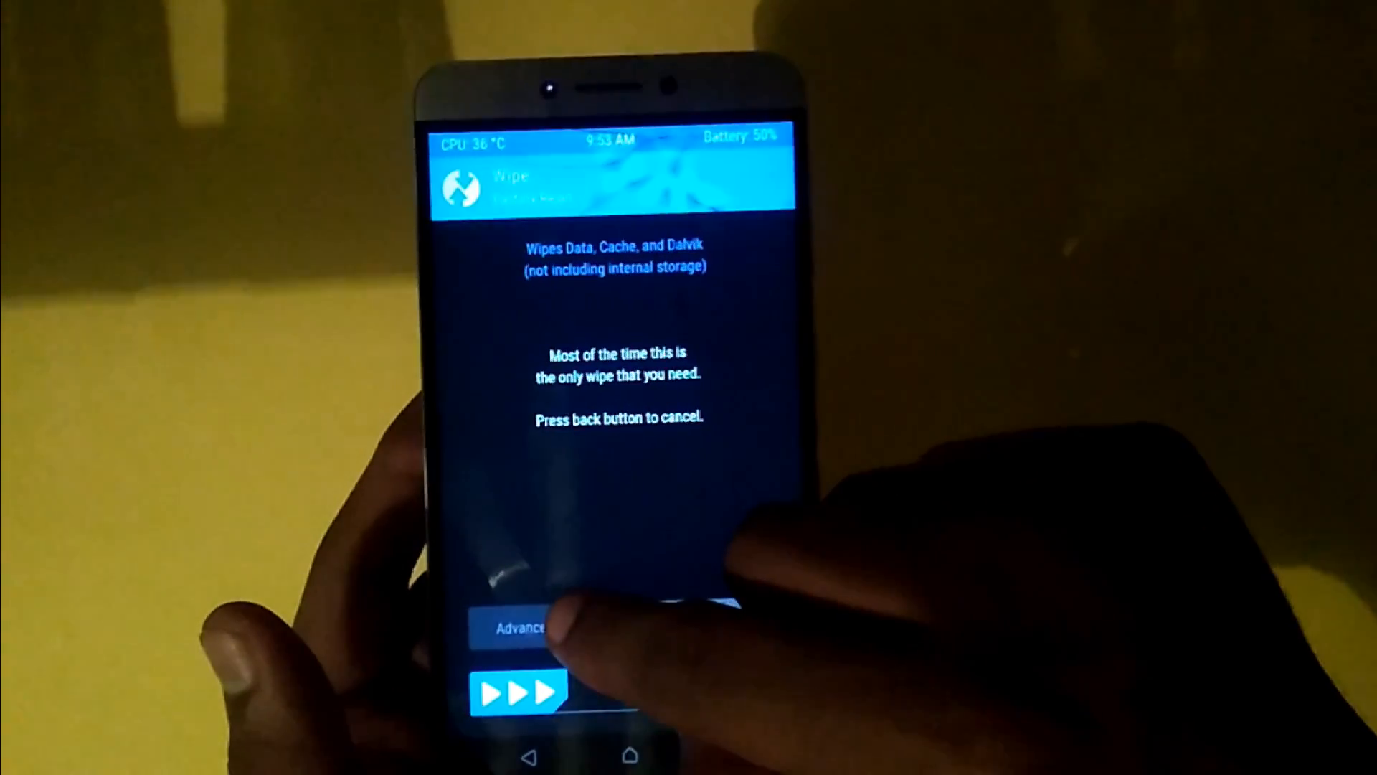
pyautogui.click(527, 628)
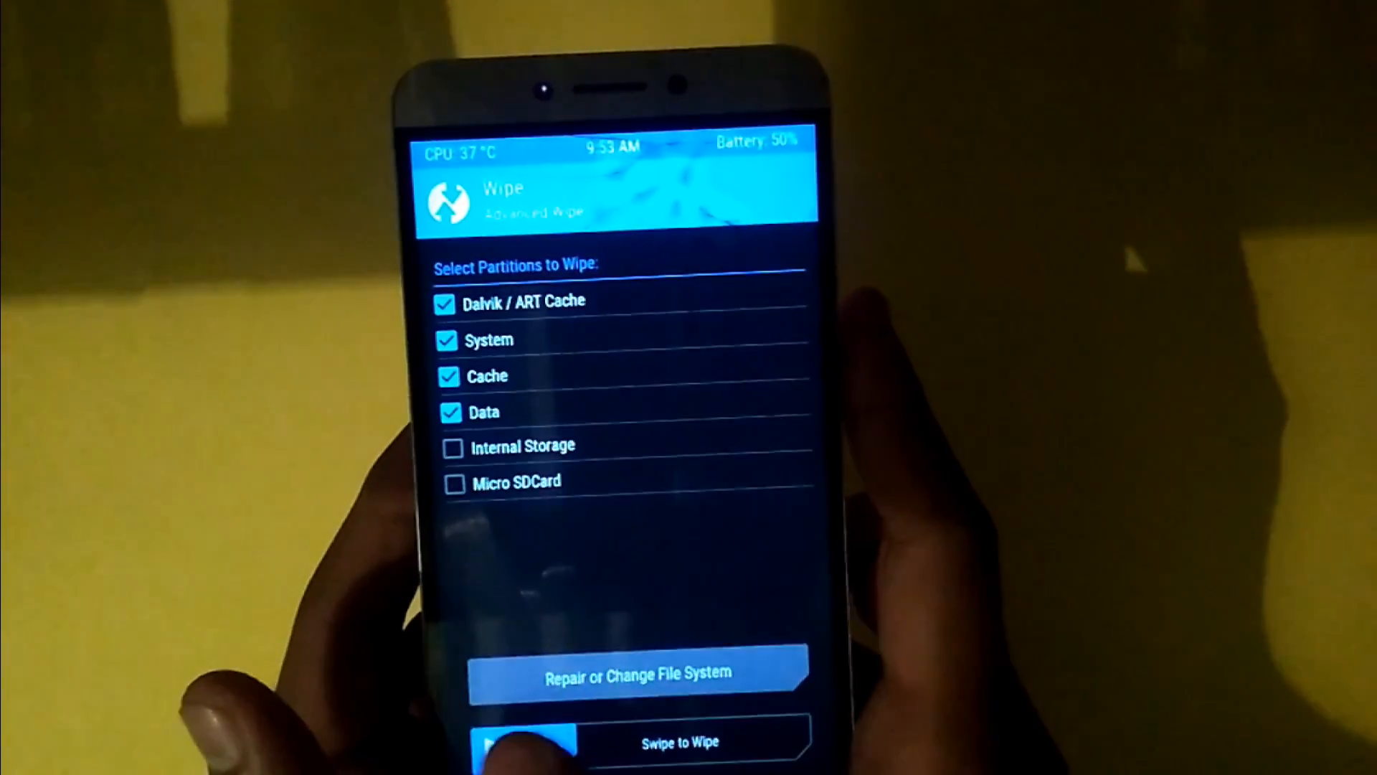
pyautogui.moveTo(526, 740); pyautogui.dragTo(746, 740)
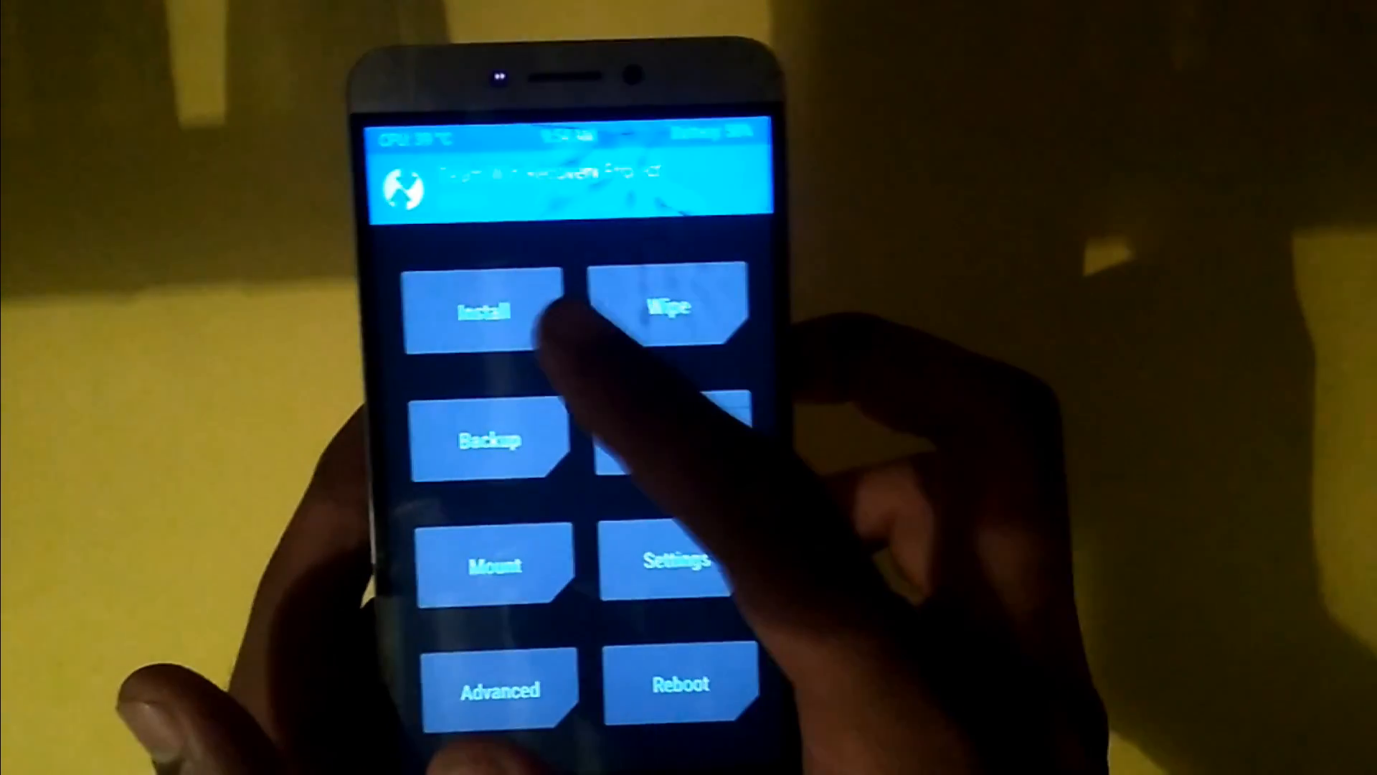
# Browse the Install list to the UCDownloads folder with the Resurrection Remix zip, then return to the main menu
pyautogui.click(484, 310)
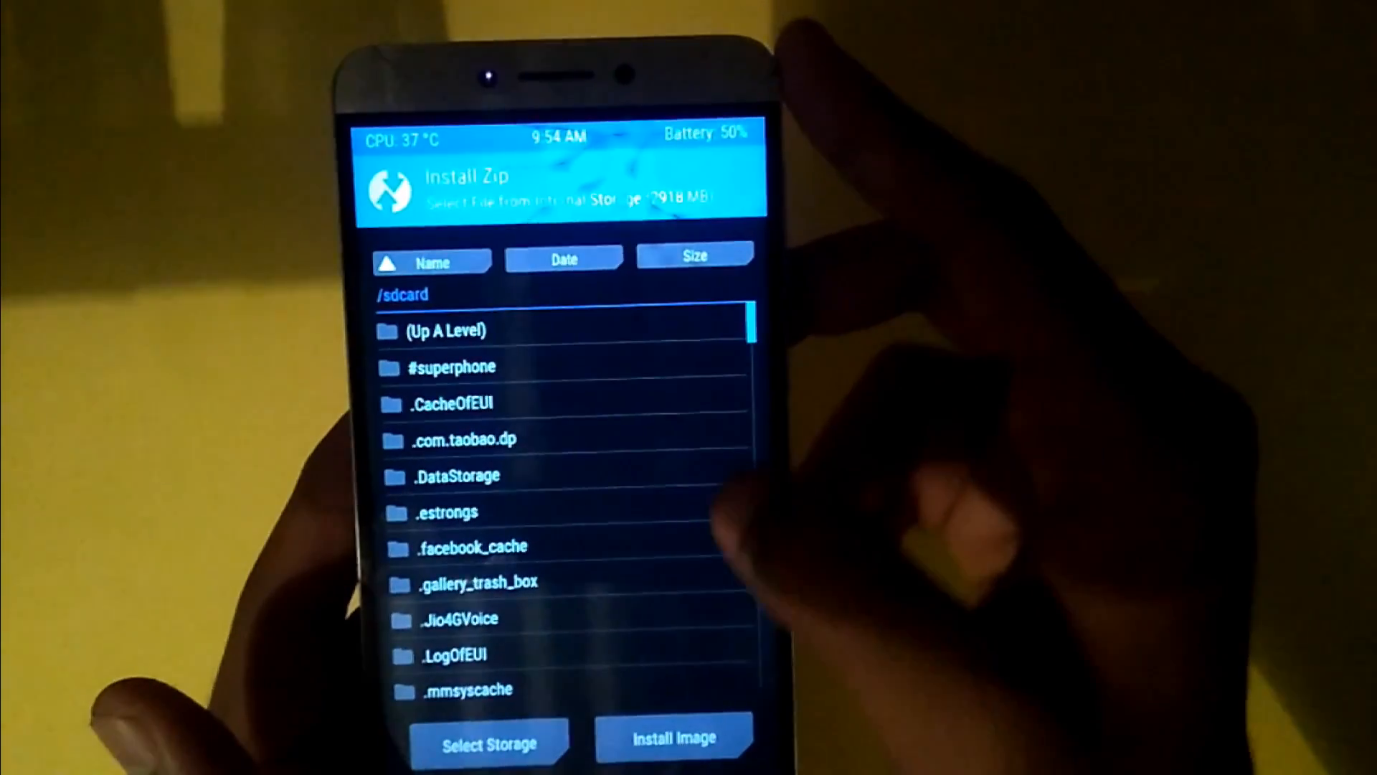
pyautogui.scroll(-3)
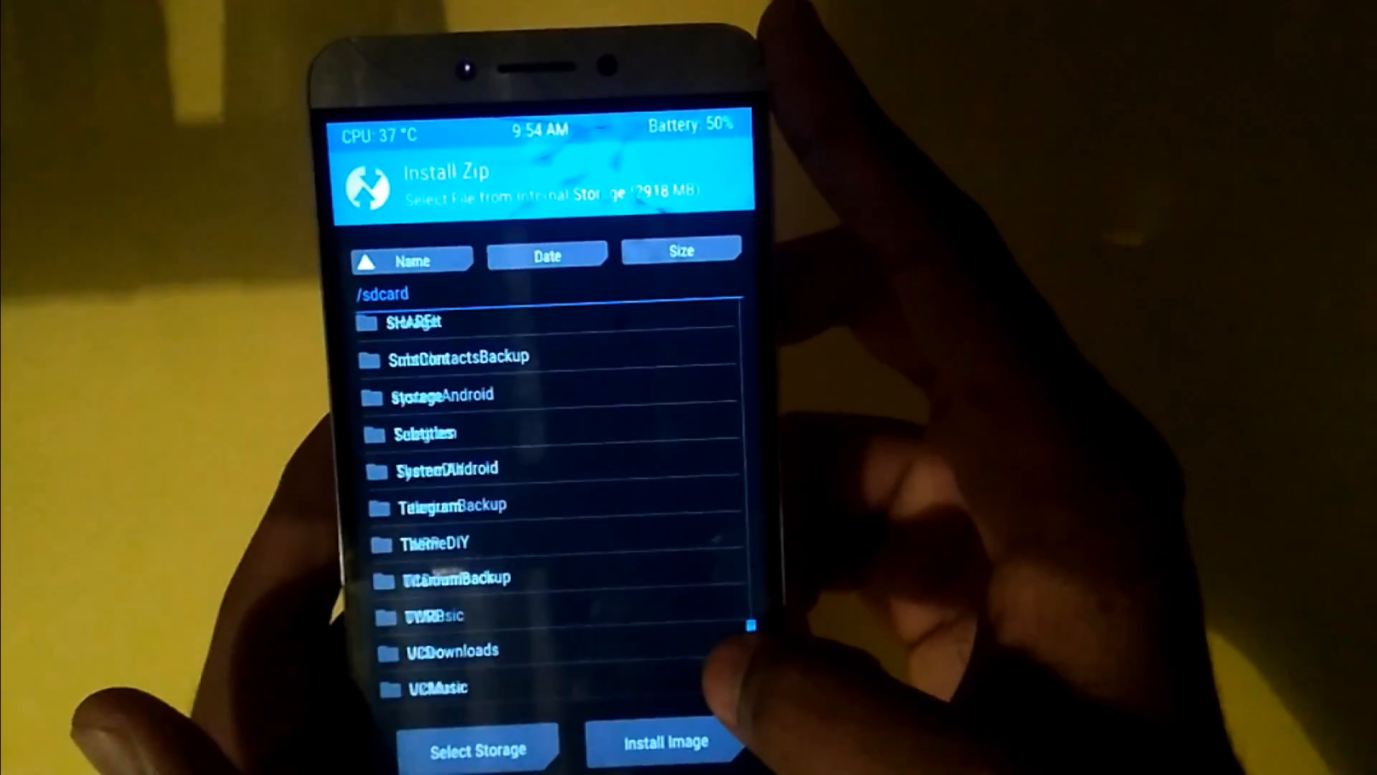
pyautogui.click(455, 650)
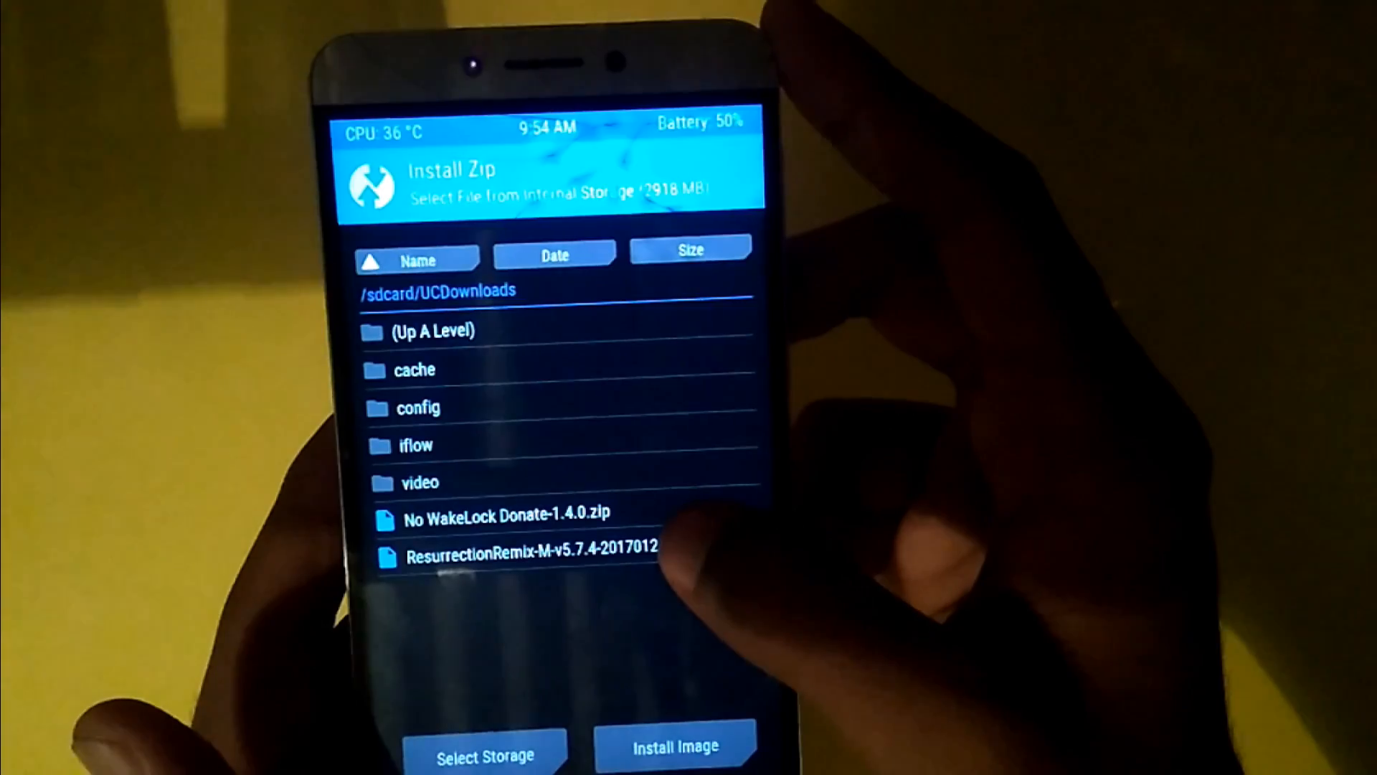
pyautogui.click(525, 556)
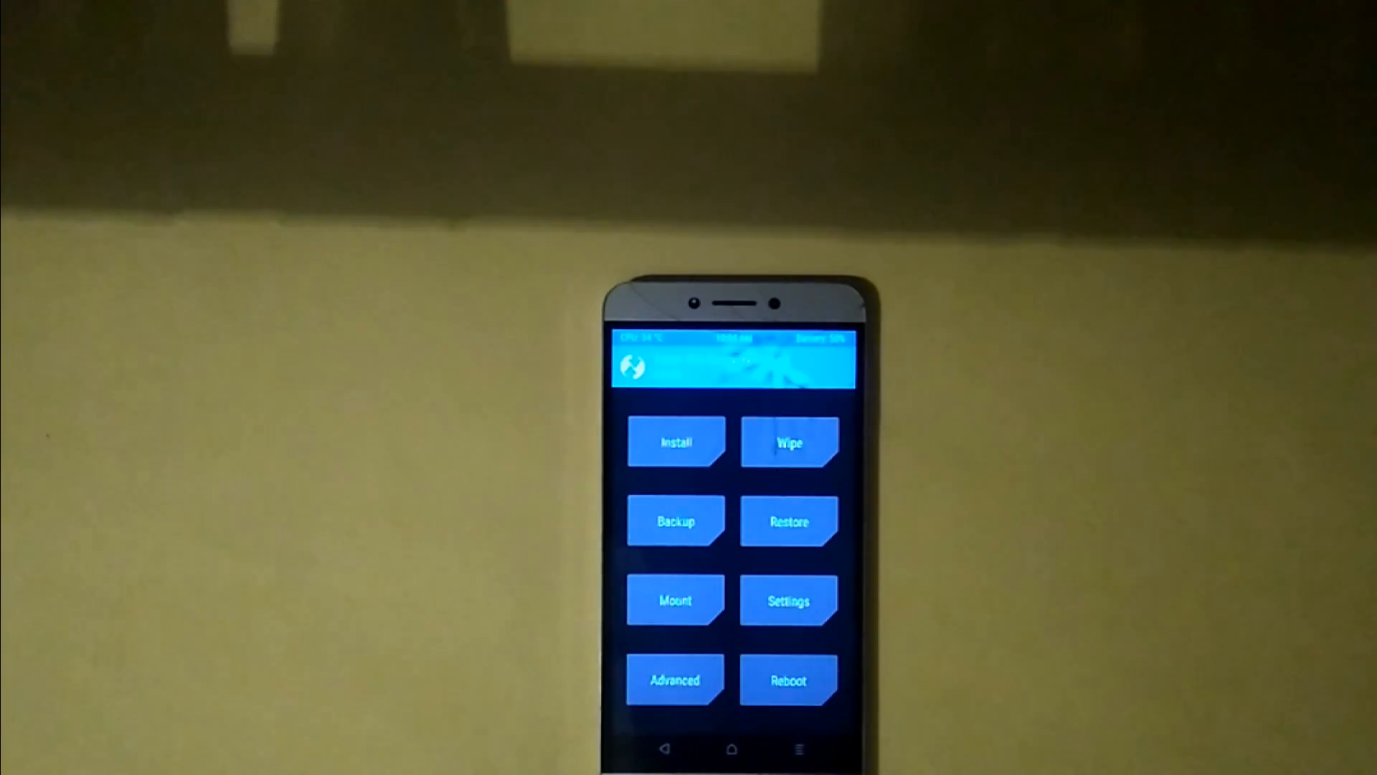
pyautogui.click(787, 519)
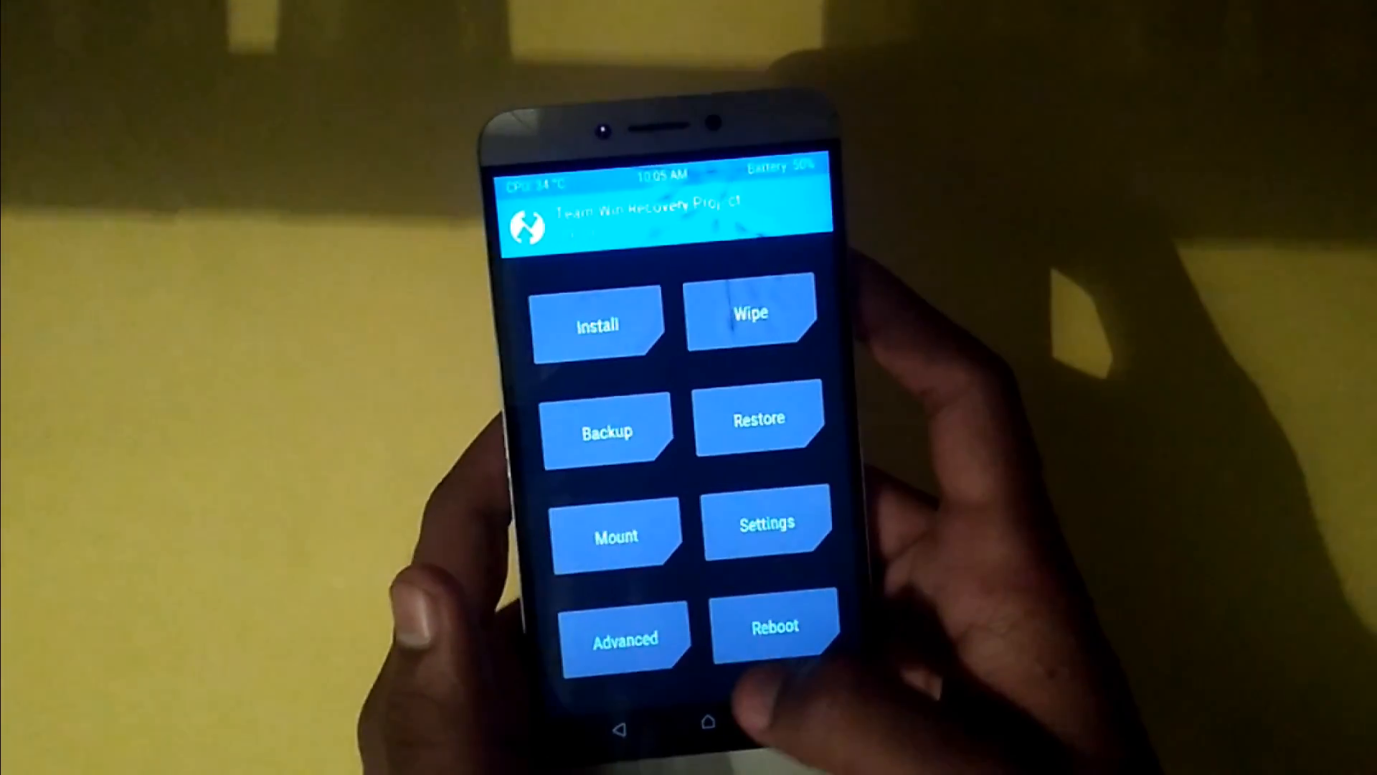
pyautogui.click(625, 637)
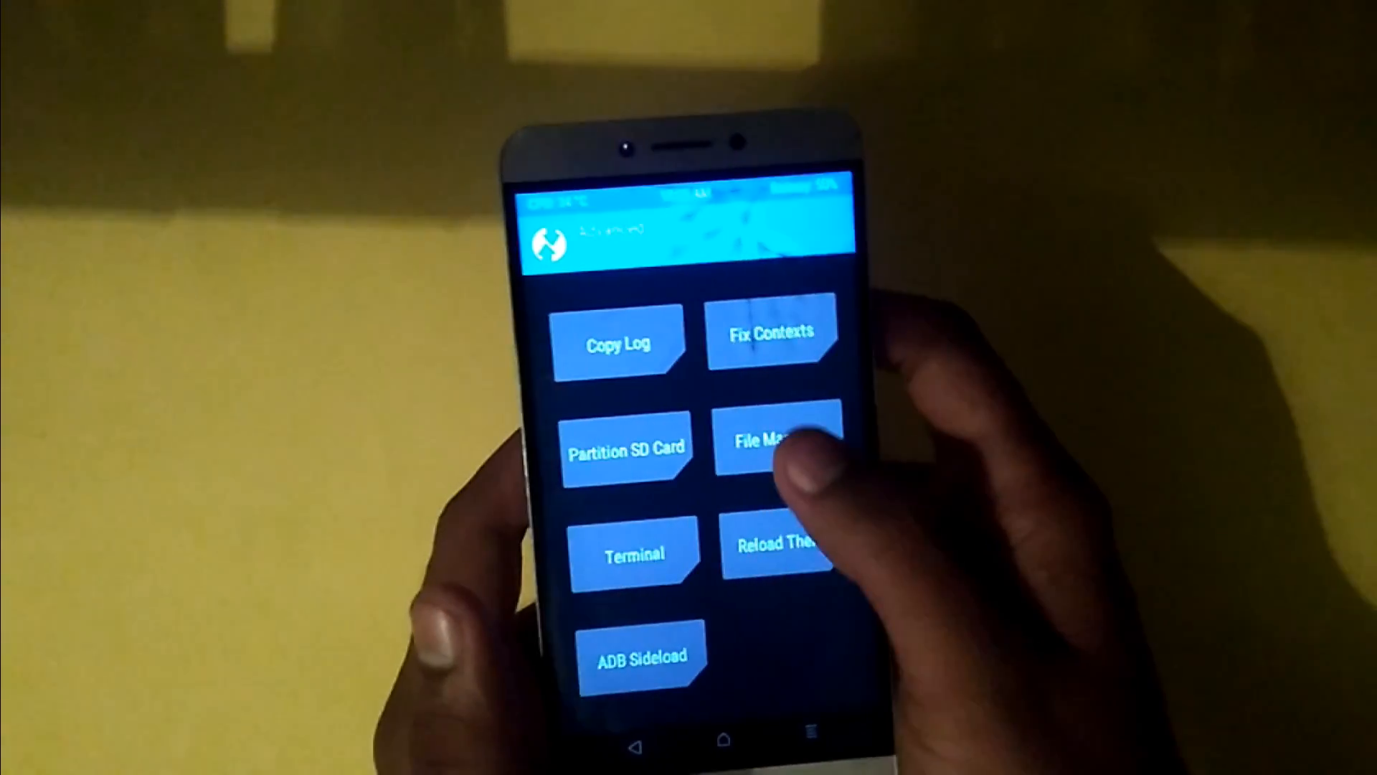
pyautogui.click(776, 442)
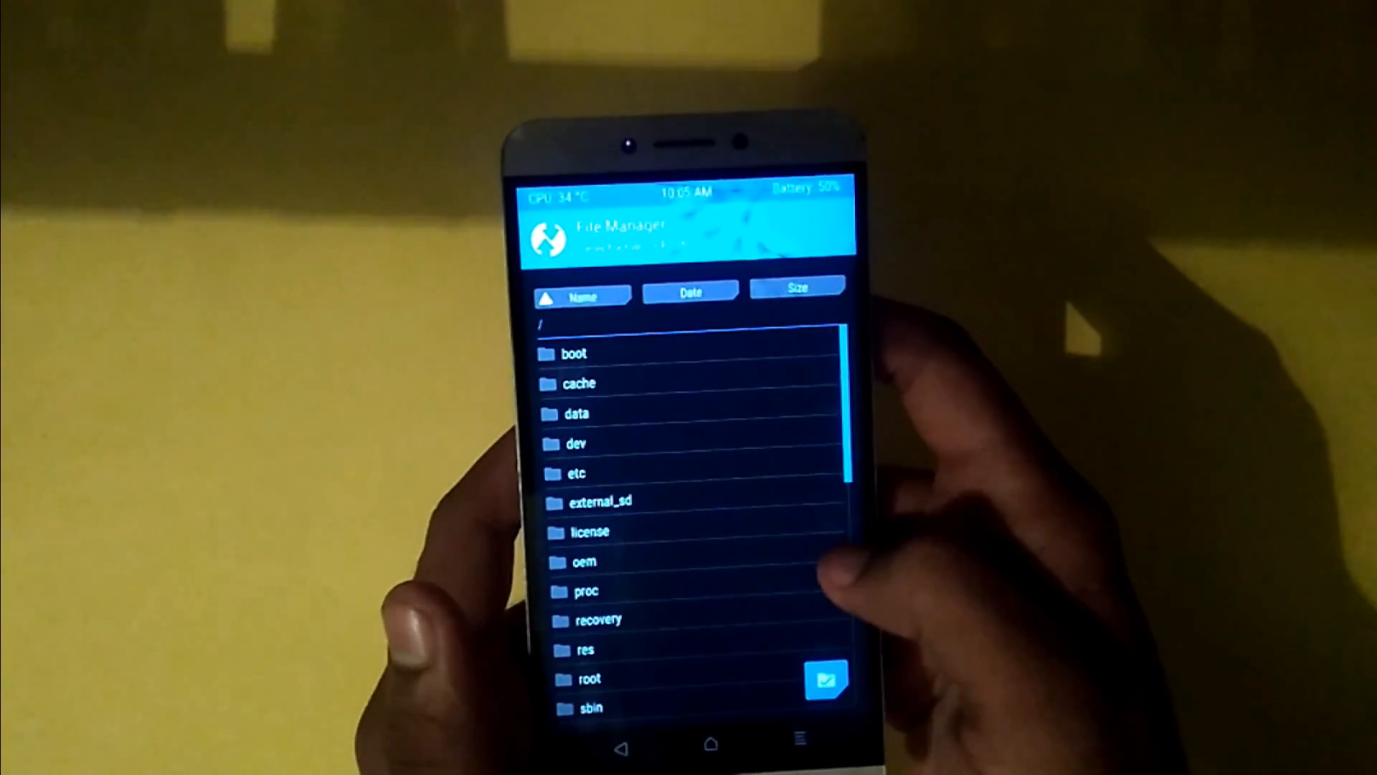
pyautogui.scroll(-3)
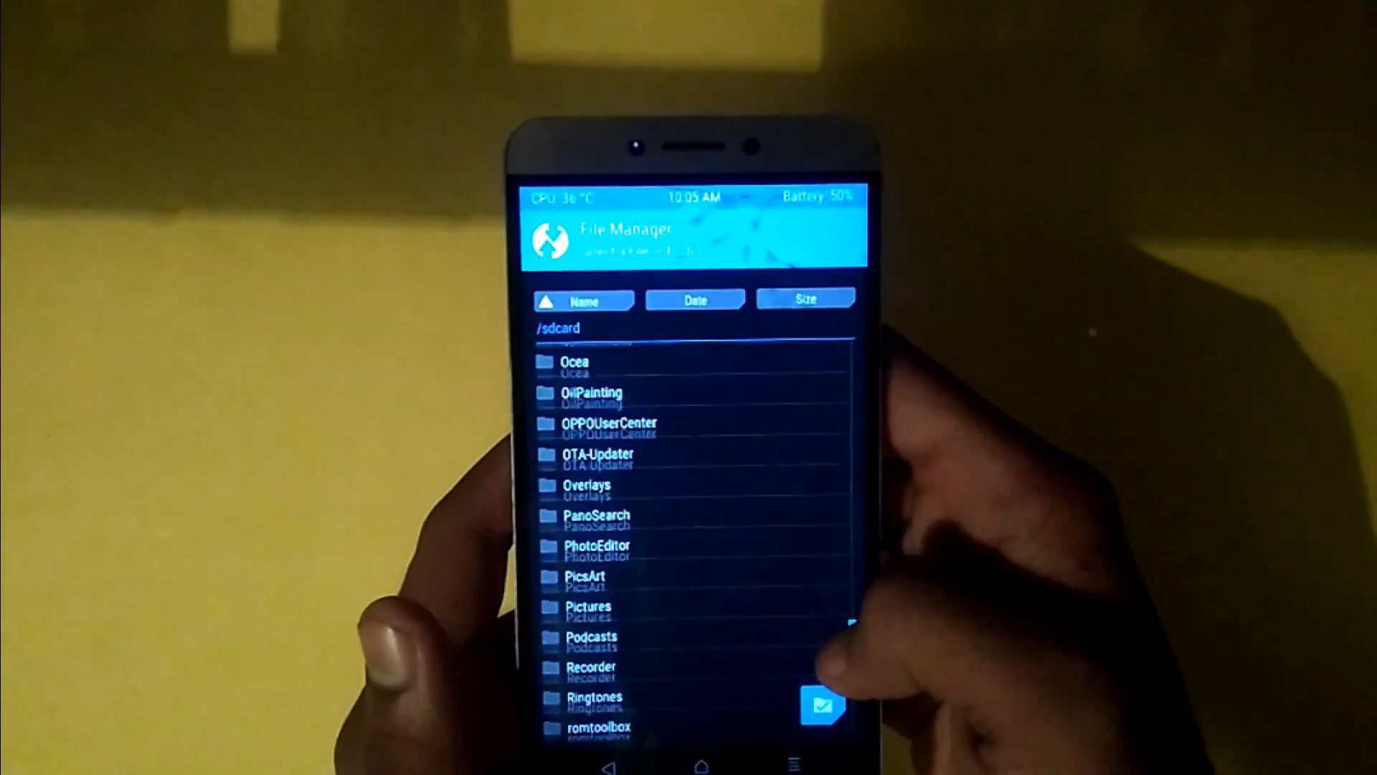
pyautogui.scroll(-3)
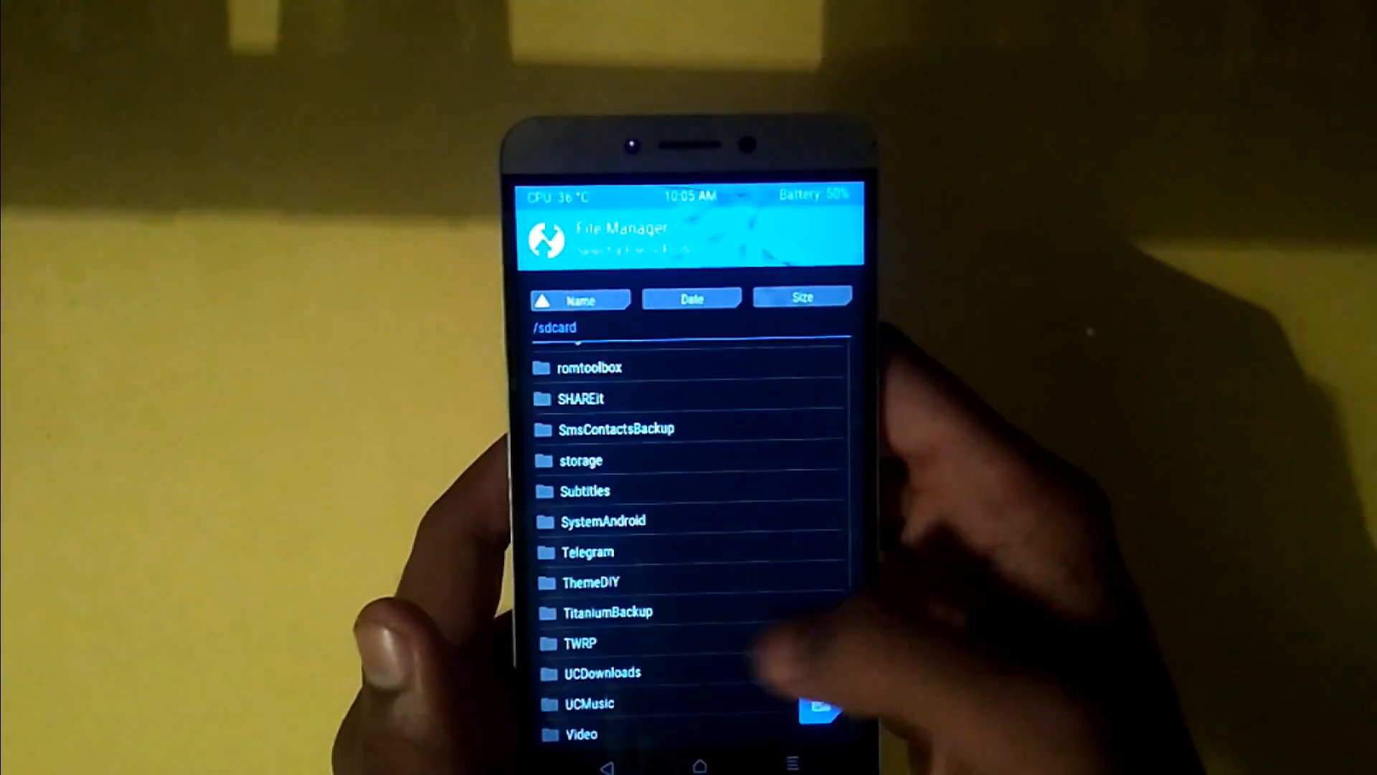
pyautogui.click(580, 643)
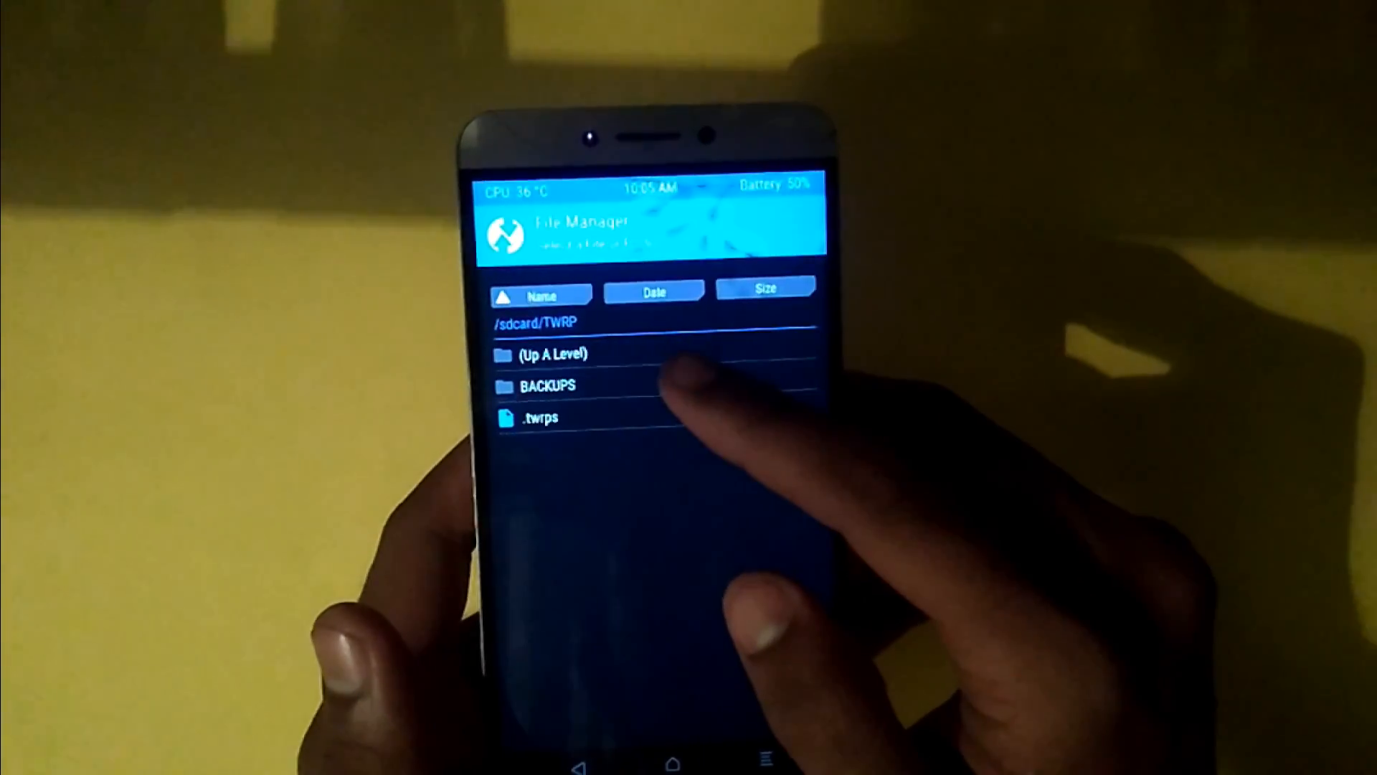
pyautogui.click(545, 384)
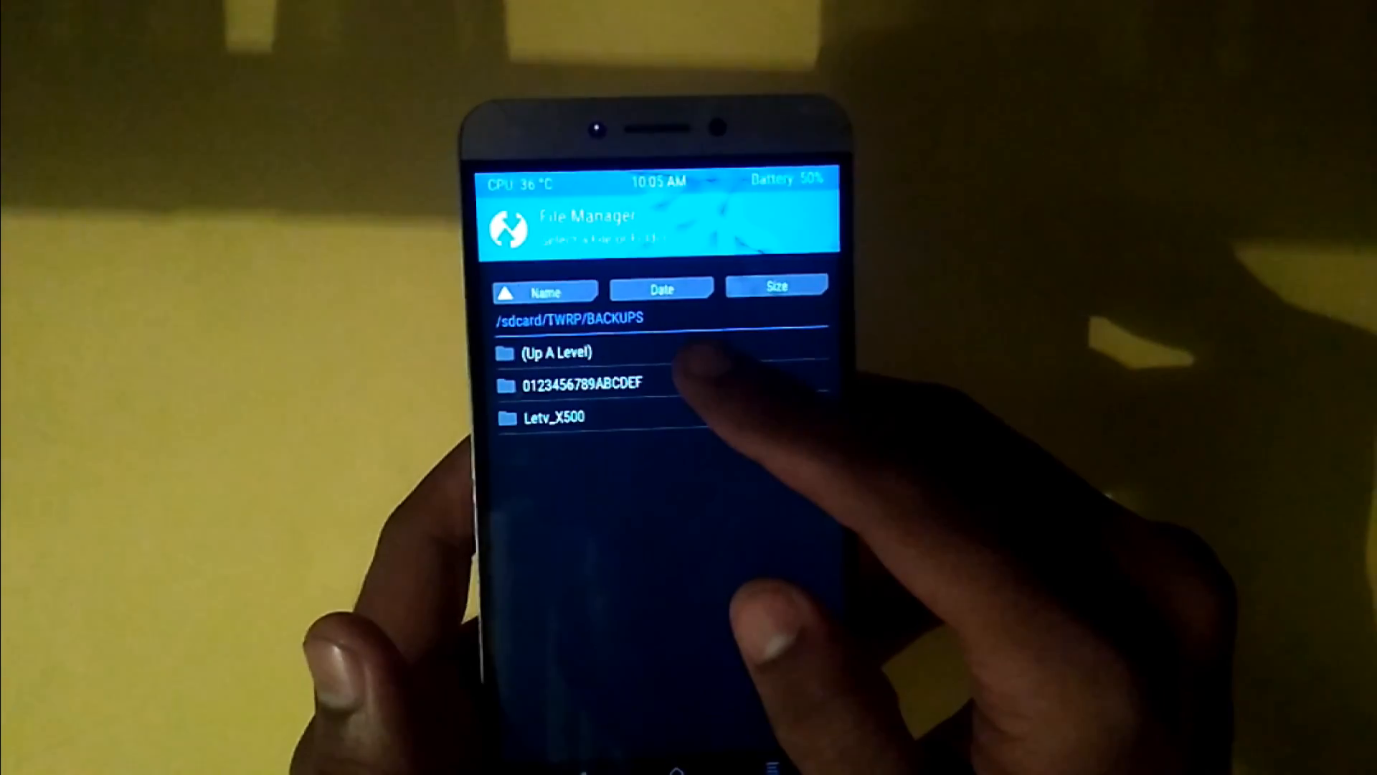
pyautogui.click(577, 383)
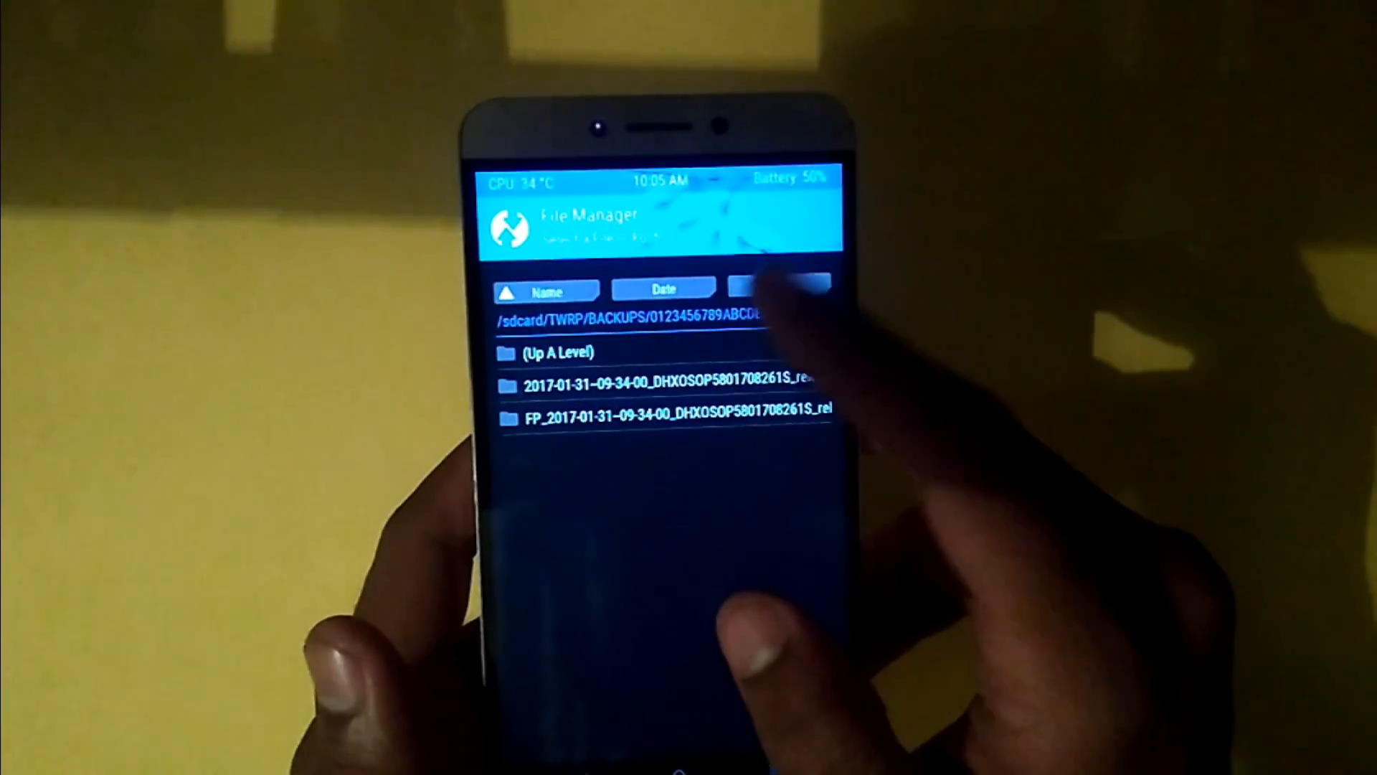
pyautogui.click(778, 287)
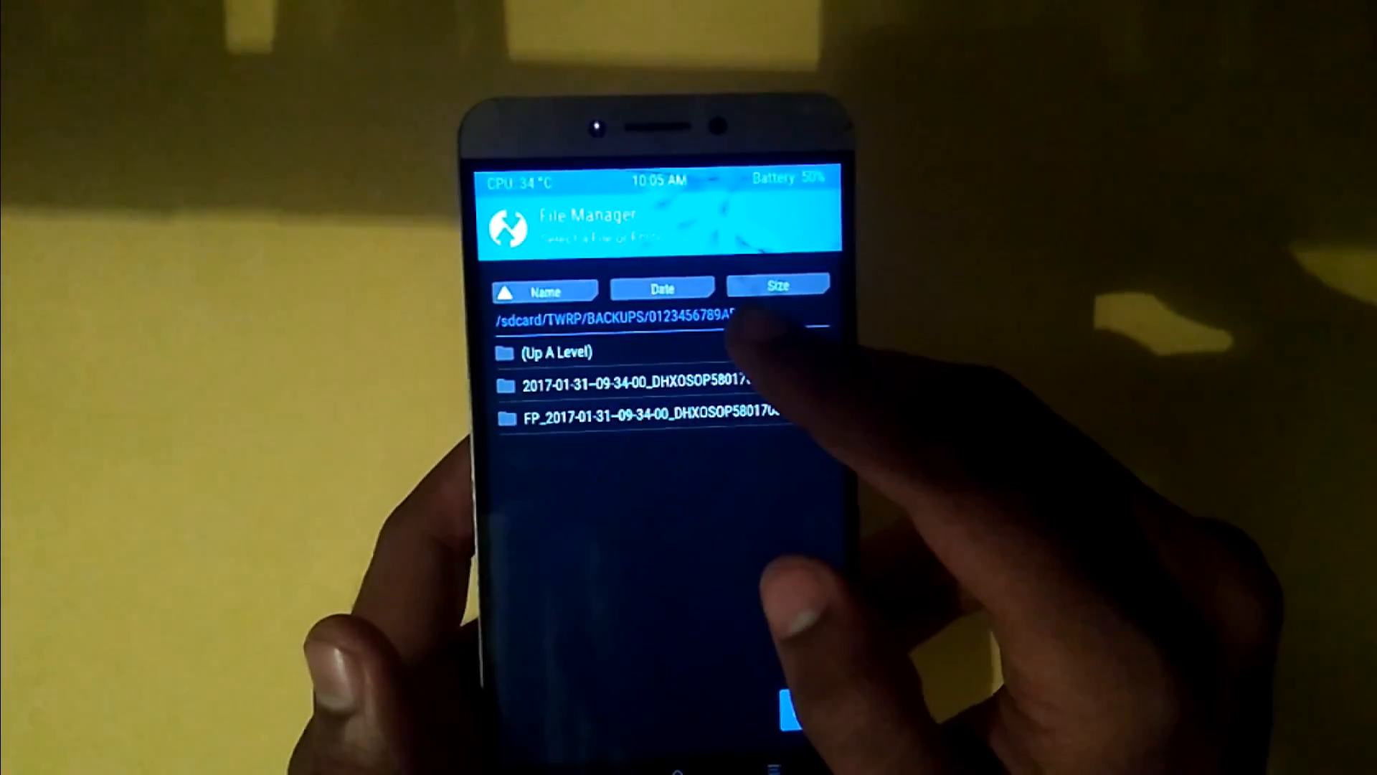
pyautogui.click(558, 352)
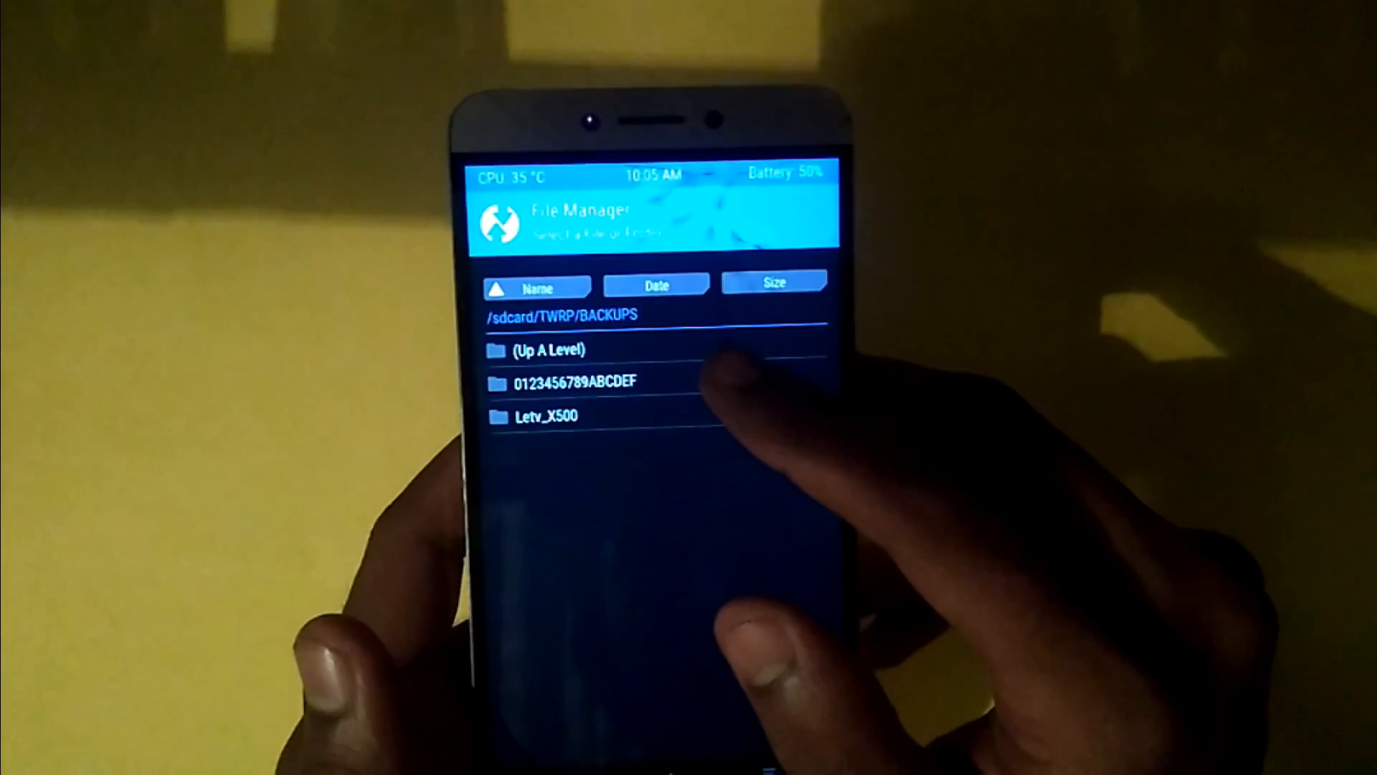
# Move the FP_2017-01-31 fingerprint backup folder into the Letv_X500 backups folder
pyautogui.click(574, 381)
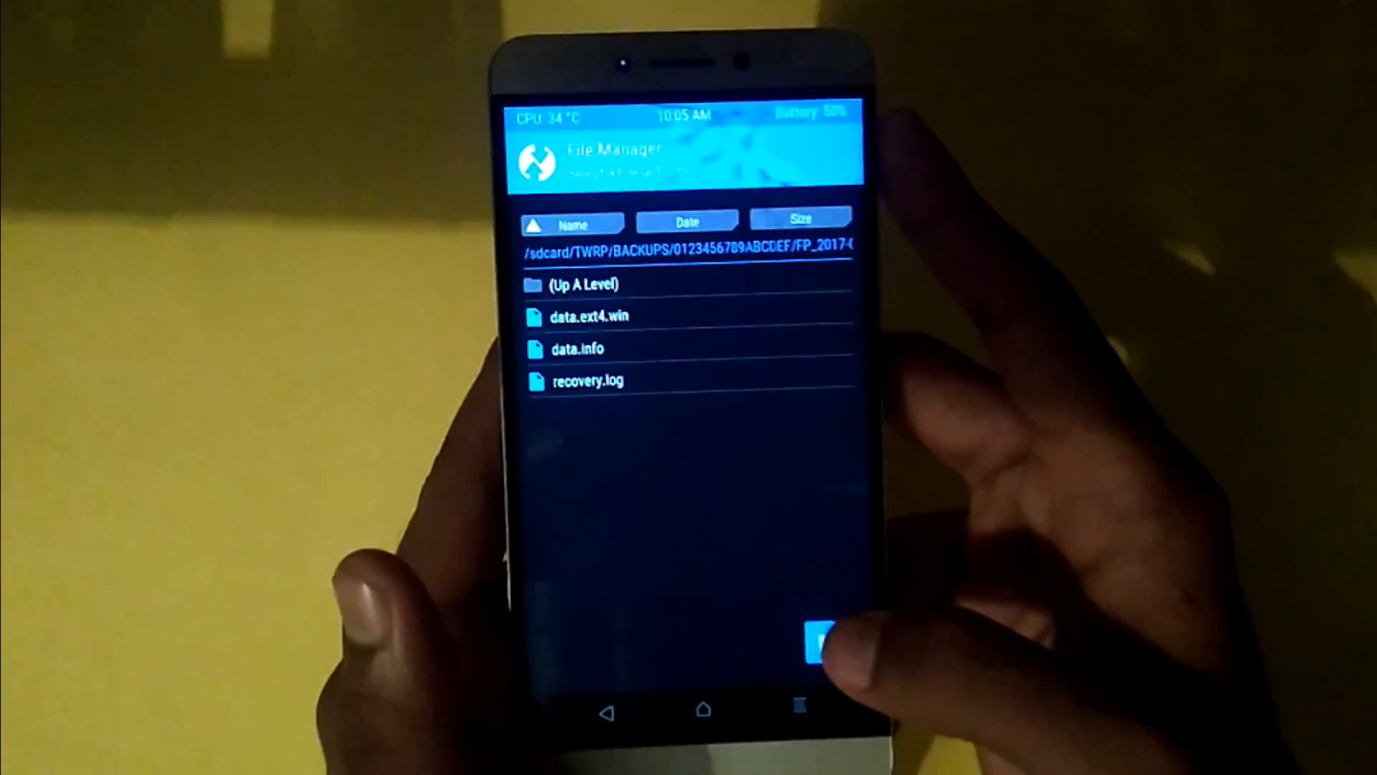
pyautogui.click(800, 641)
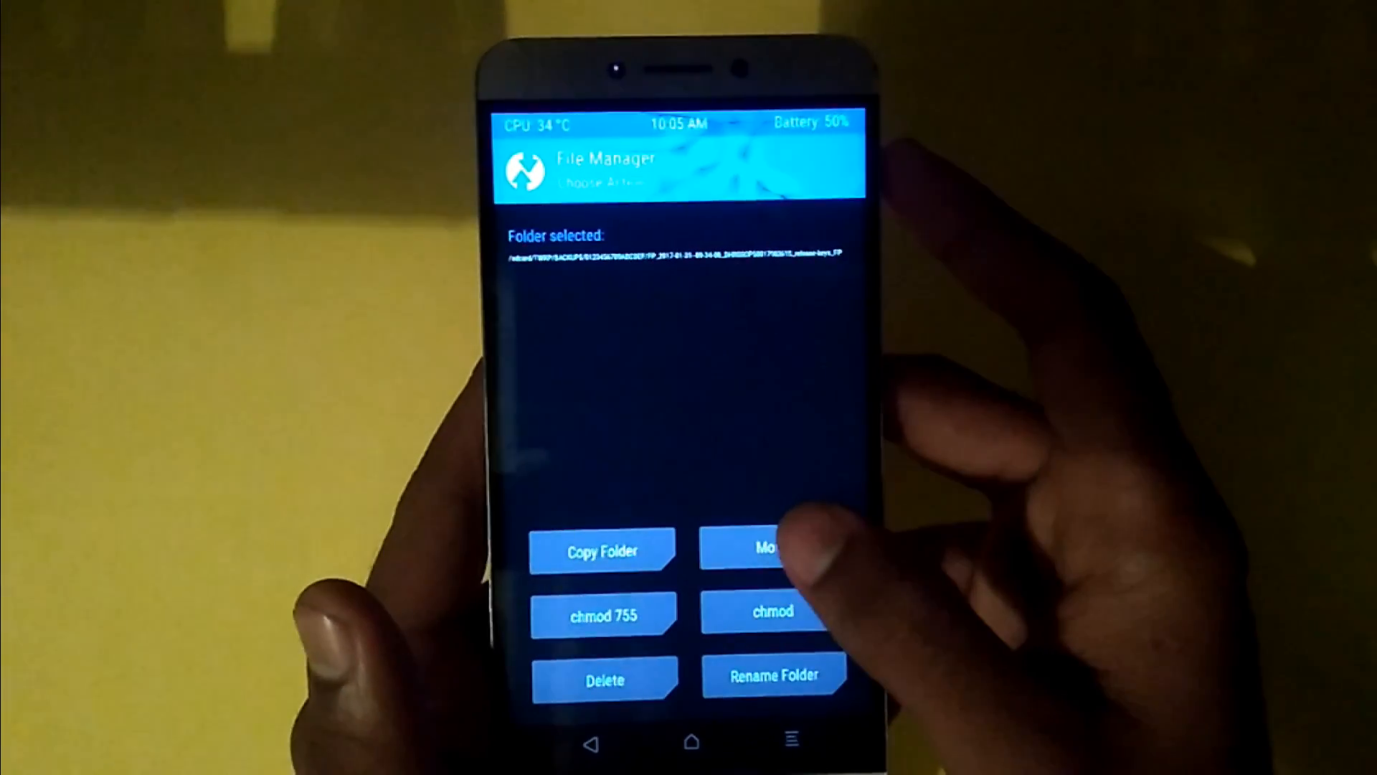
pyautogui.click(773, 547)
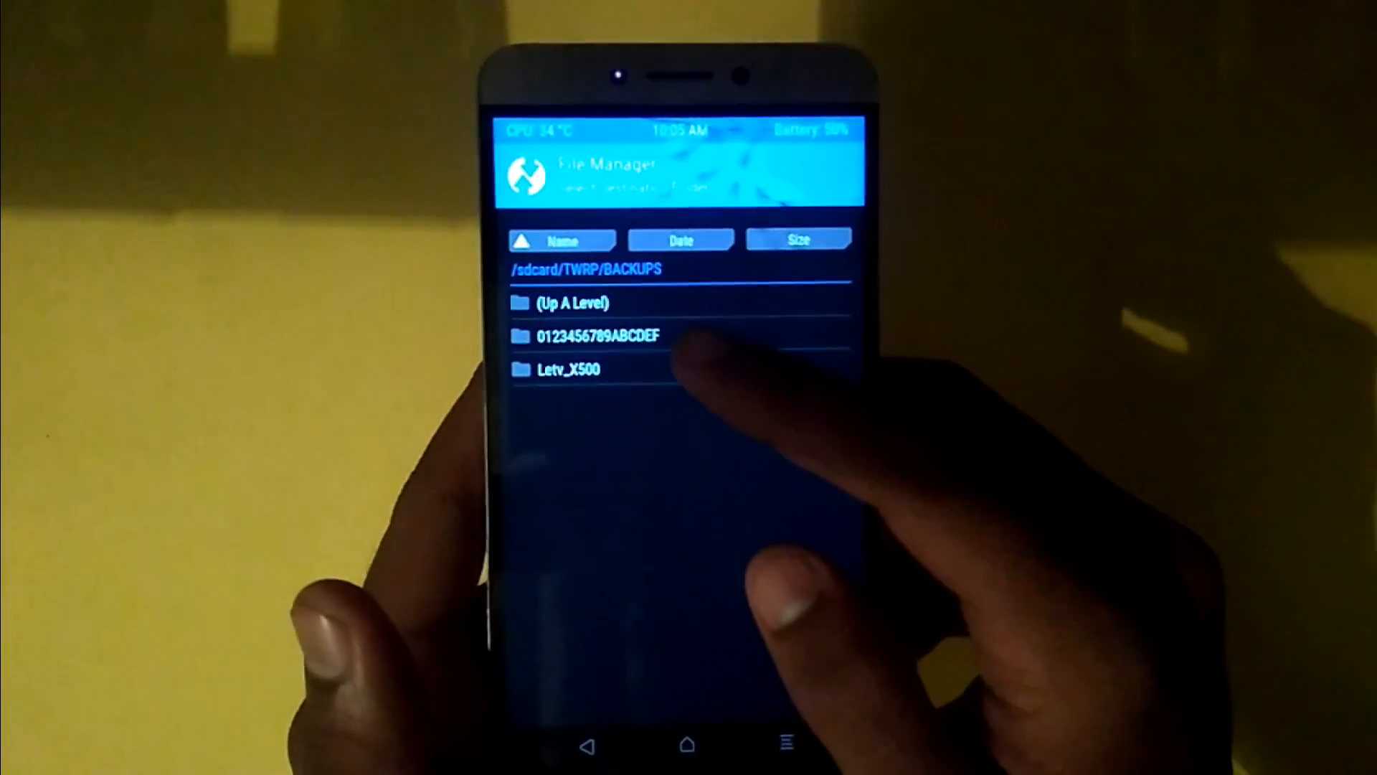
pyautogui.click(570, 369)
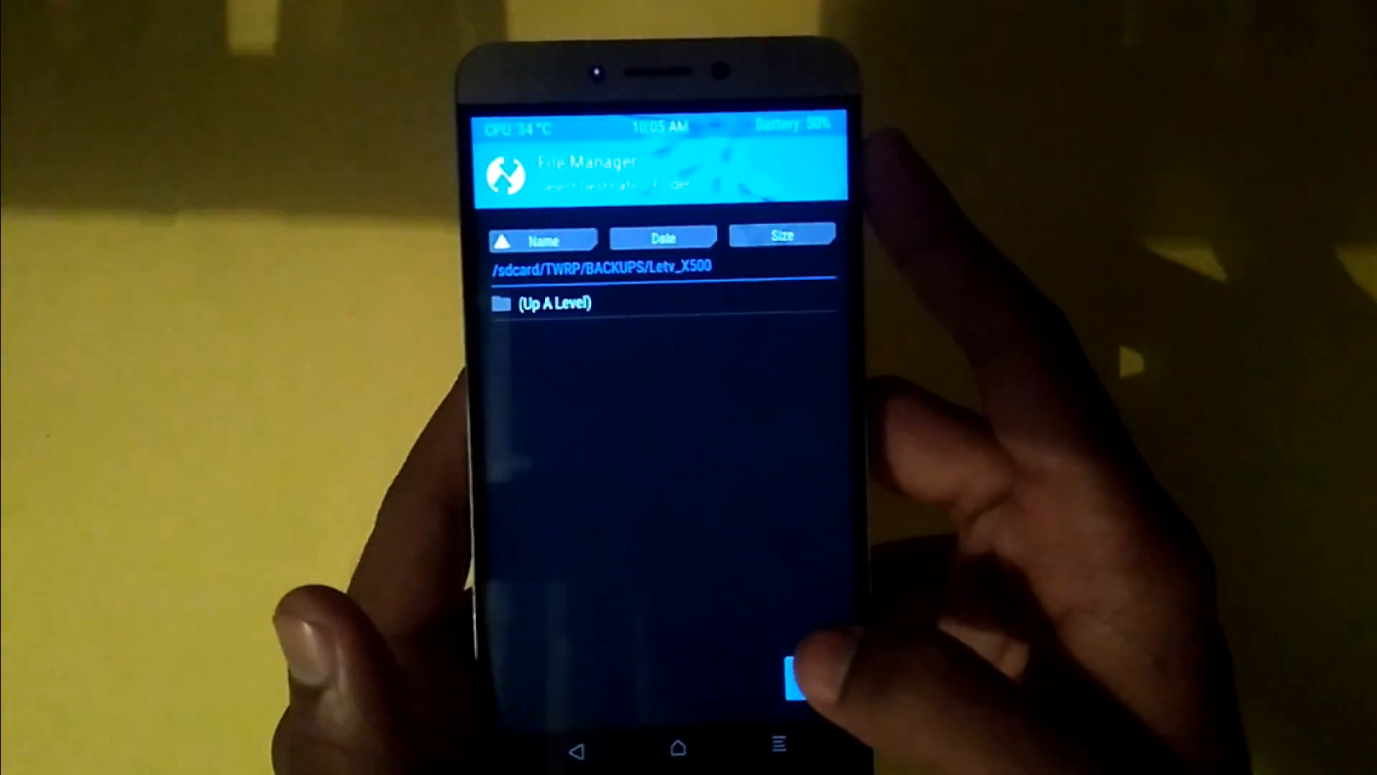
pyautogui.moveTo(795, 680); pyautogui.dragTo(820, 680)
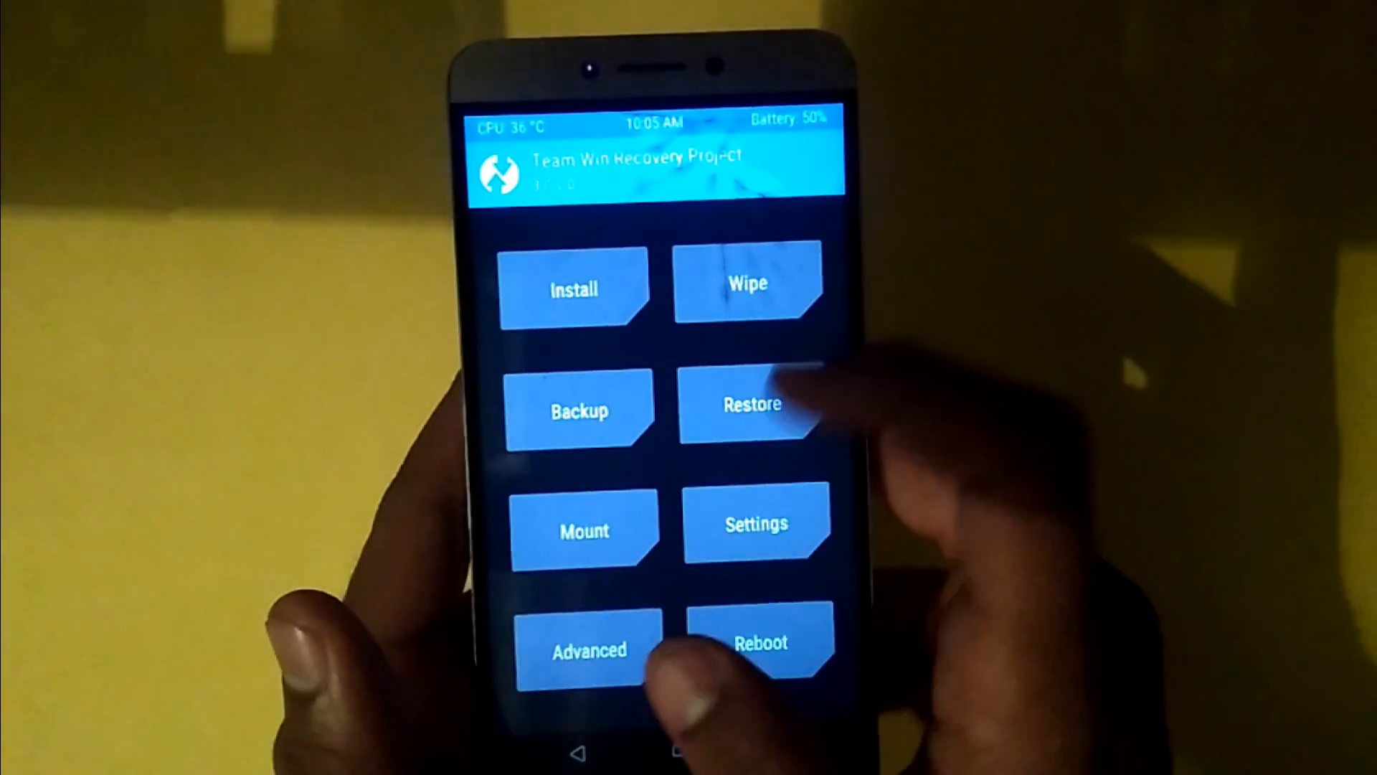
# Restore the FP_2017-01-31 fingerprint backup from the Letv_X500 folder
pyautogui.click(750, 404)
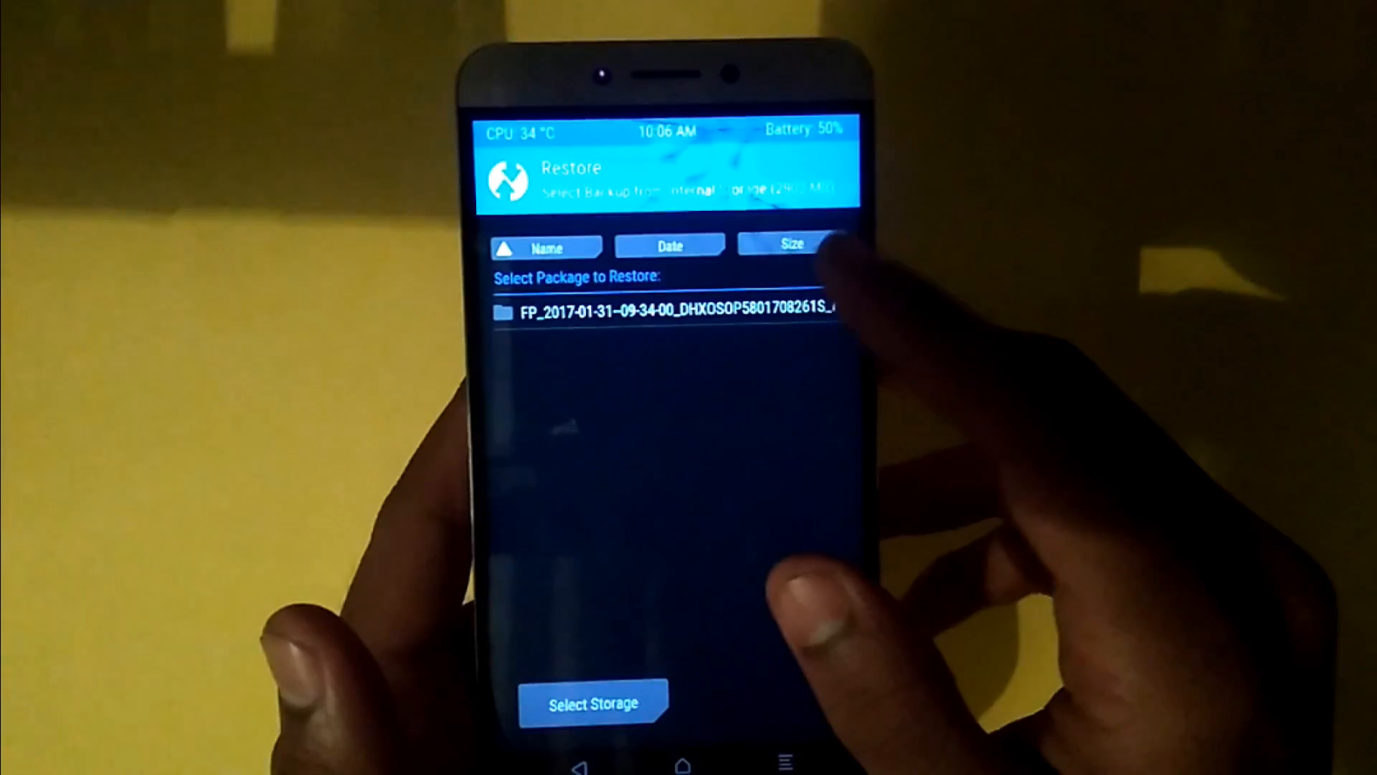
pyautogui.click(667, 312)
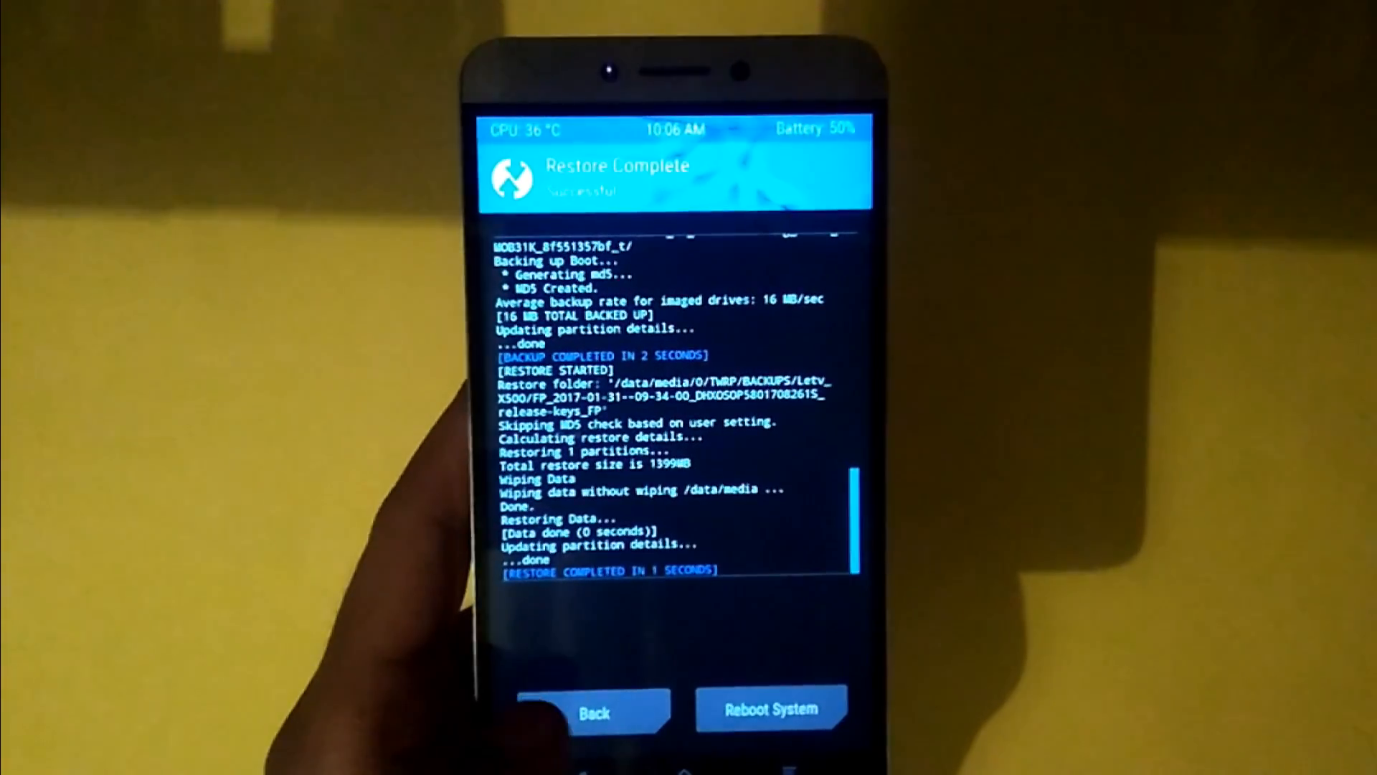
# Reboot into Android, allowing TWRP to disable the stock recovery replacement
pyautogui.click(772, 709)
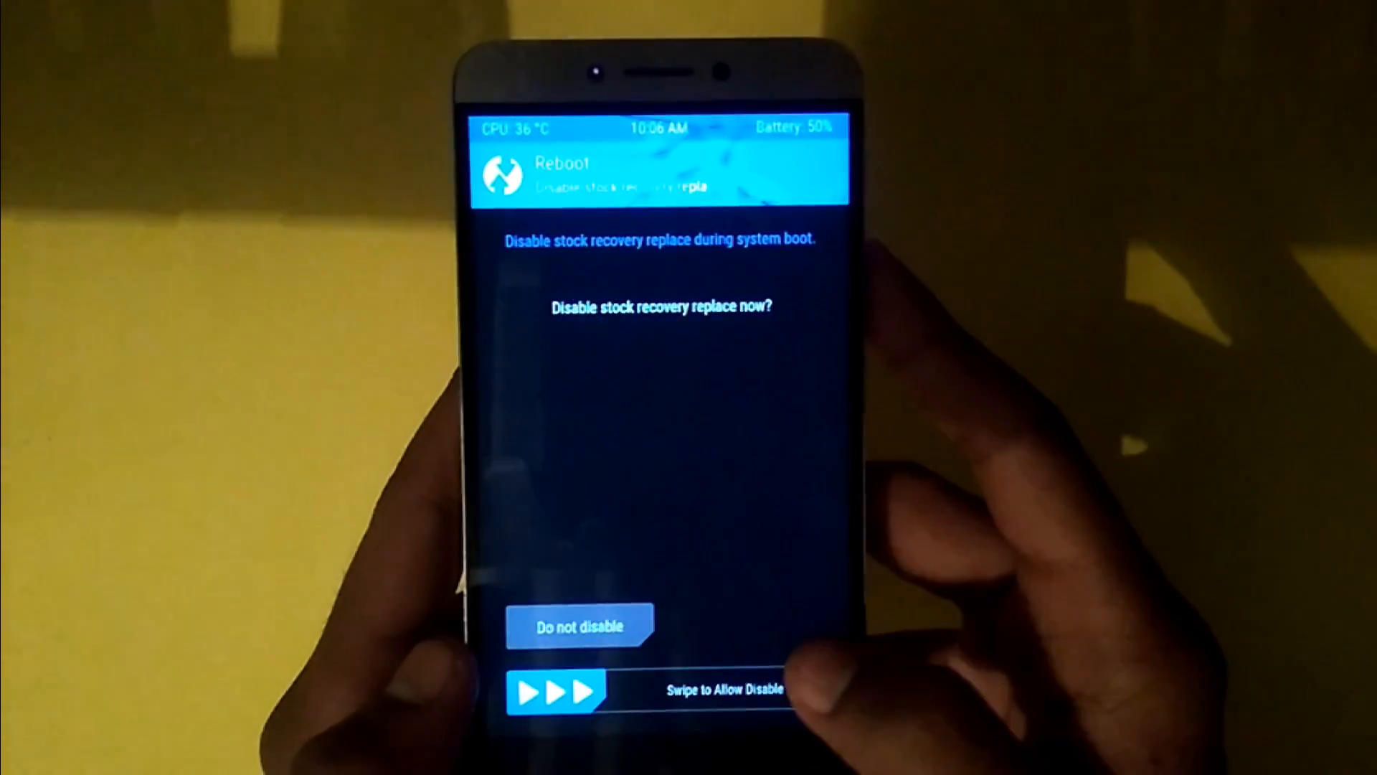
pyautogui.moveTo(558, 690); pyautogui.dragTo(790, 694)
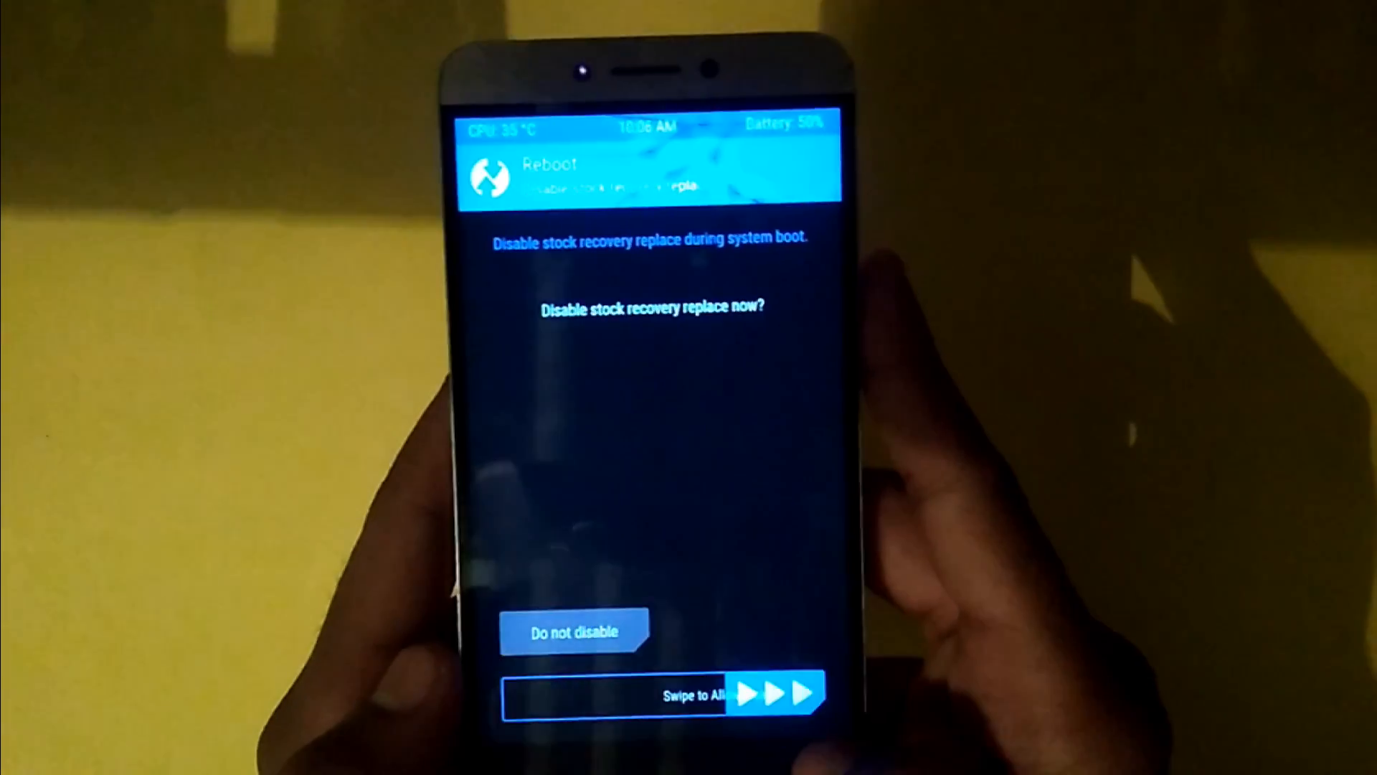
pyautogui.moveTo(686, 694); pyautogui.dragTo(816, 694)
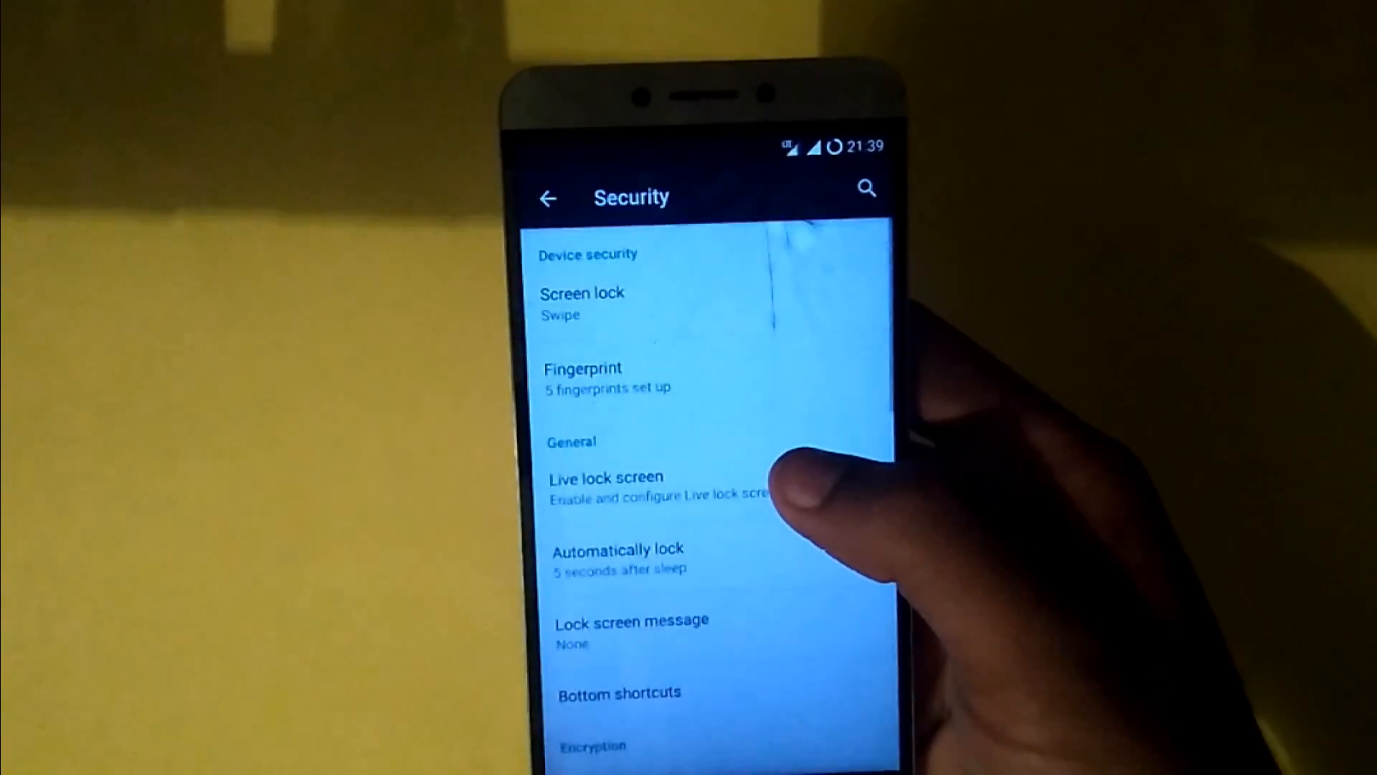
# Choose Pattern as the screen lock and draw a square pattern around the outer dots
pyautogui.click(581, 302)
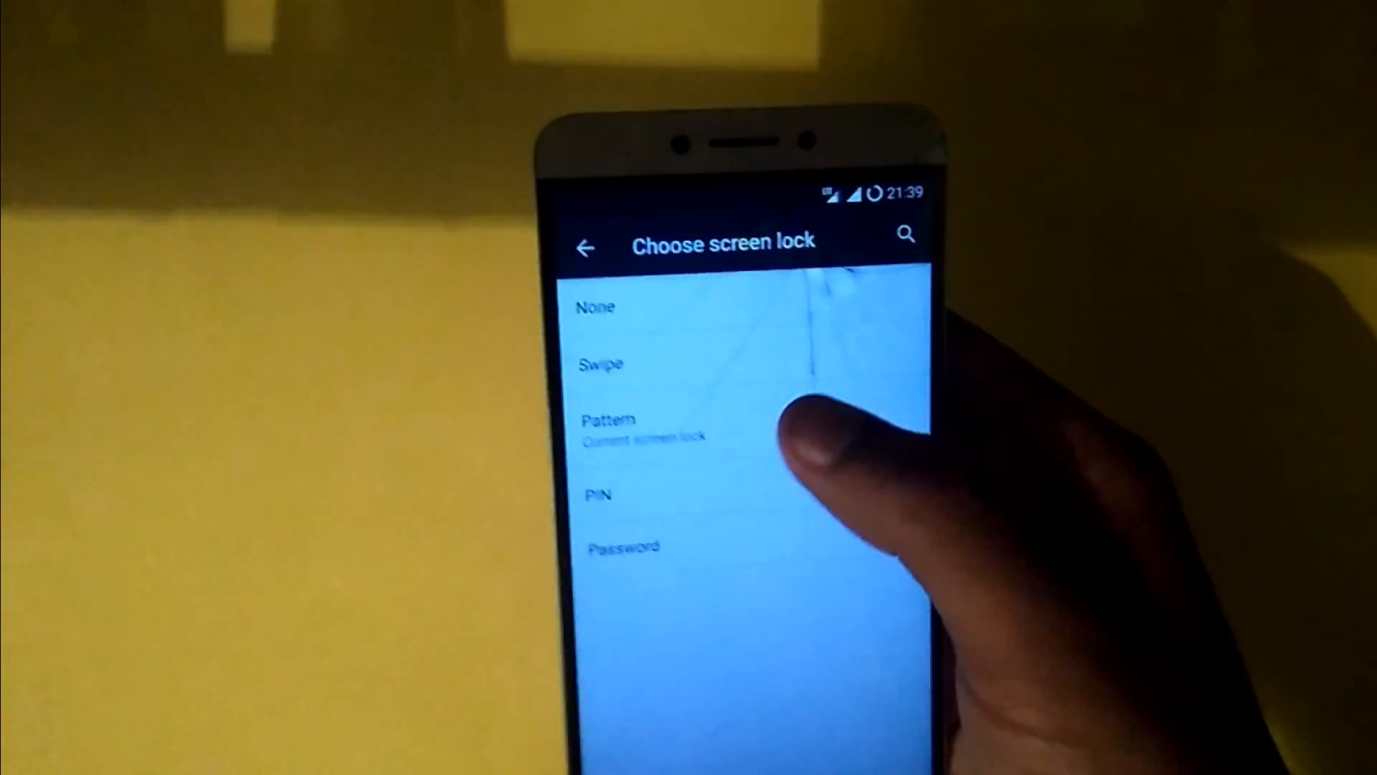
pyautogui.click(608, 419)
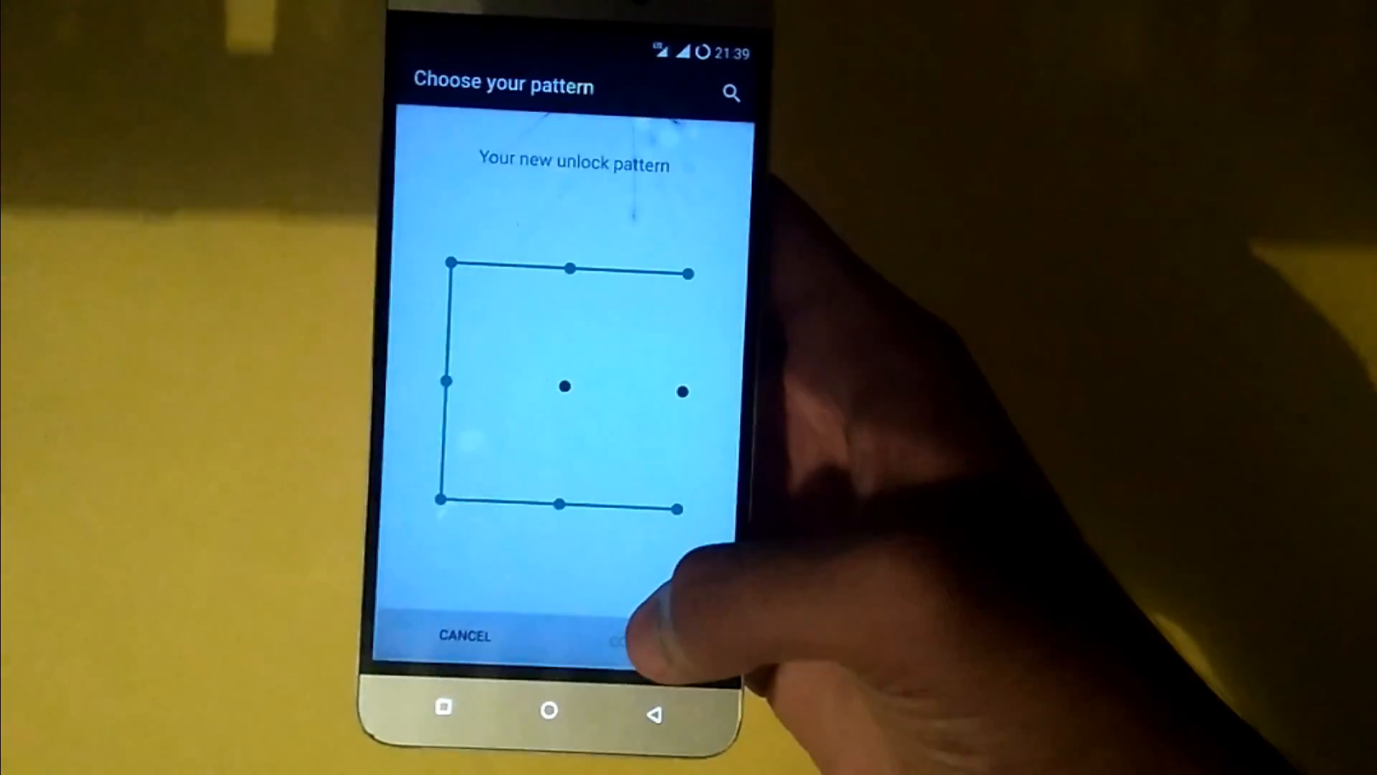
# Confirm the drawn pattern so Security settings list pattern options with five fingerprints still set up
pyautogui.click(624, 635)
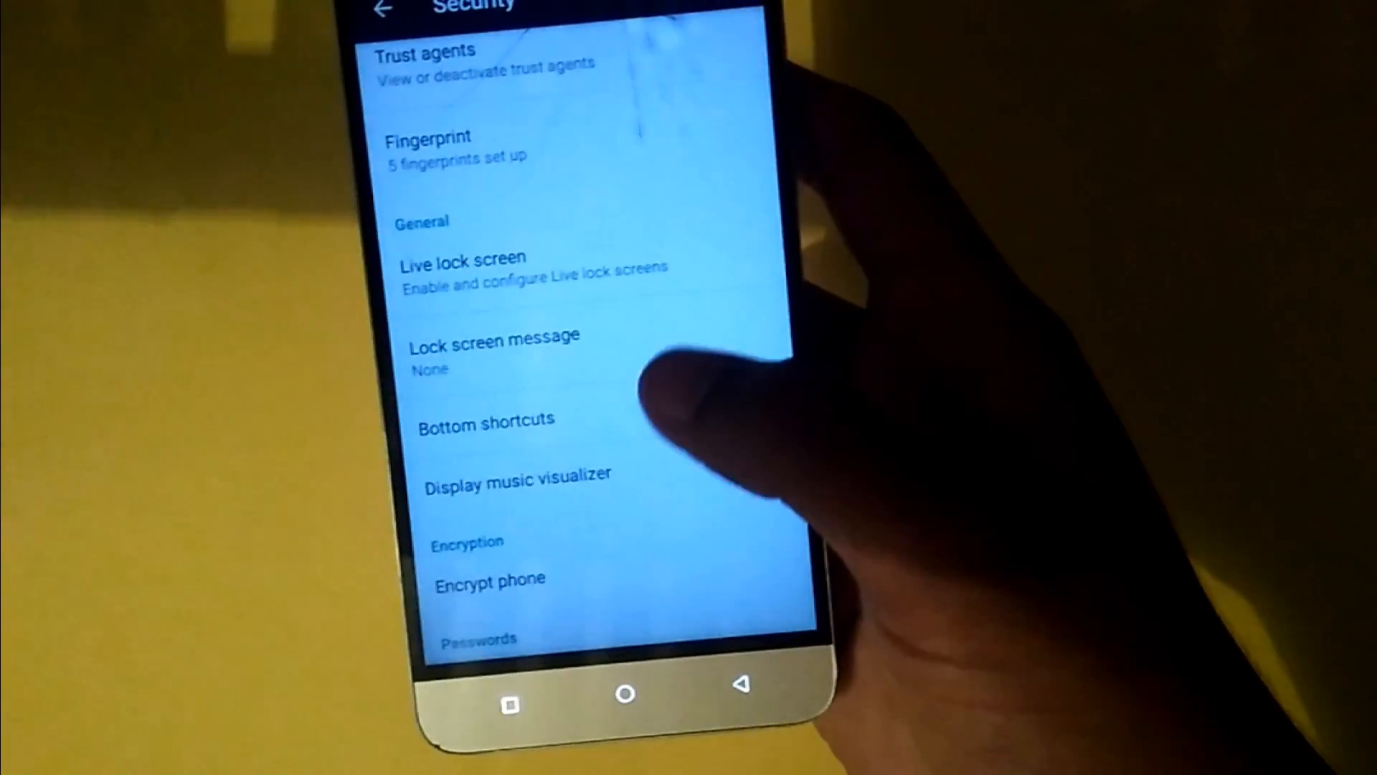
pyautogui.scroll(-3)
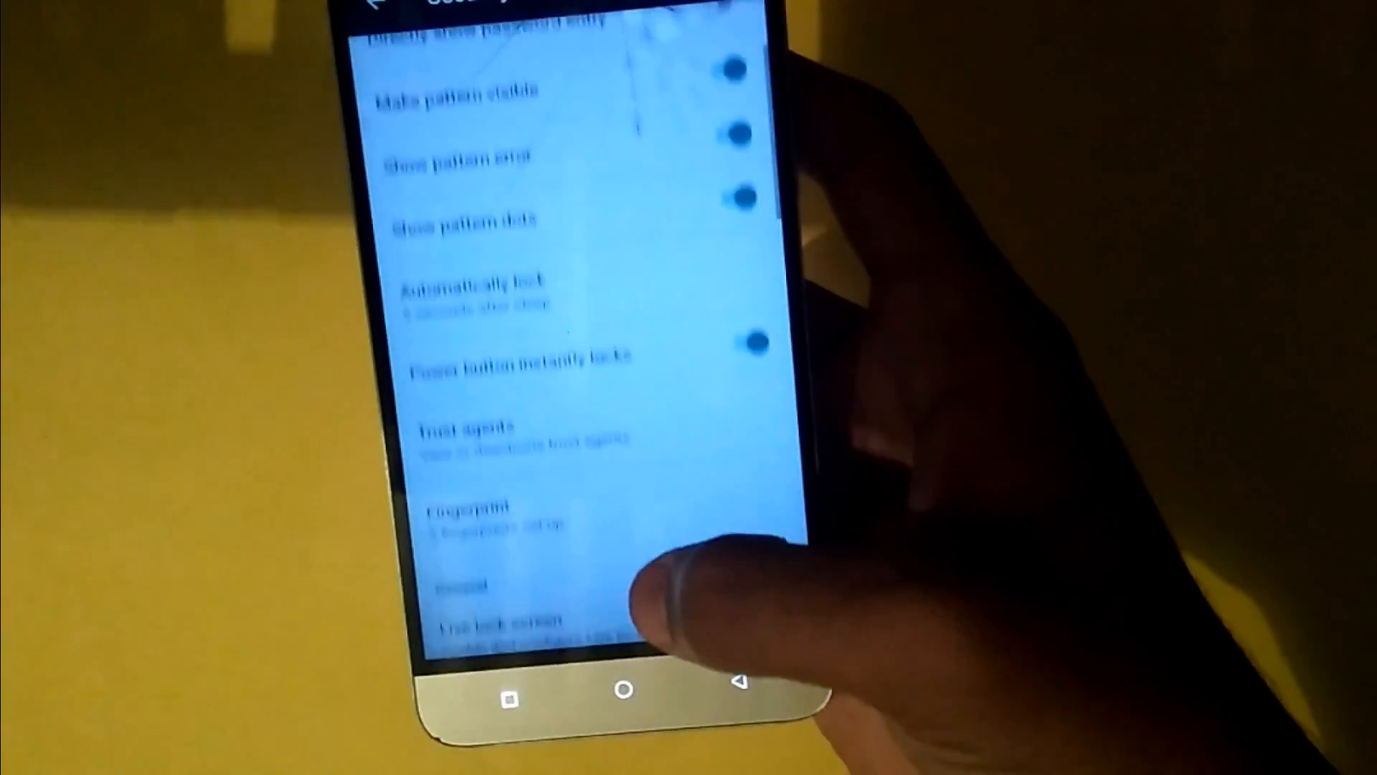